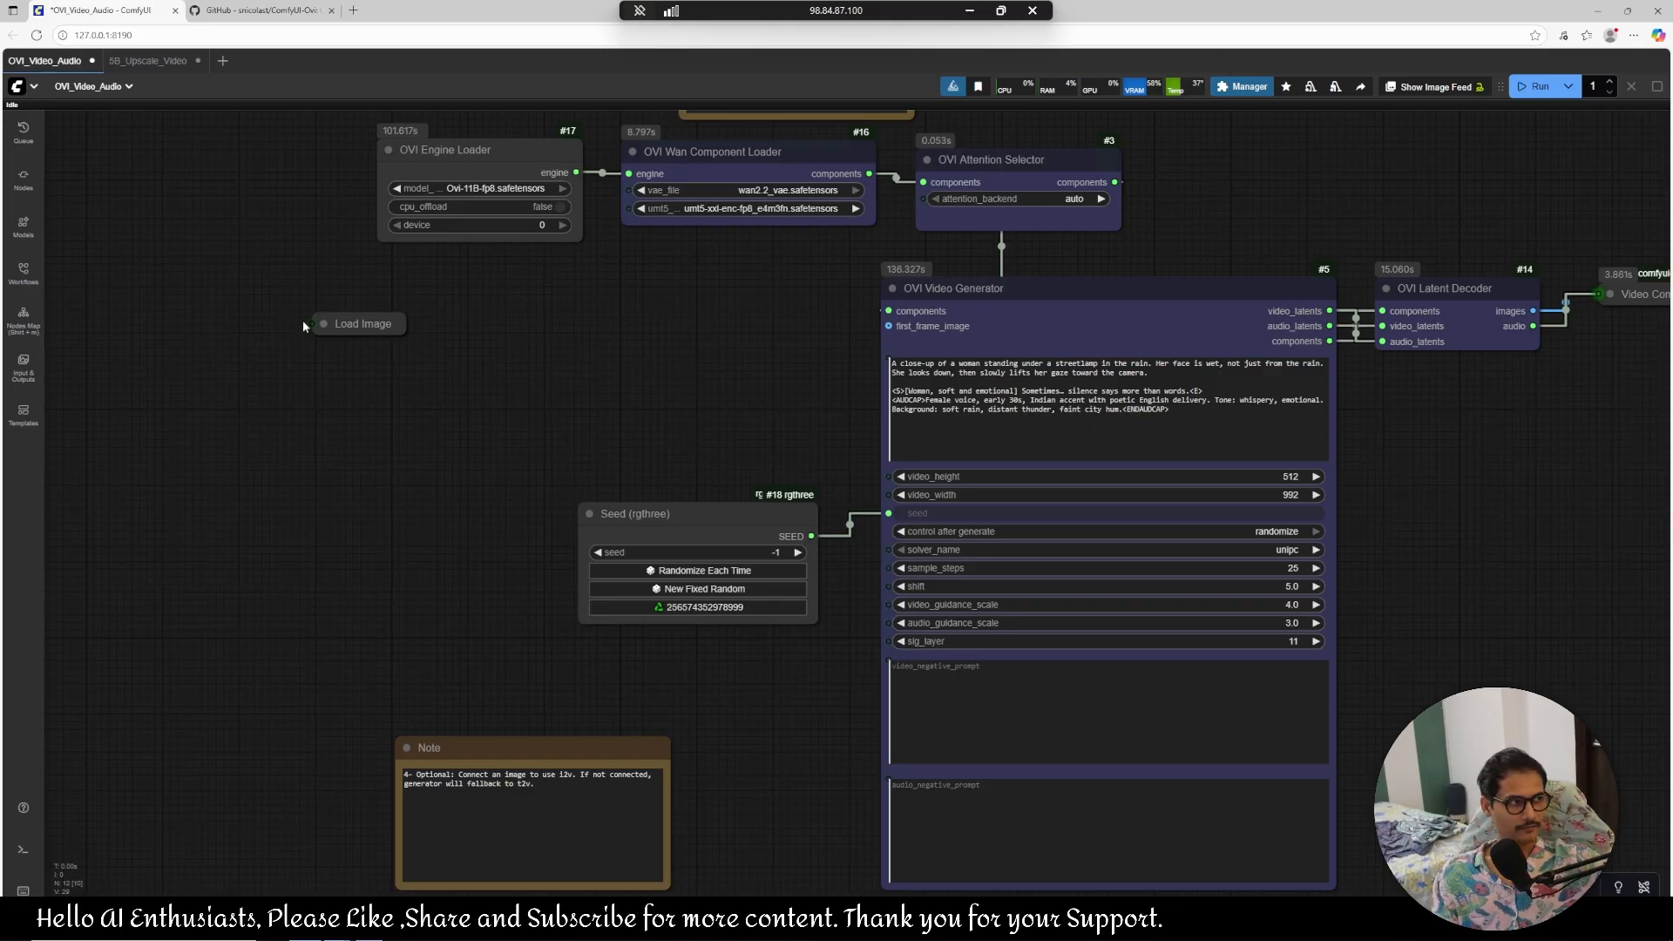
mouse_move(641, 388)
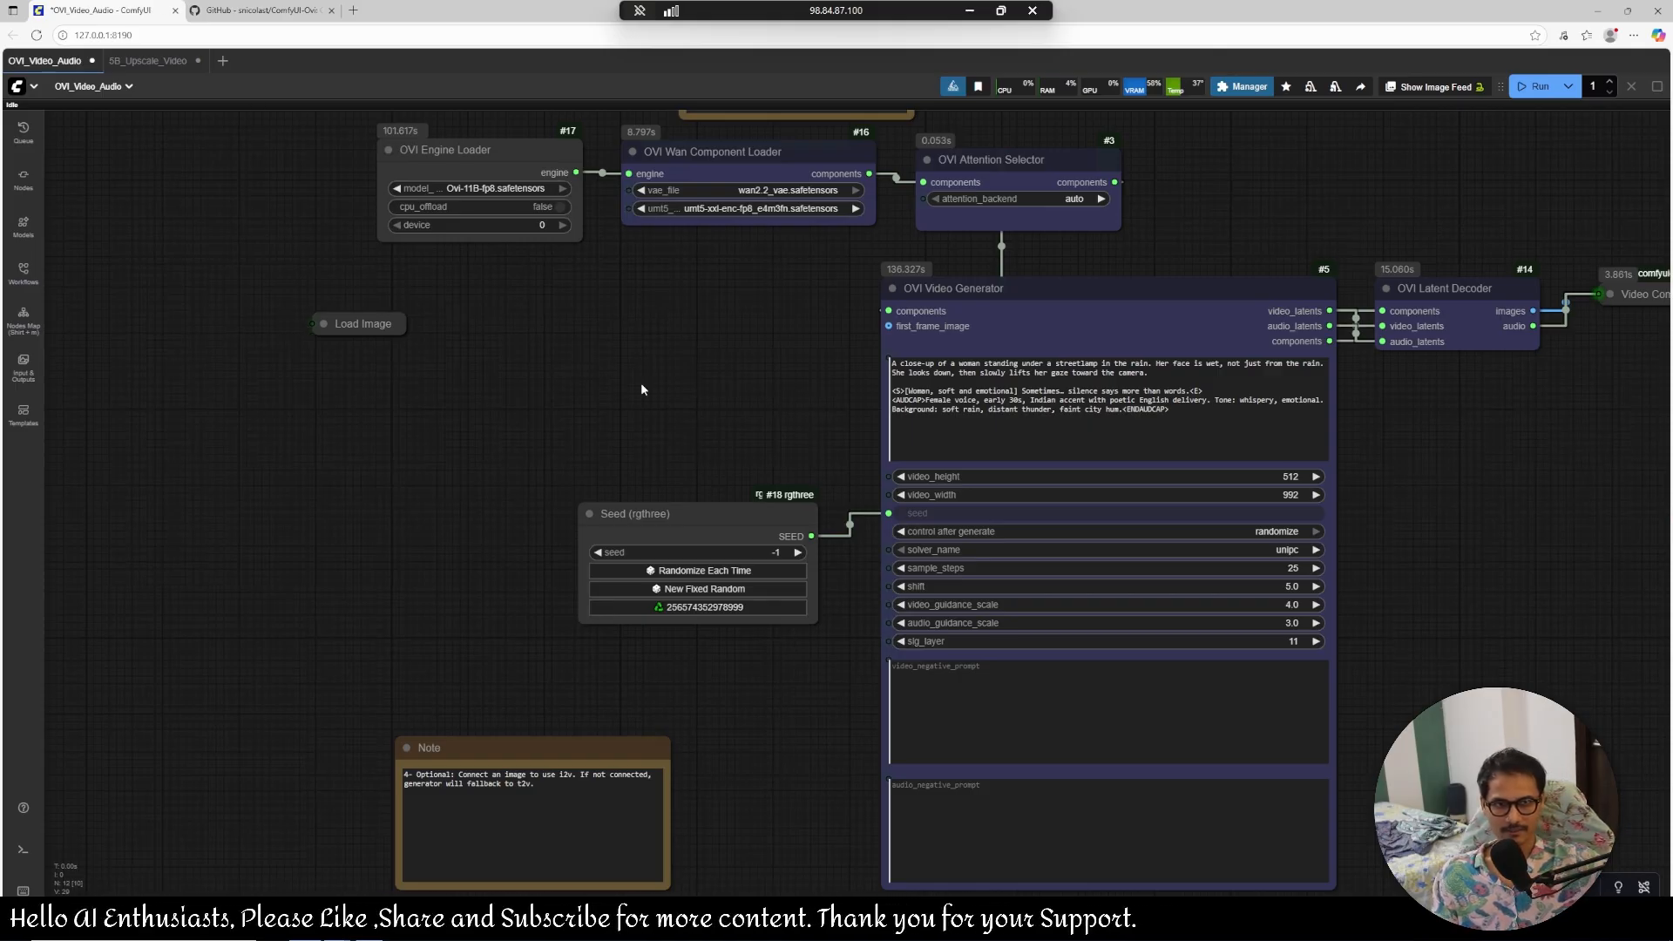
mouse_move(662, 425)
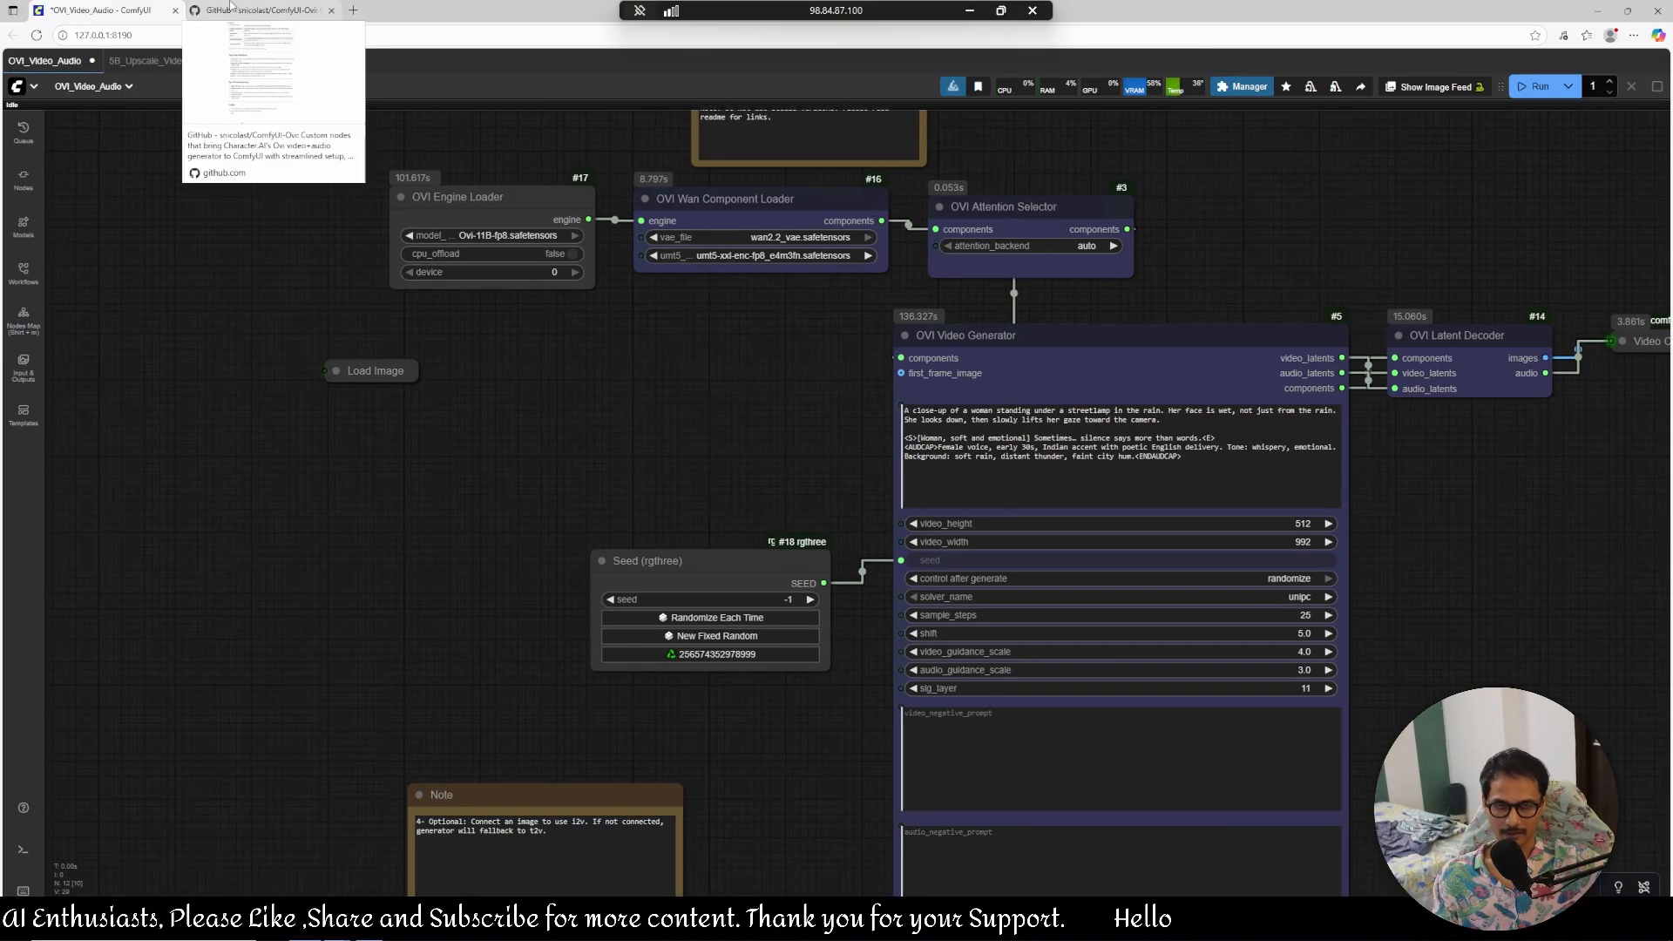
Bring up the ComfyUI-Ovi GitHub repository page scrolled to its file list and description.
left_click(262, 11)
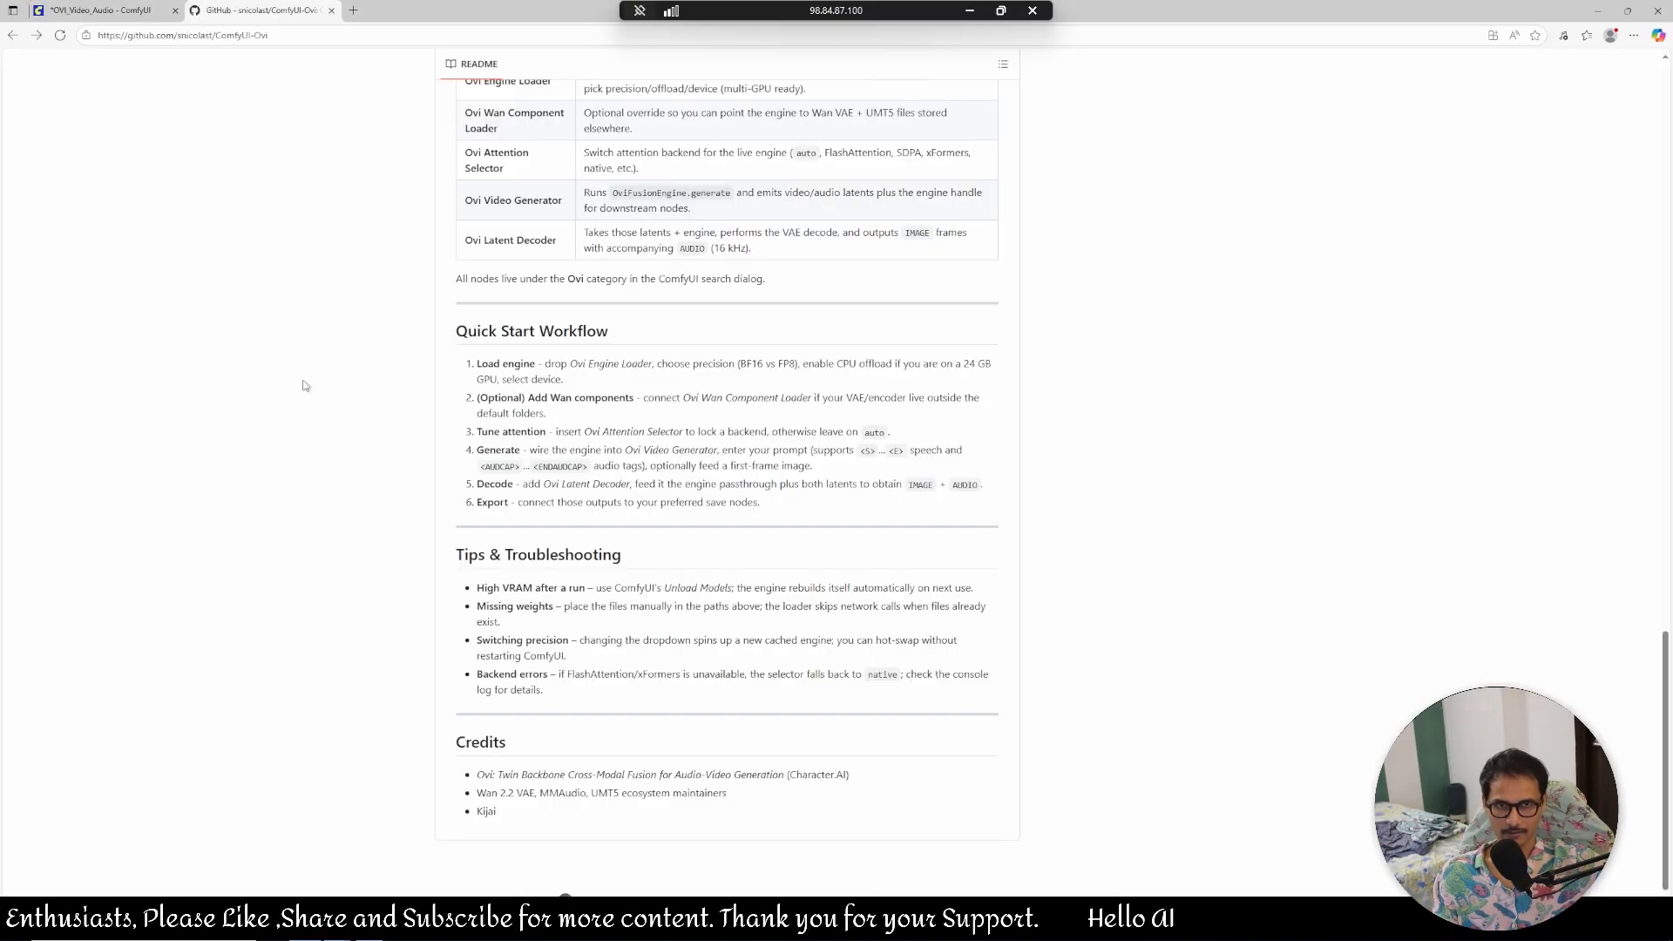
scroll("up", 3)
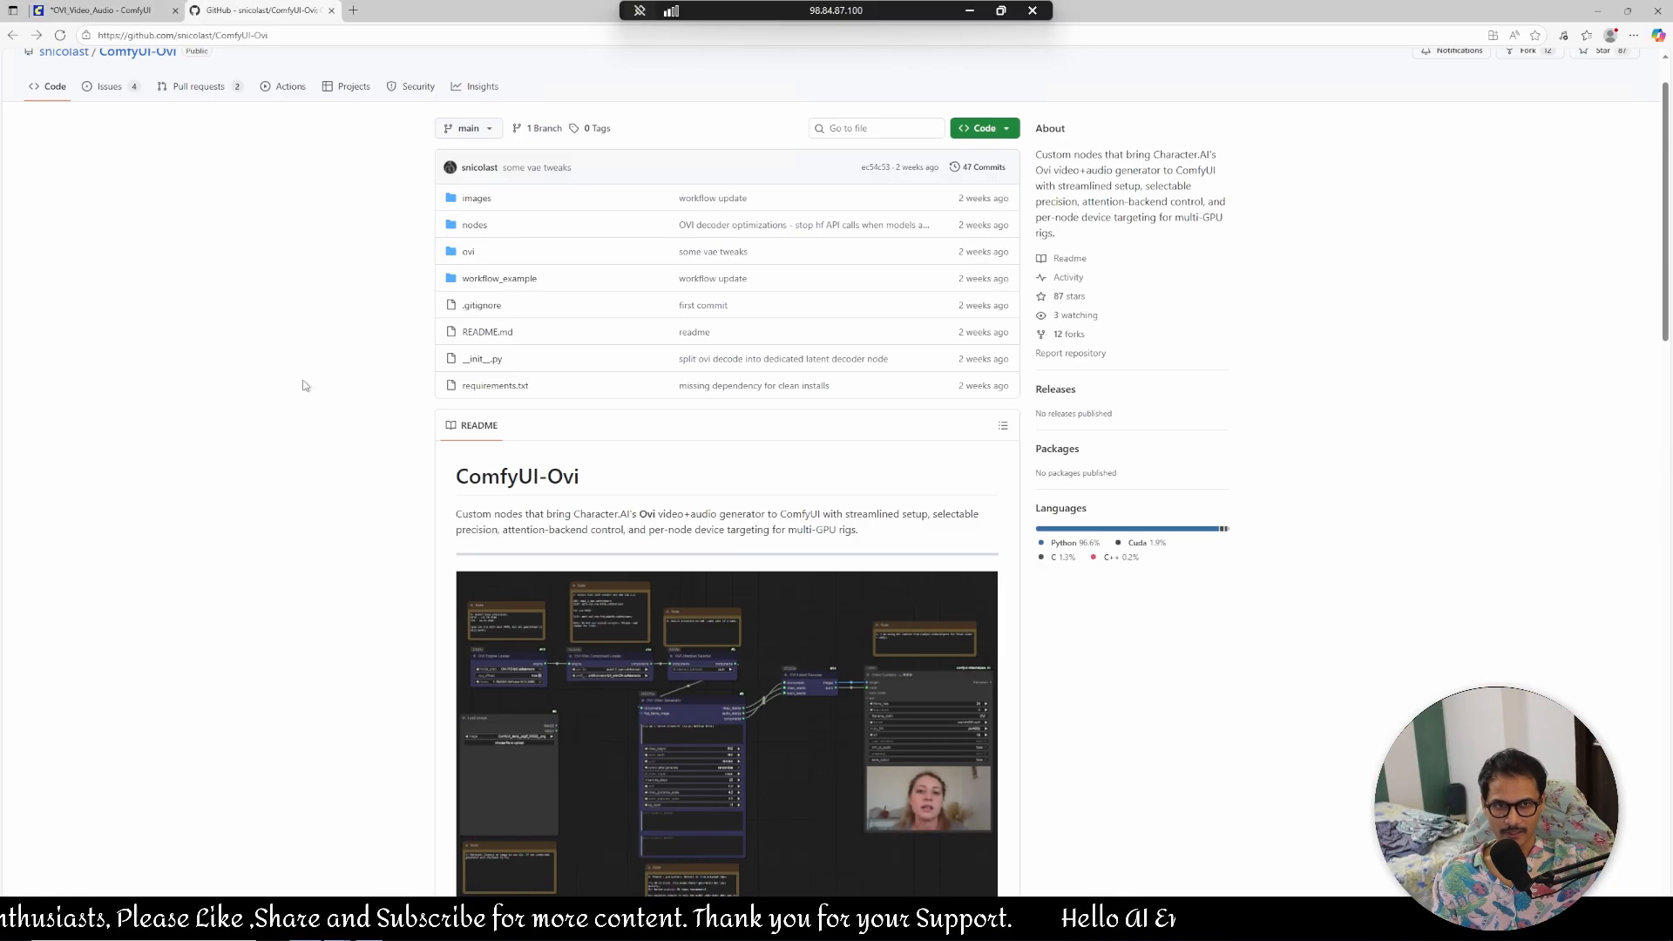
scroll("up", 3)
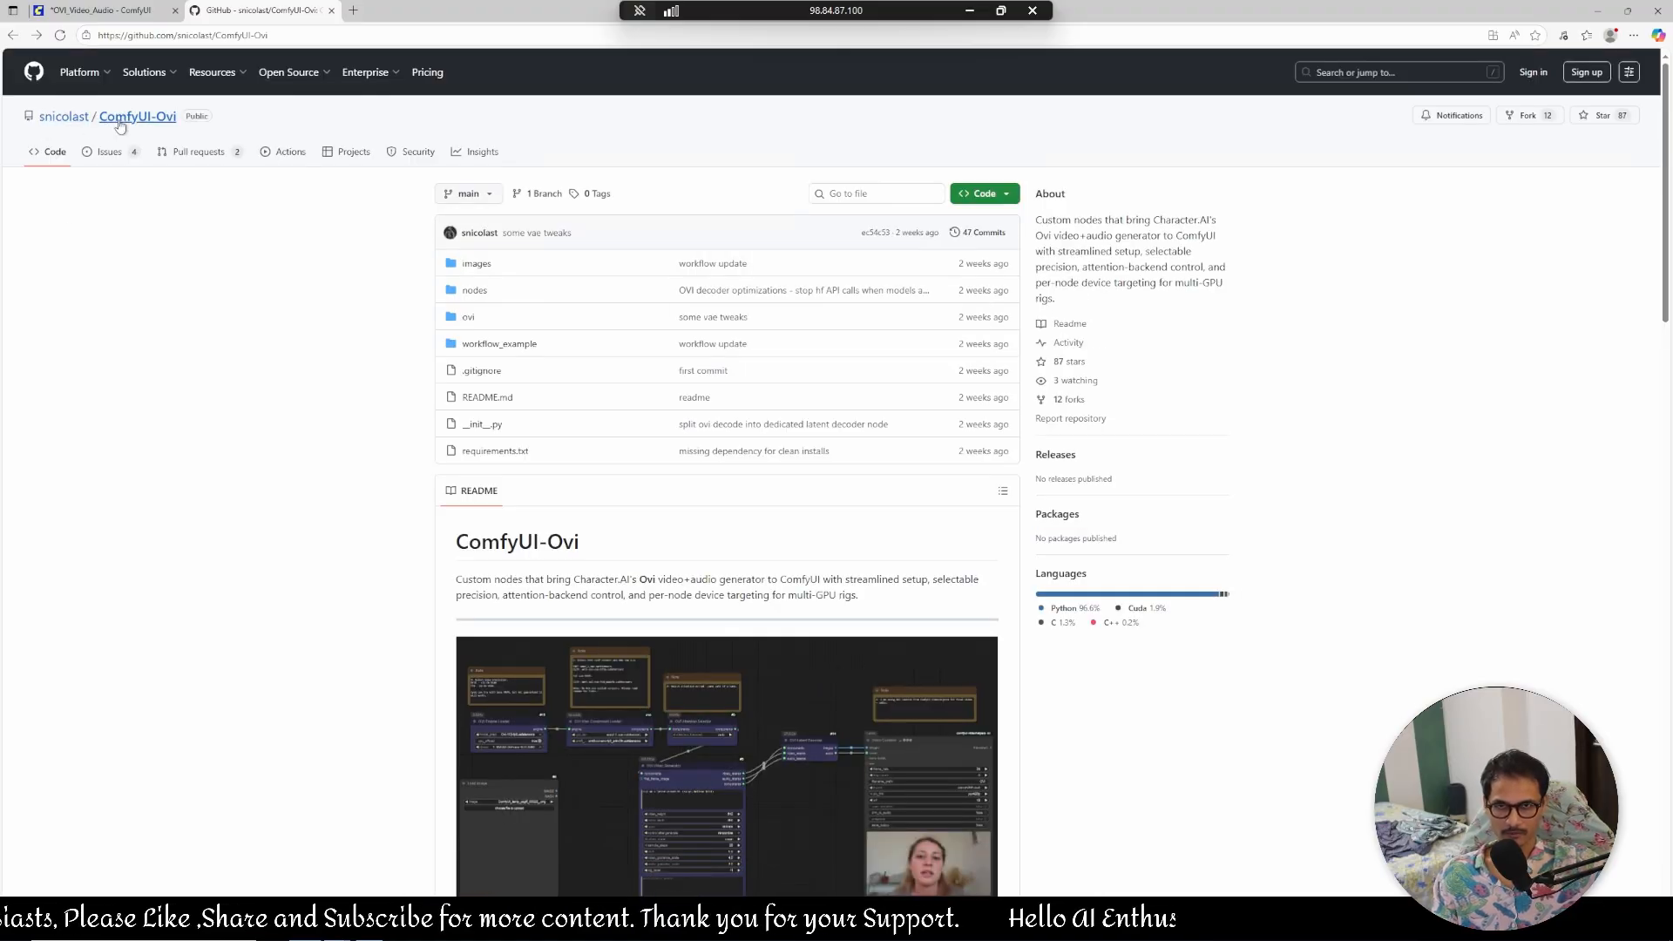
mouse_move(210, 334)
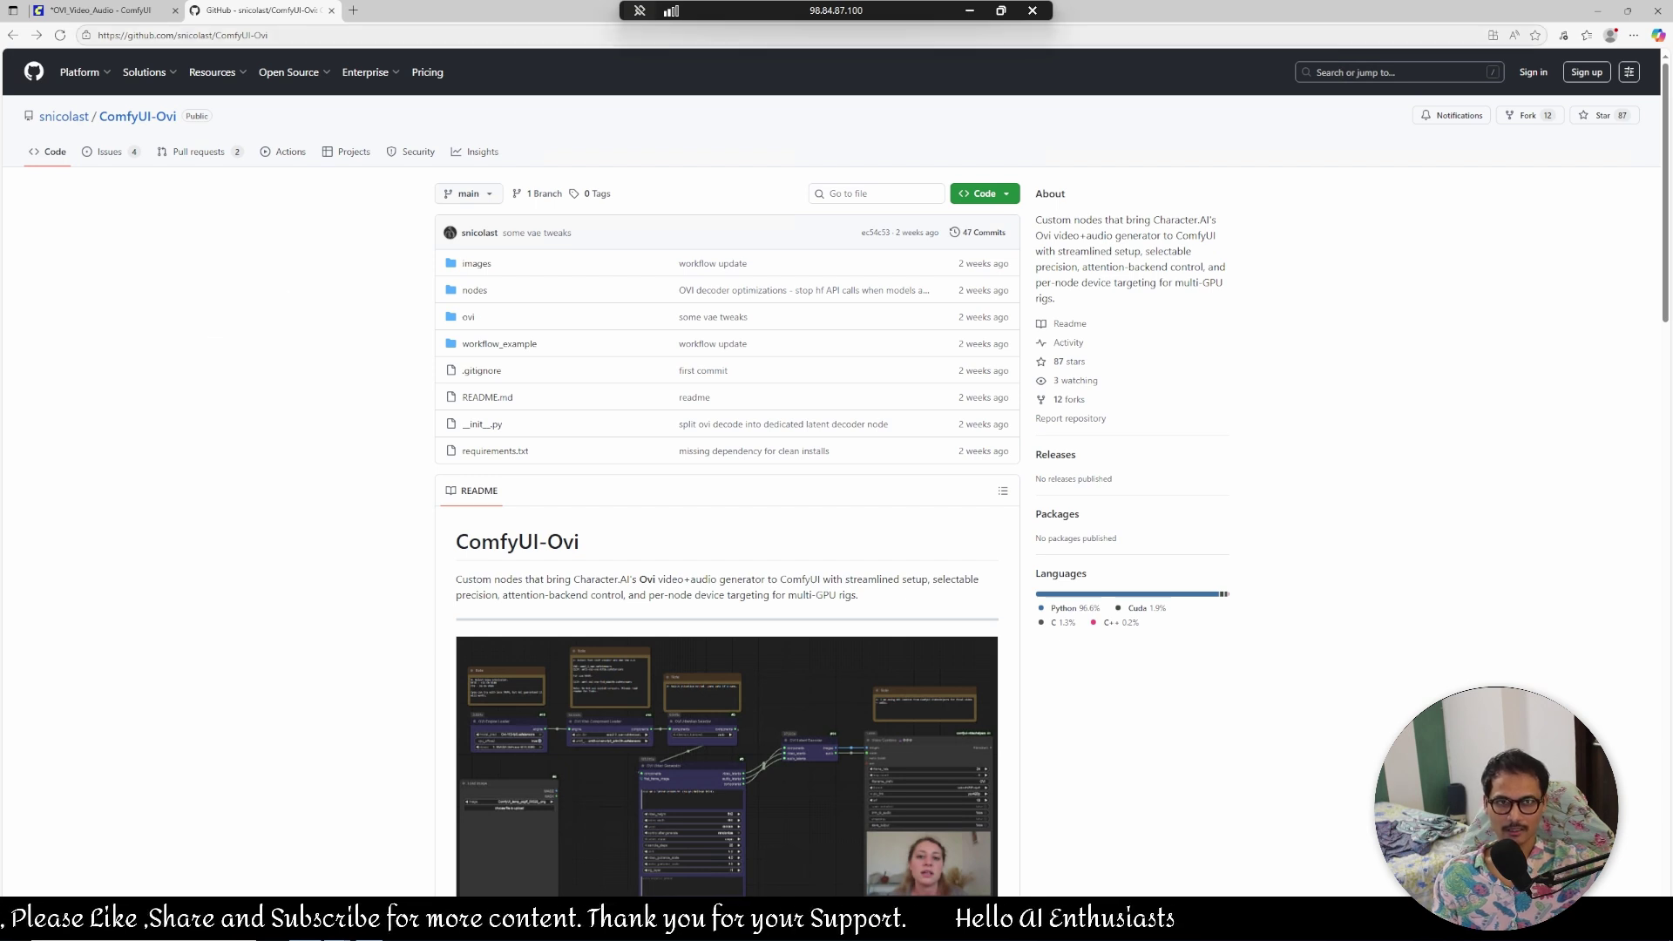
mouse_move(252, 375)
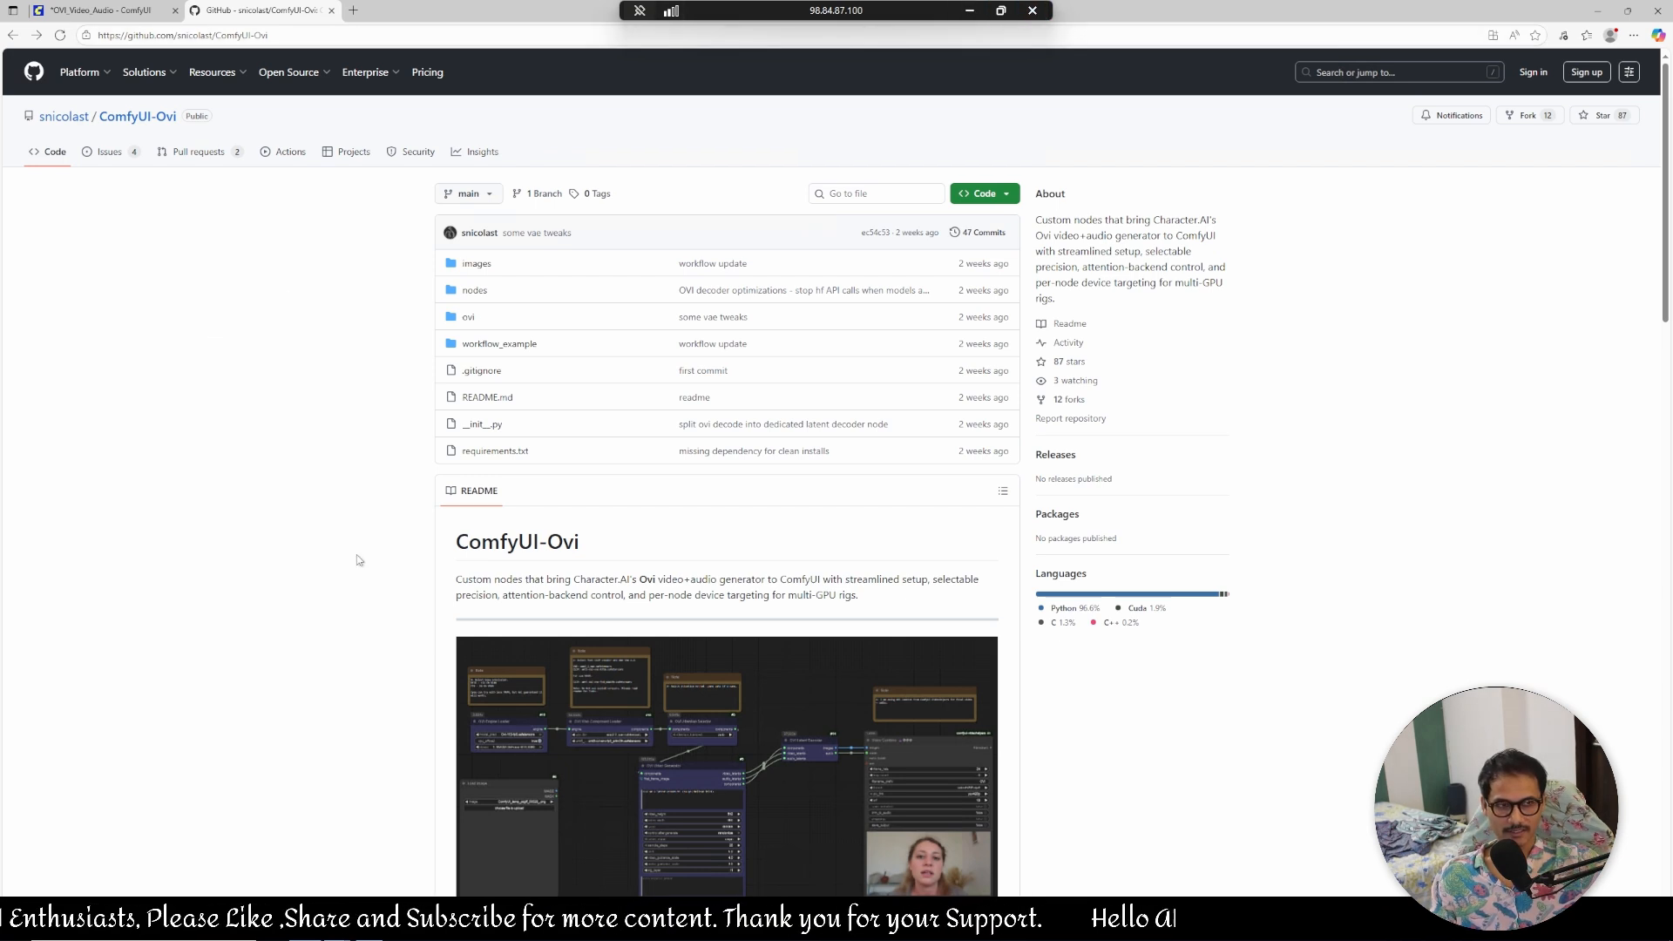
scroll("down", 3)
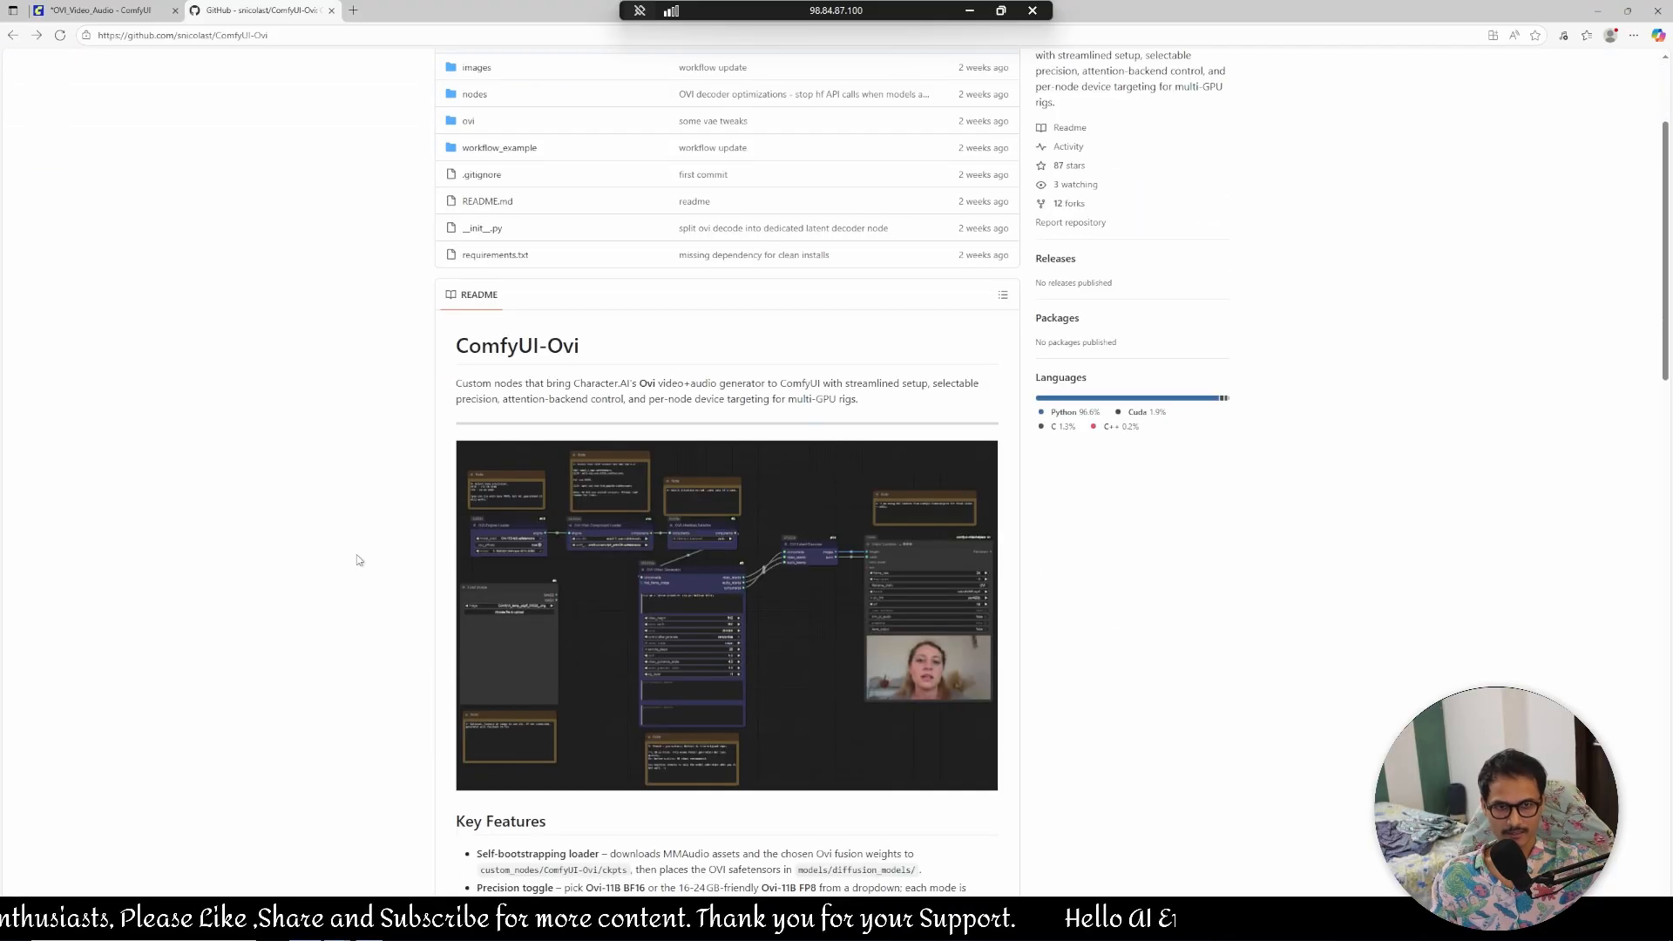
scroll("down", 3)
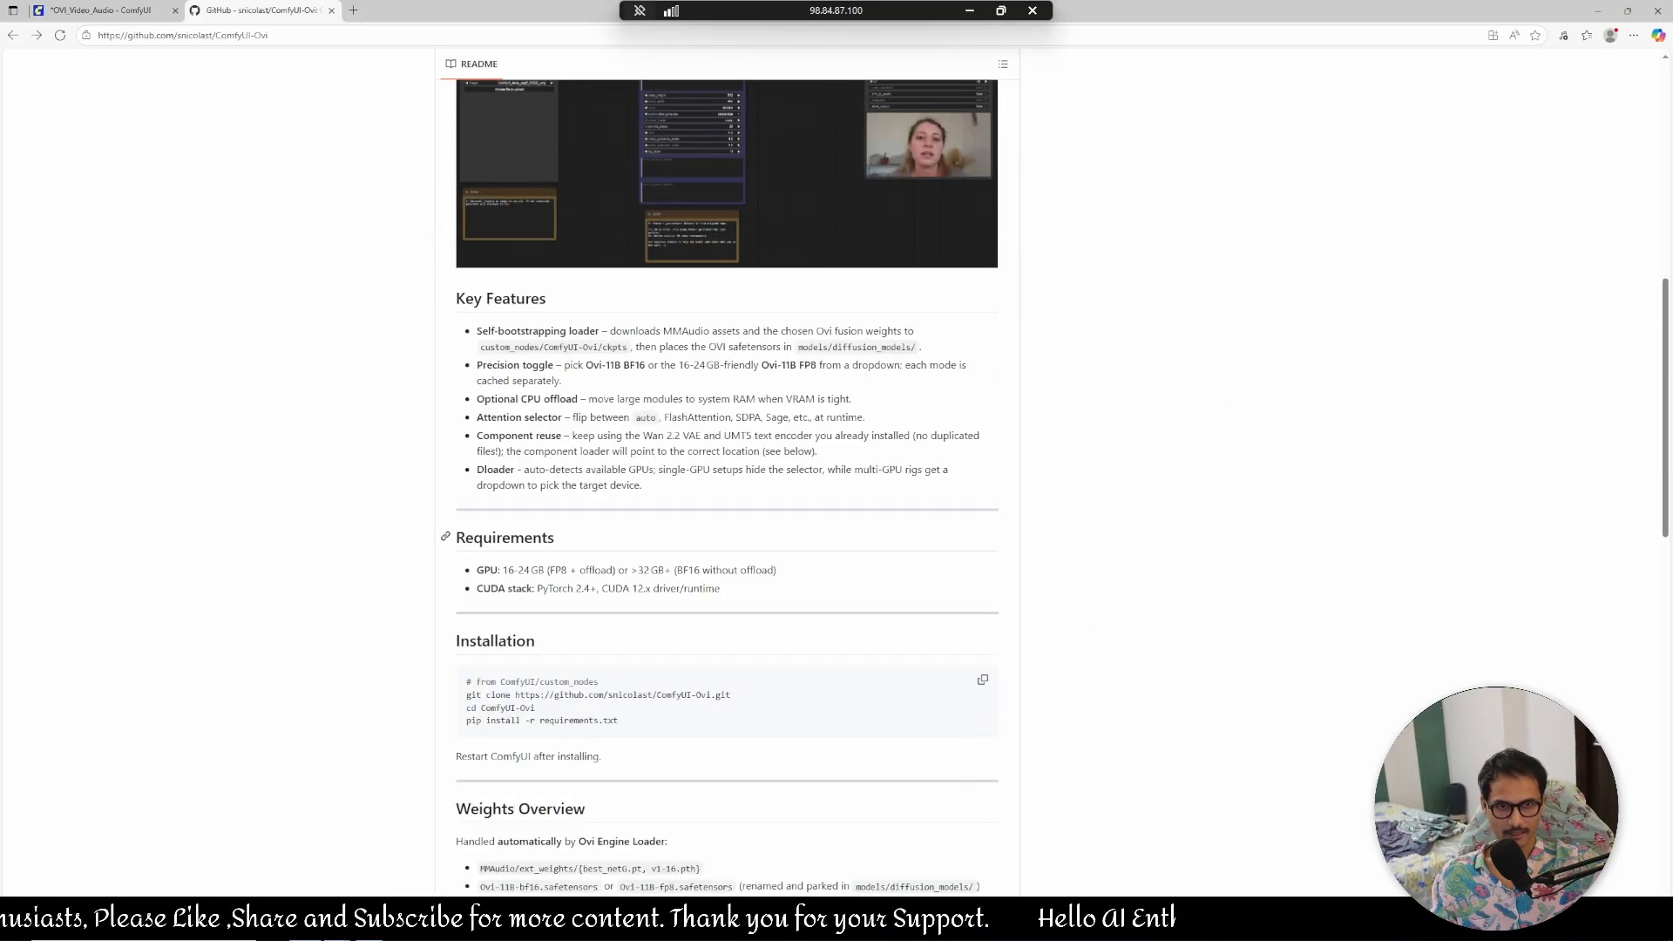
scroll("down", 3)
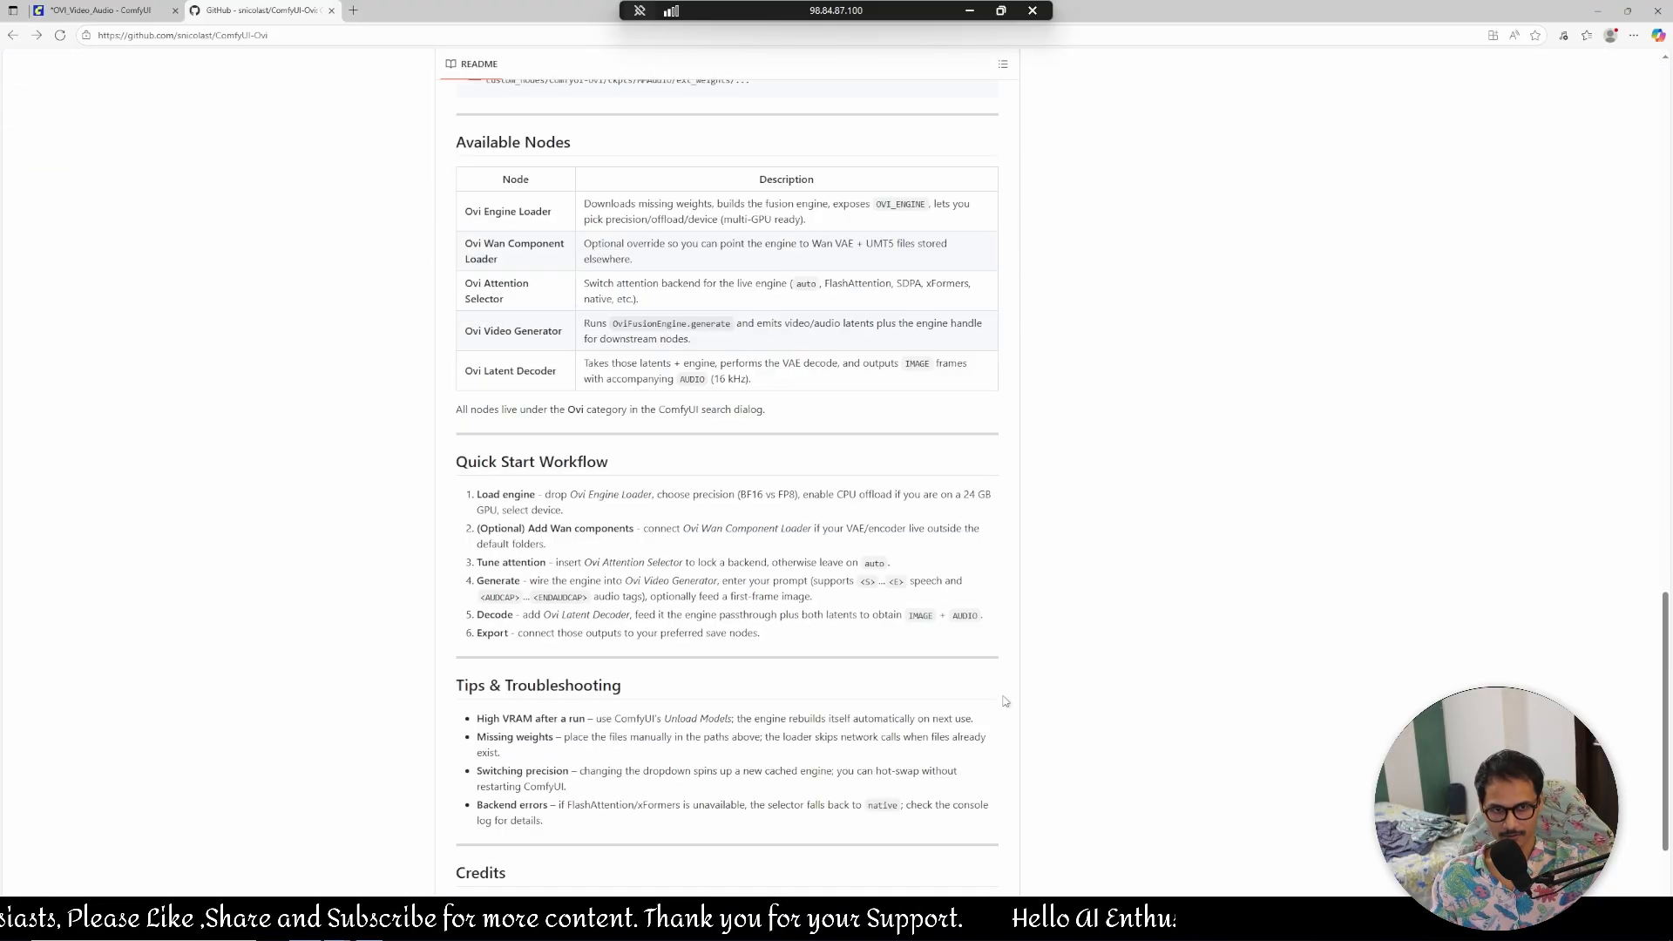
scroll("down", 3)
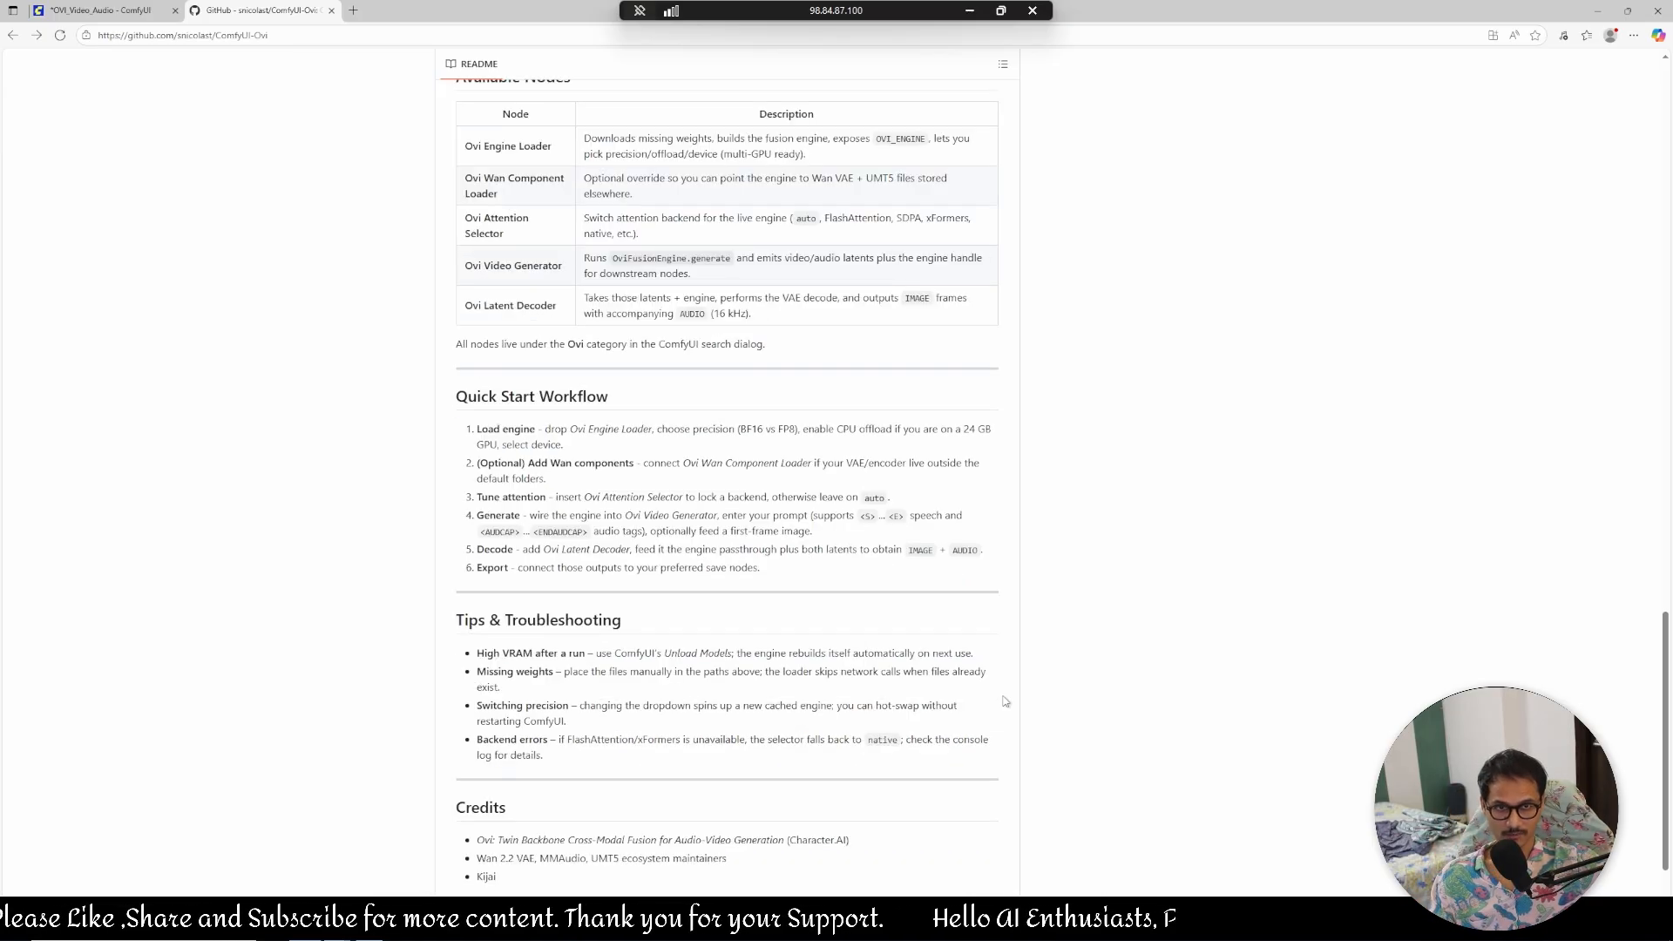
scroll("down", 3)
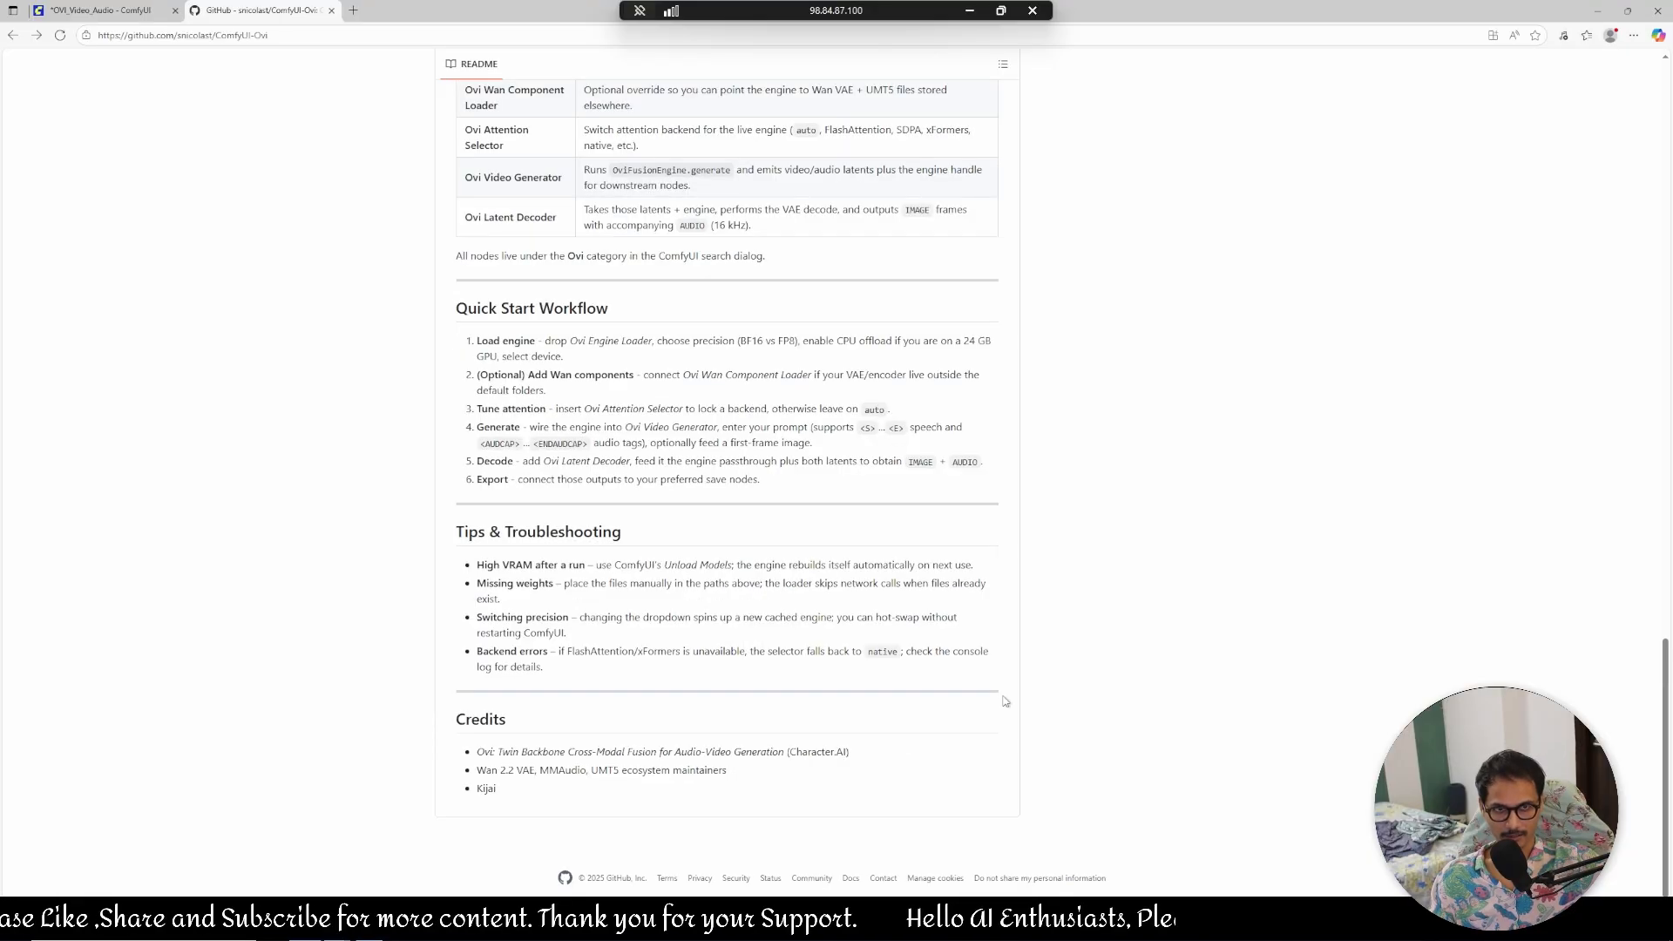
scroll("up", 3)
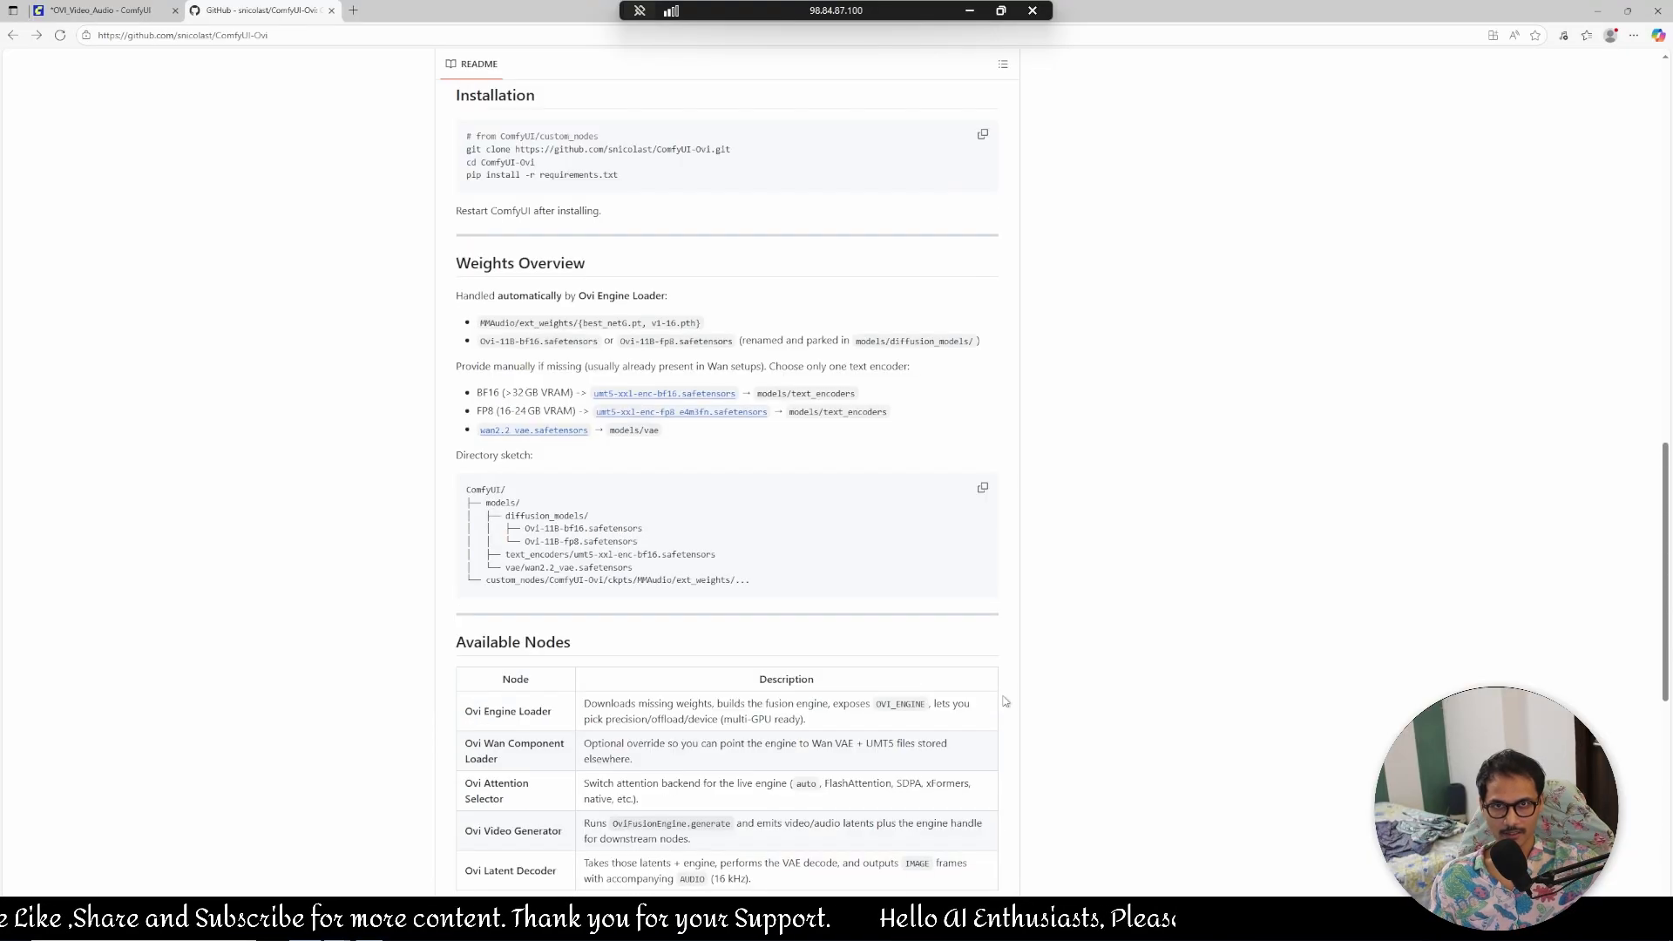
scroll("up", 3)
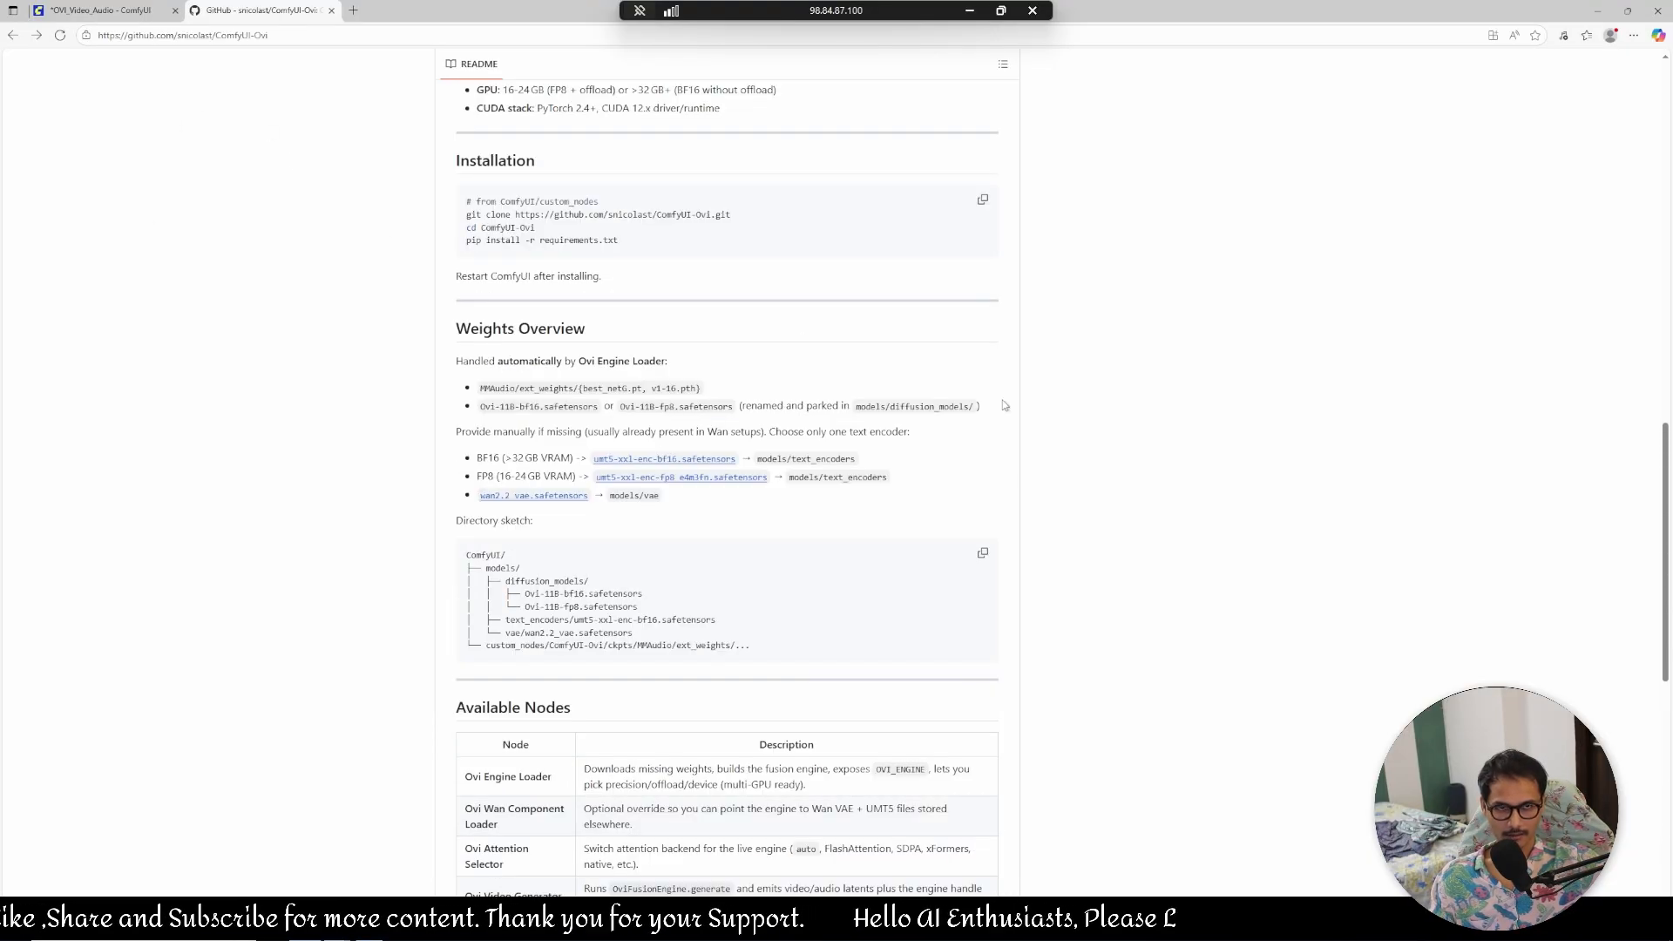
mouse_move(1004, 425)
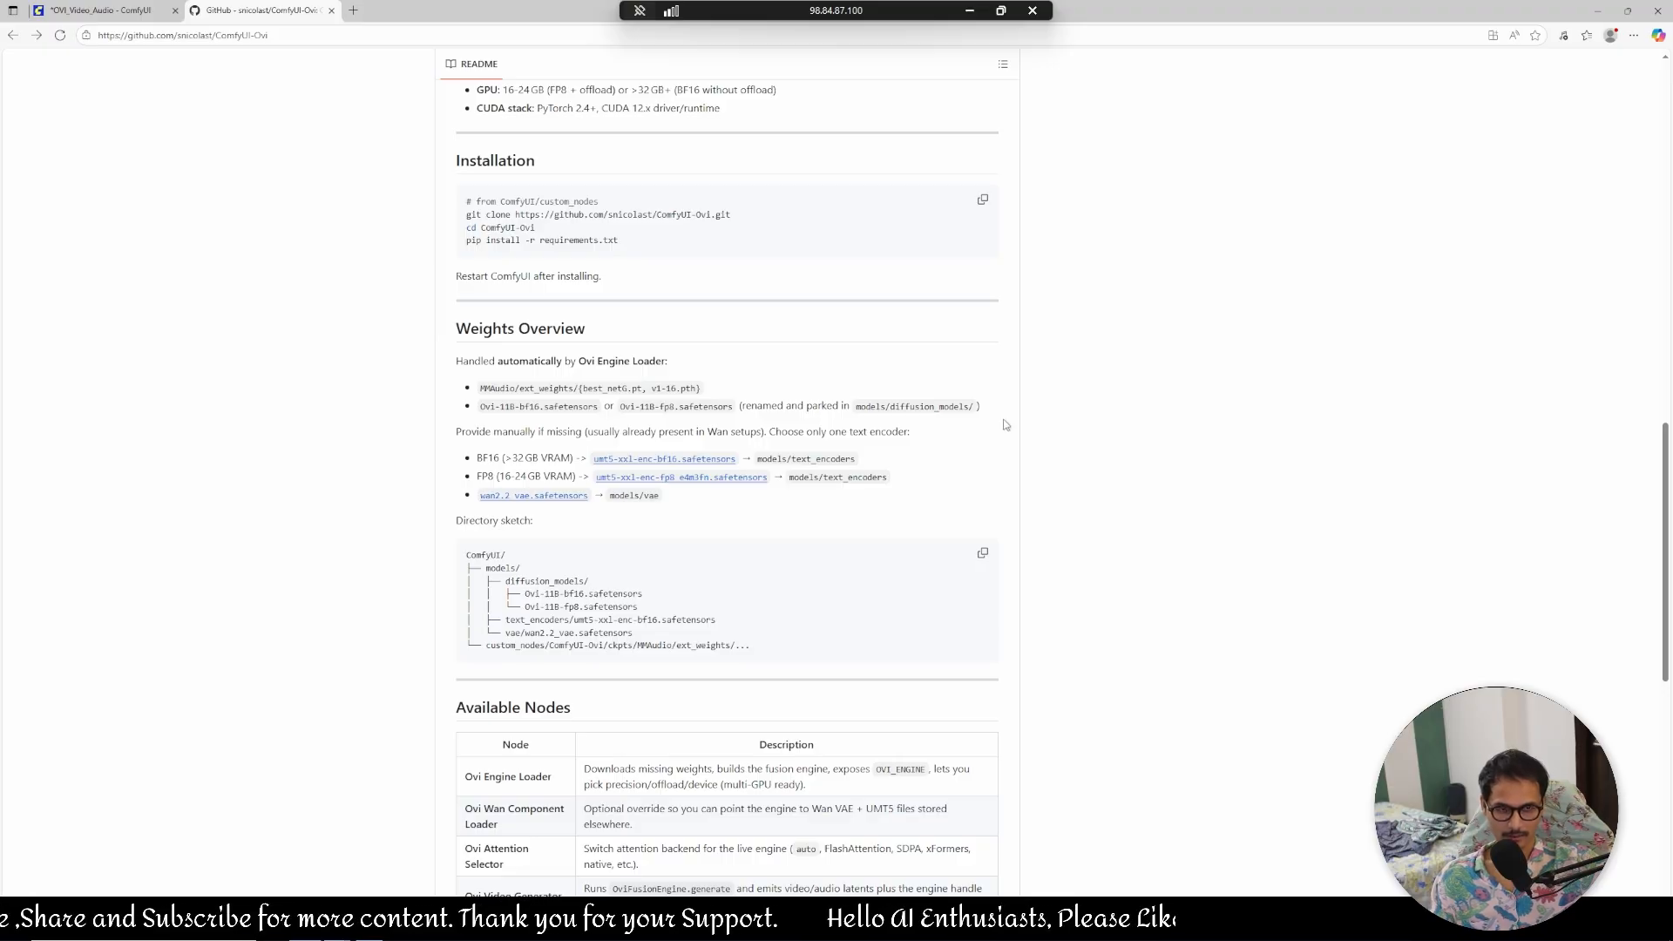
scroll("up", 3)
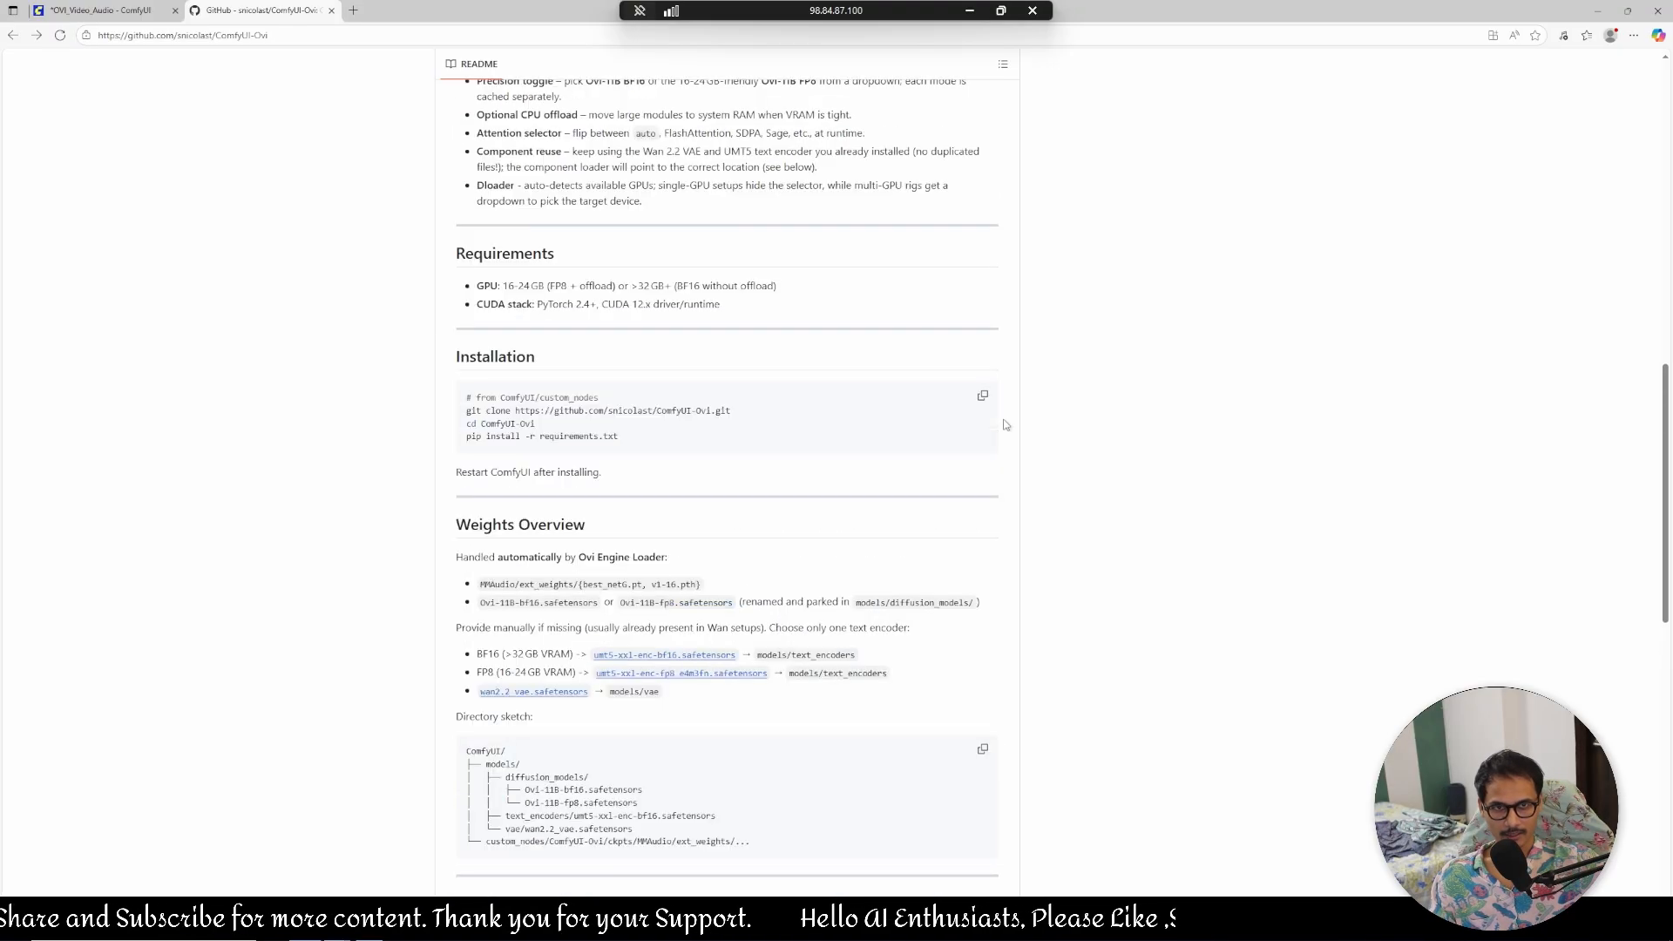
scroll("up", 3)
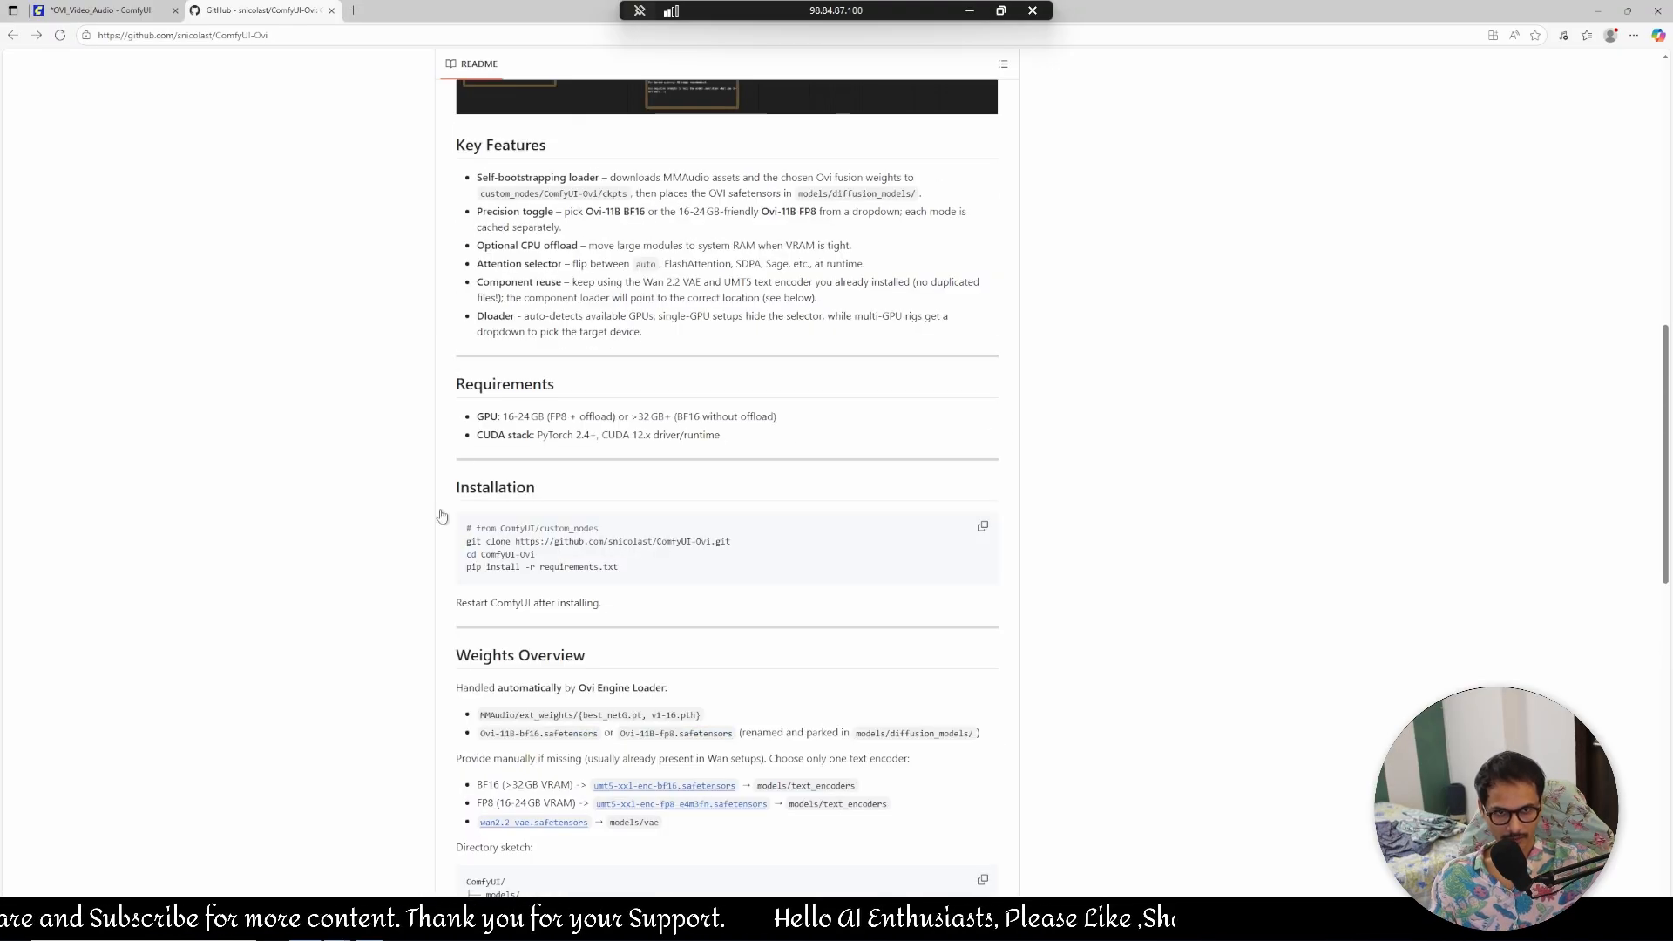
scroll("down", 3)
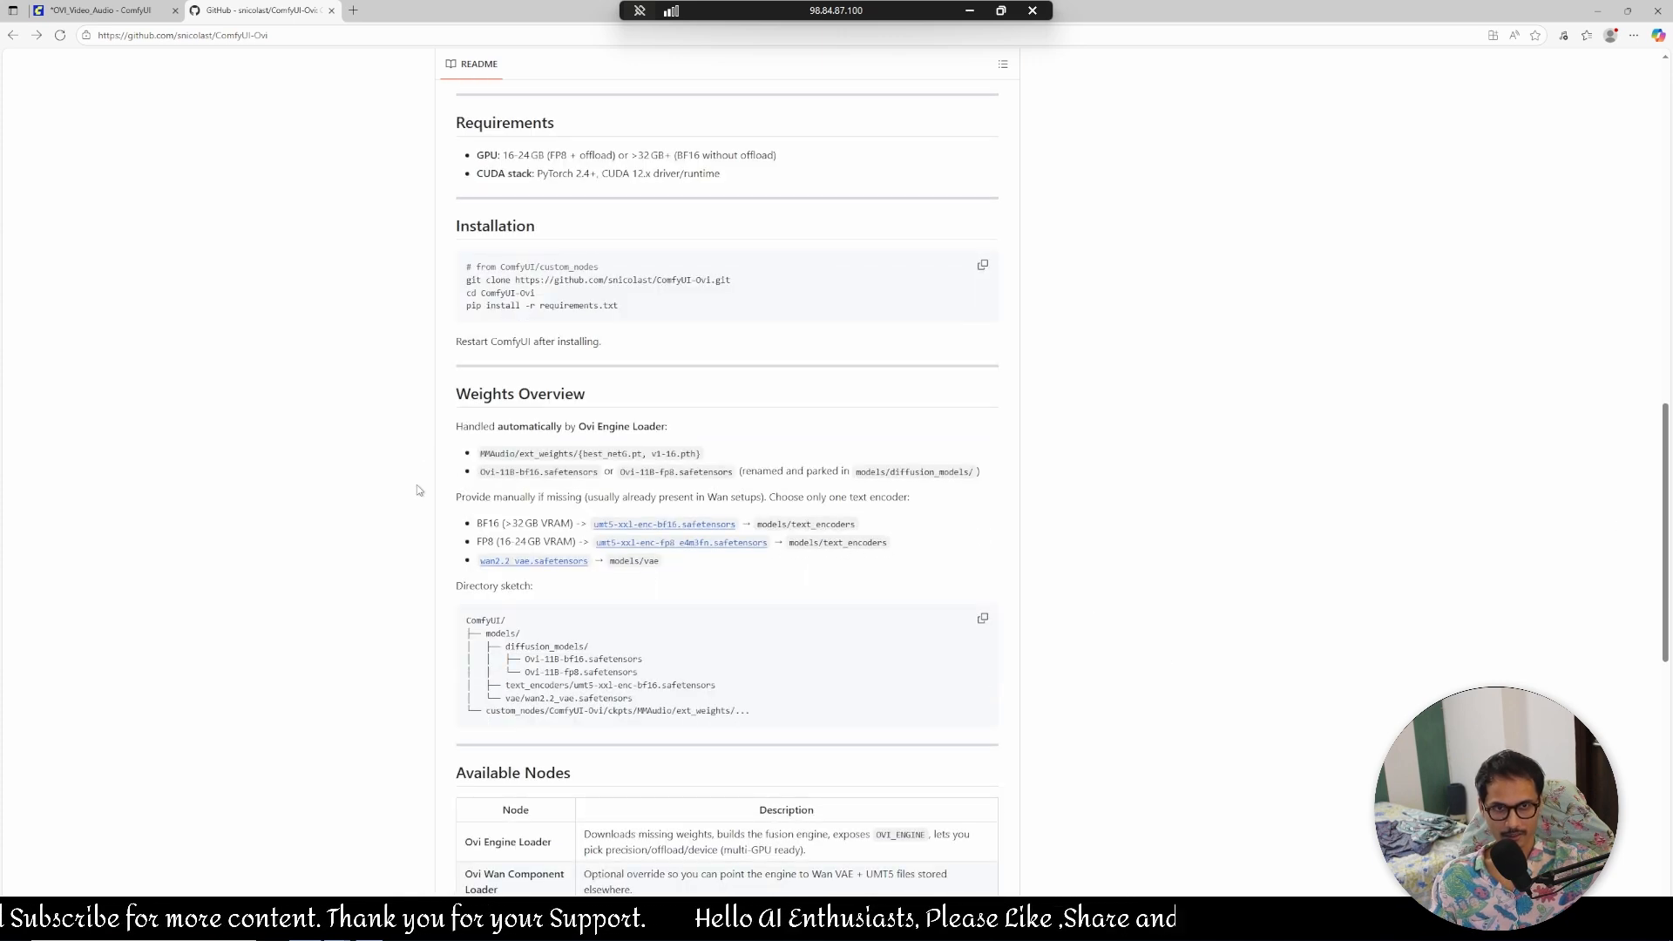
scroll("down", 3)
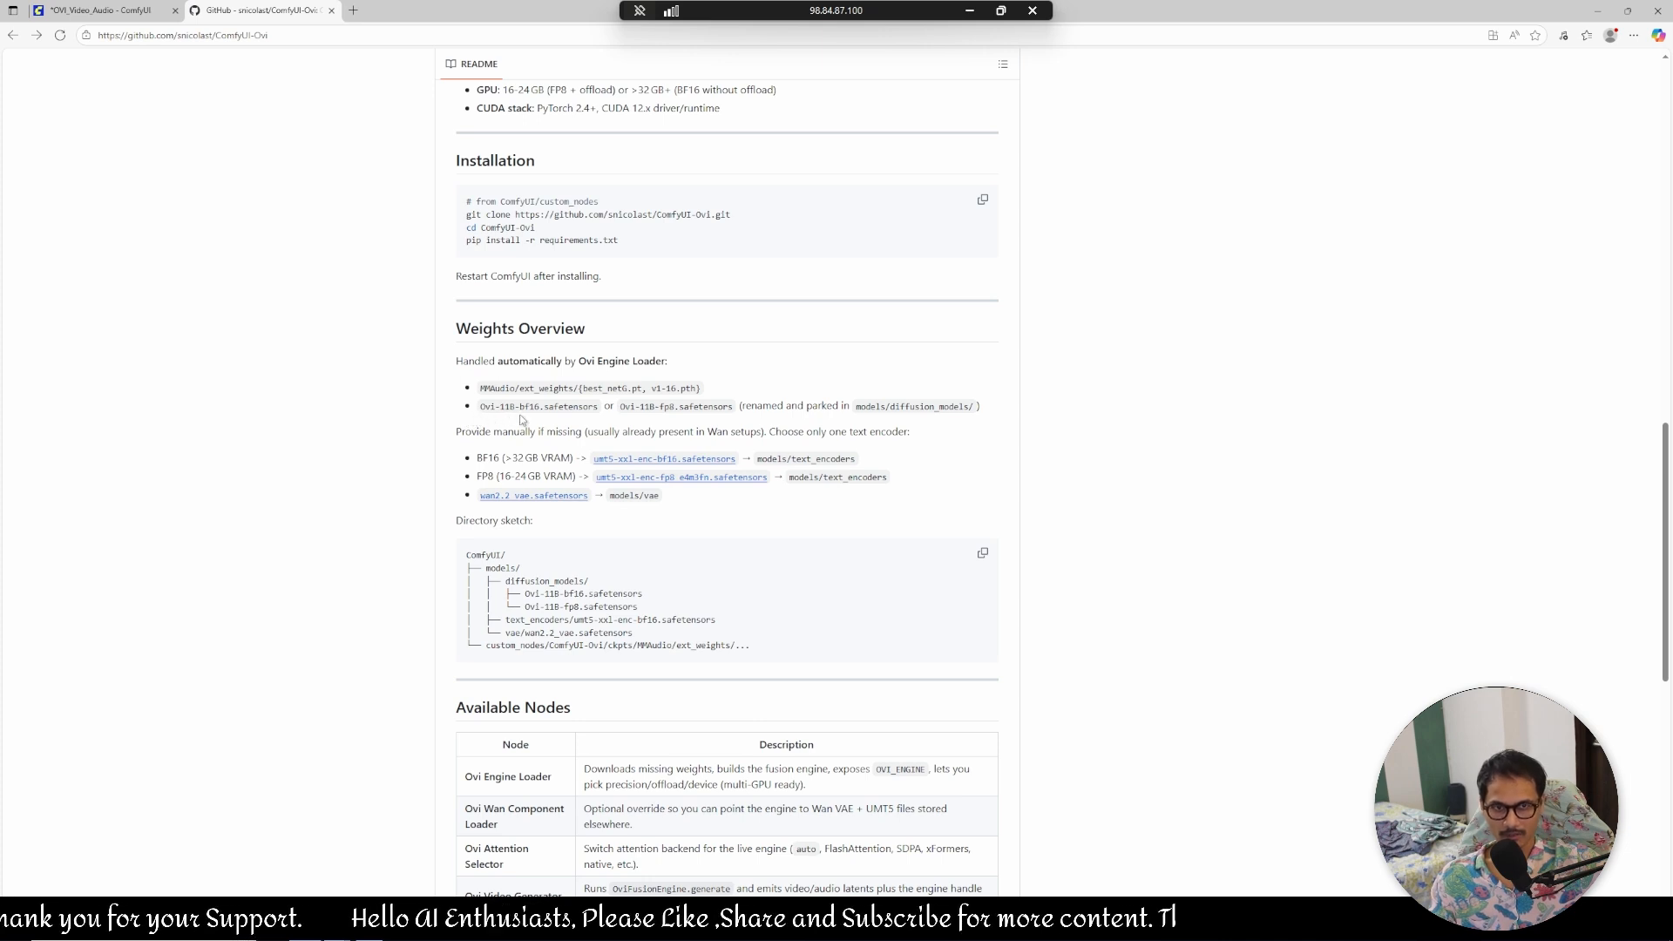
mouse_move(605, 422)
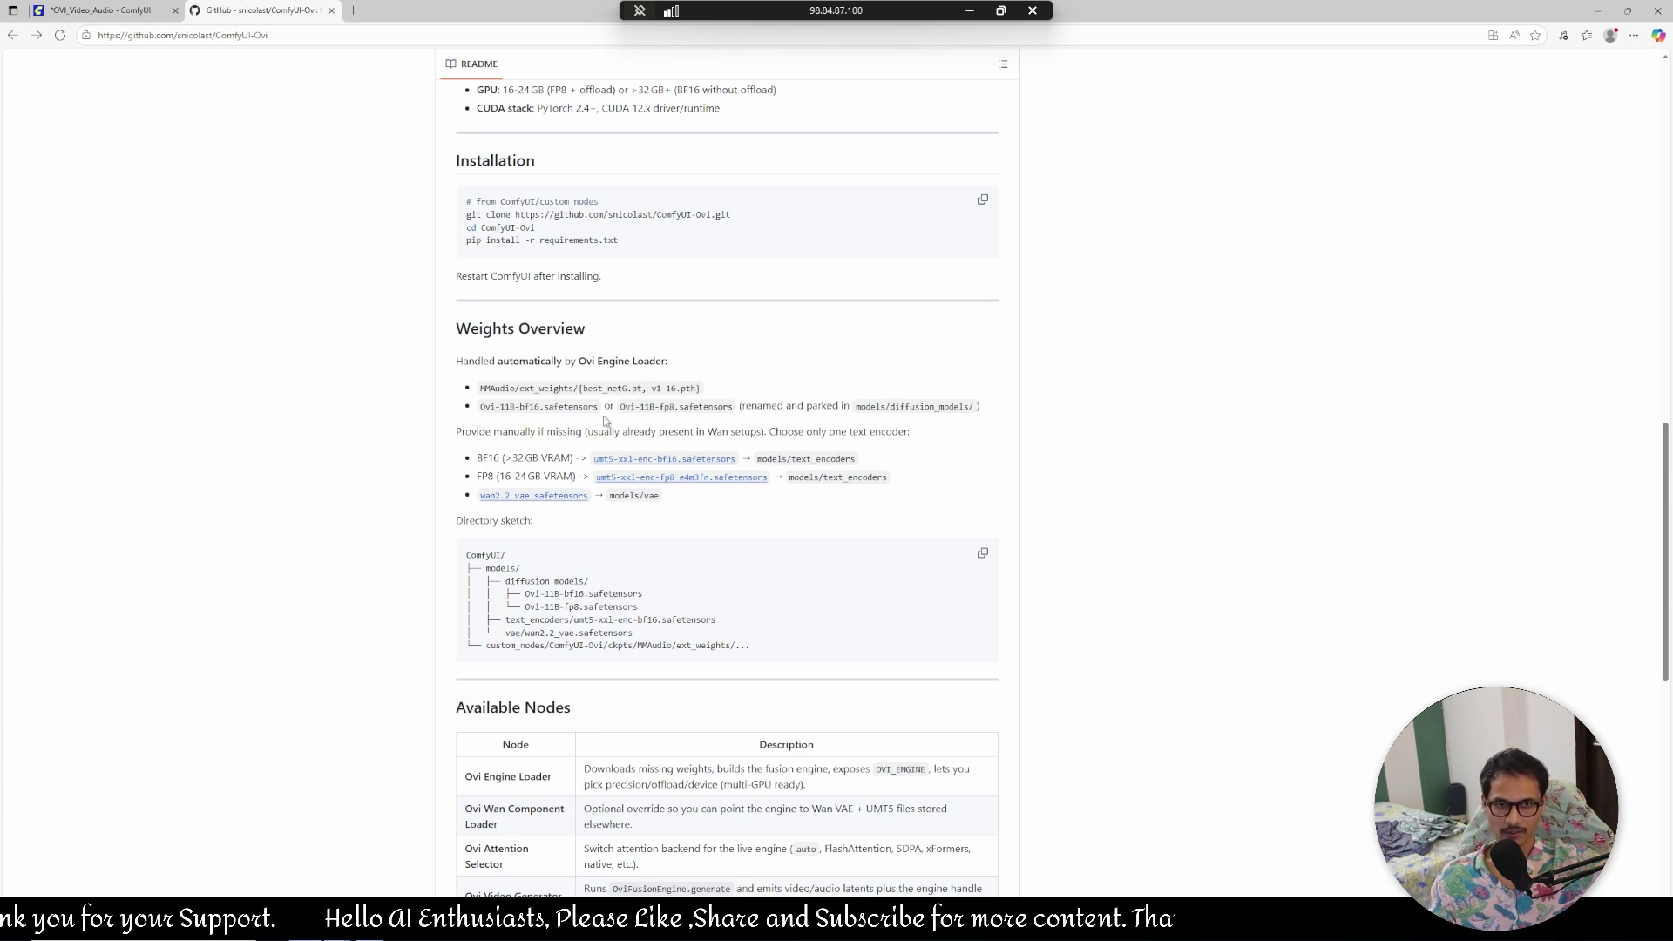
mouse_move(702, 420)
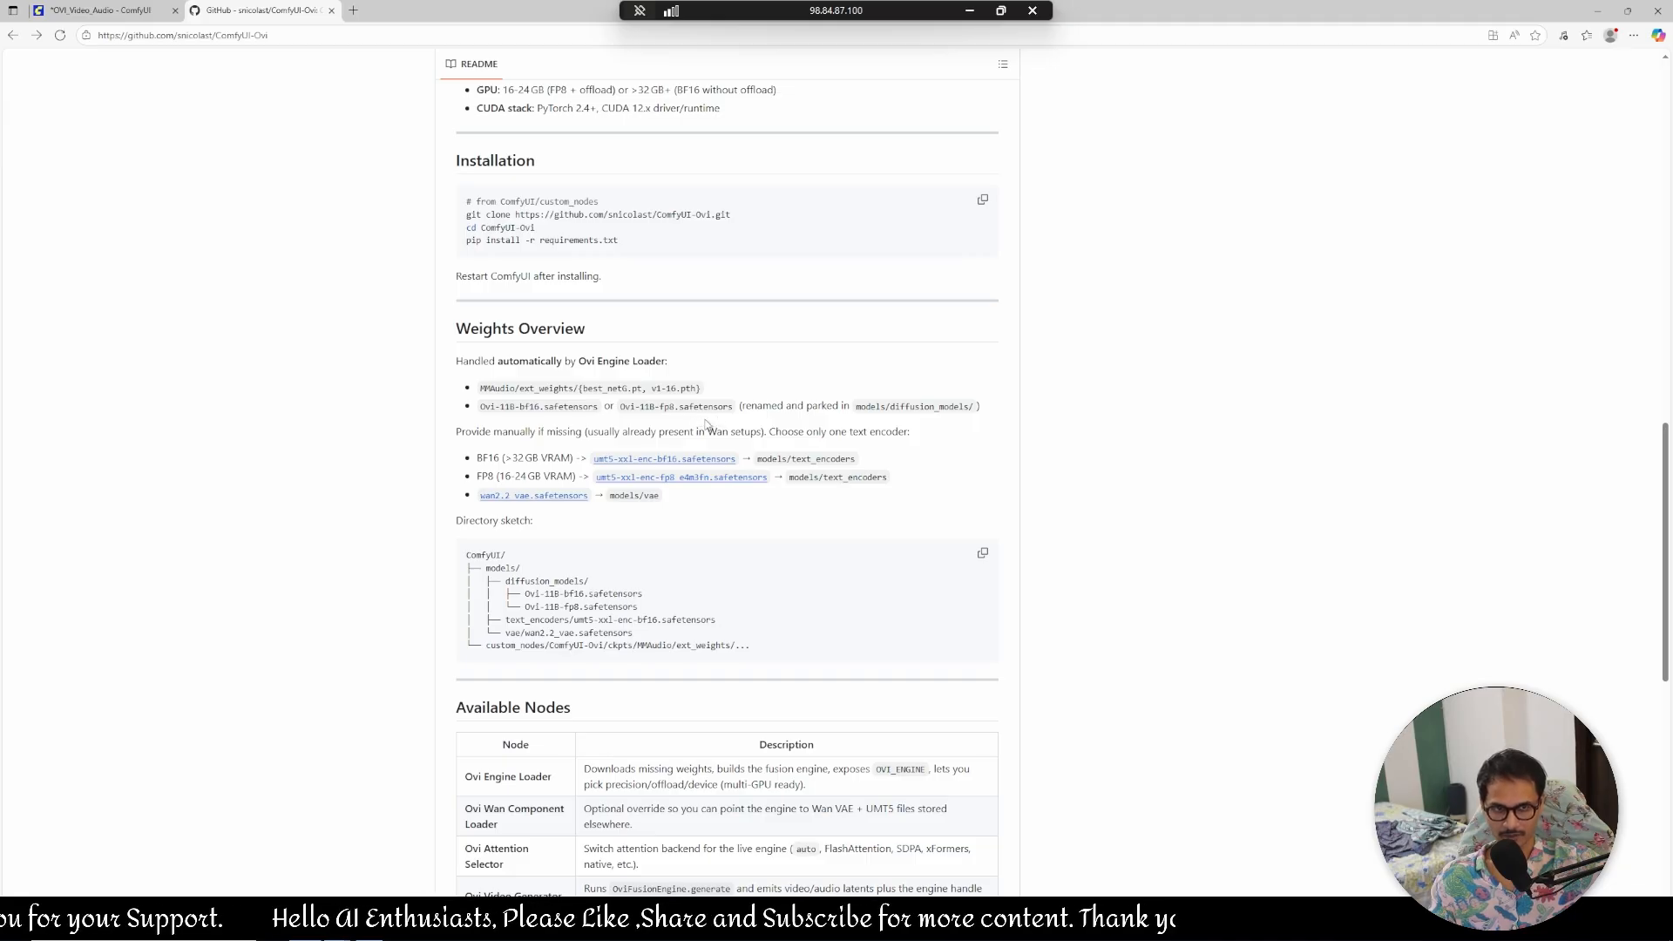
mouse_move(706, 426)
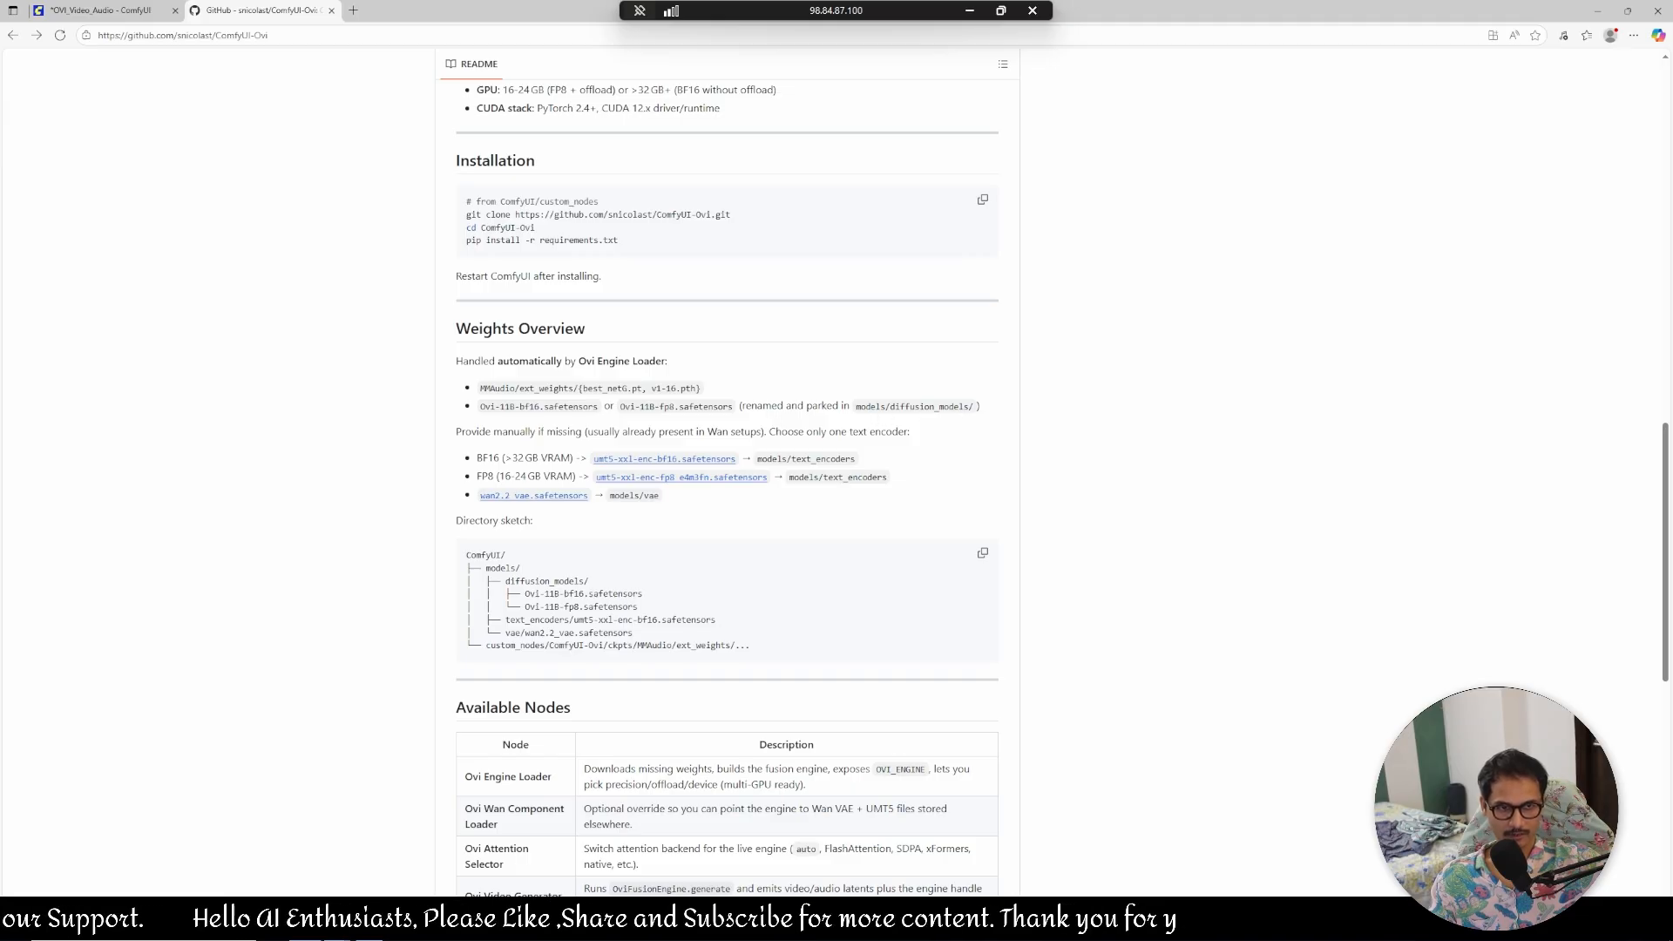
mouse_move(894, 417)
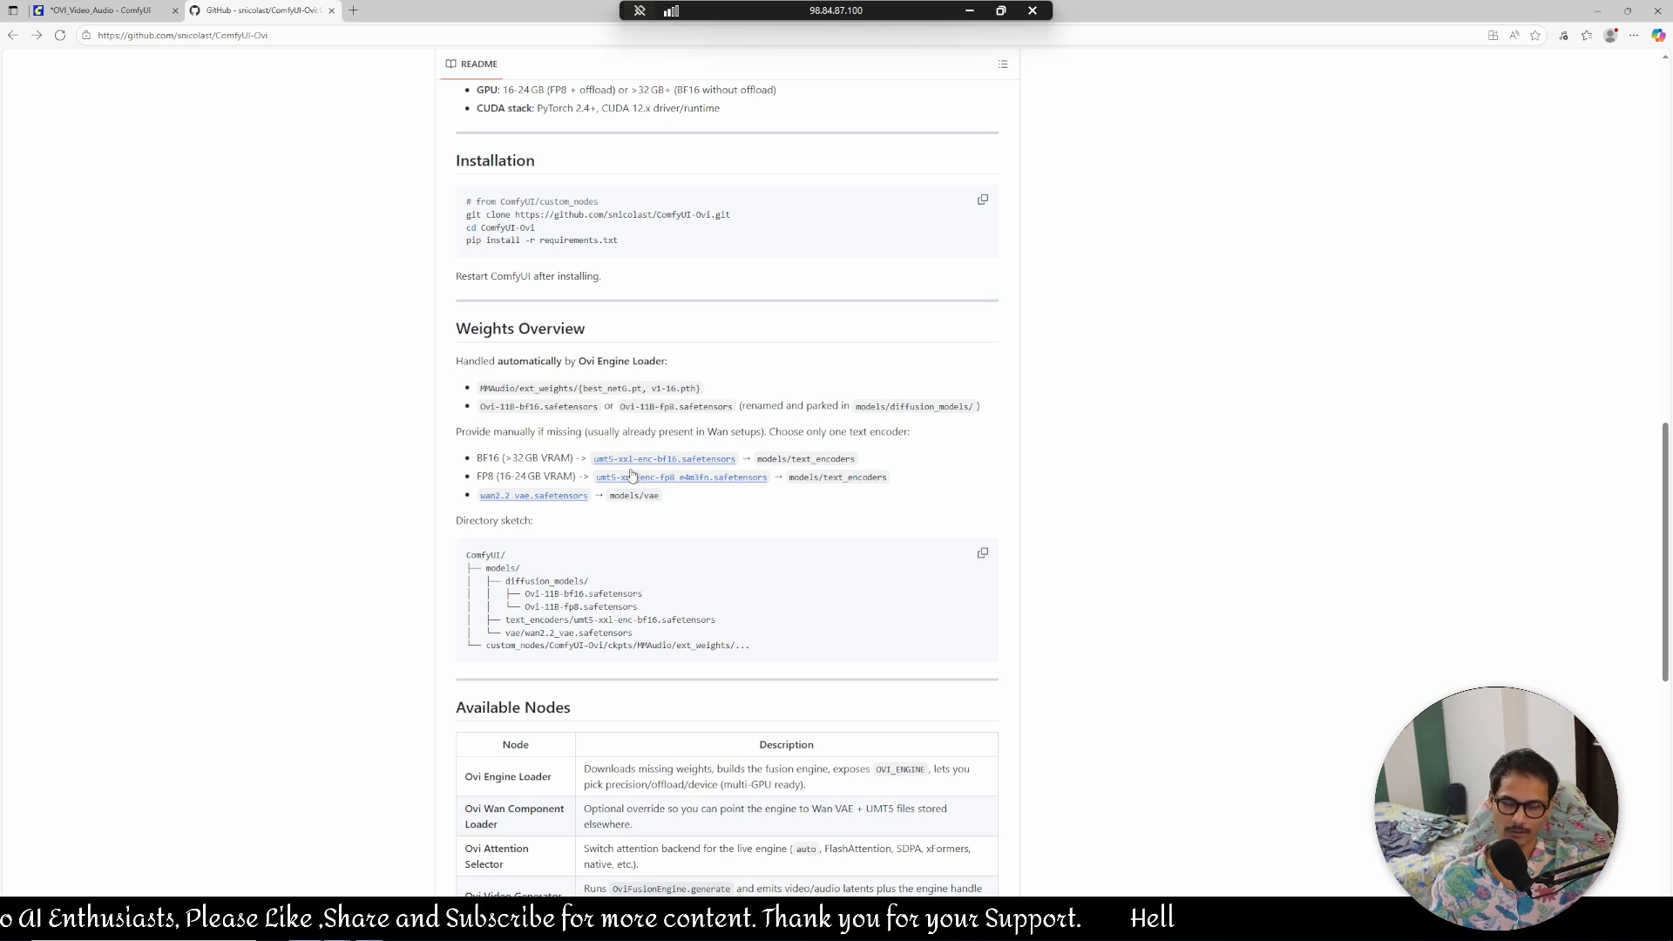
mouse_move(624, 509)
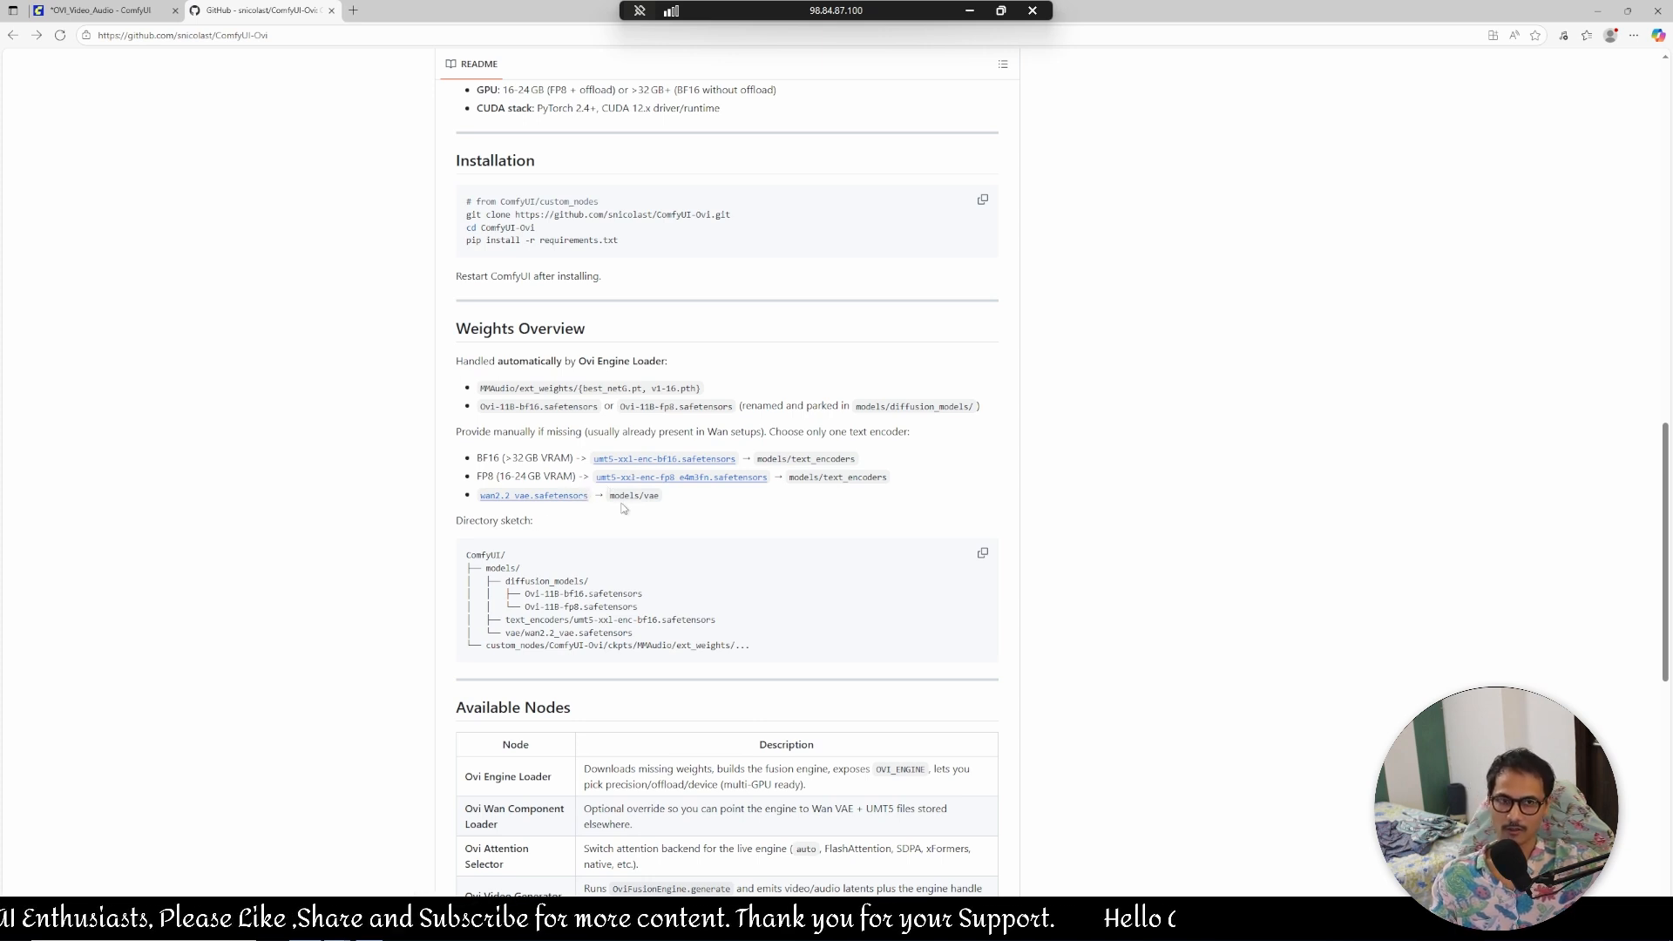
mouse_move(721, 502)
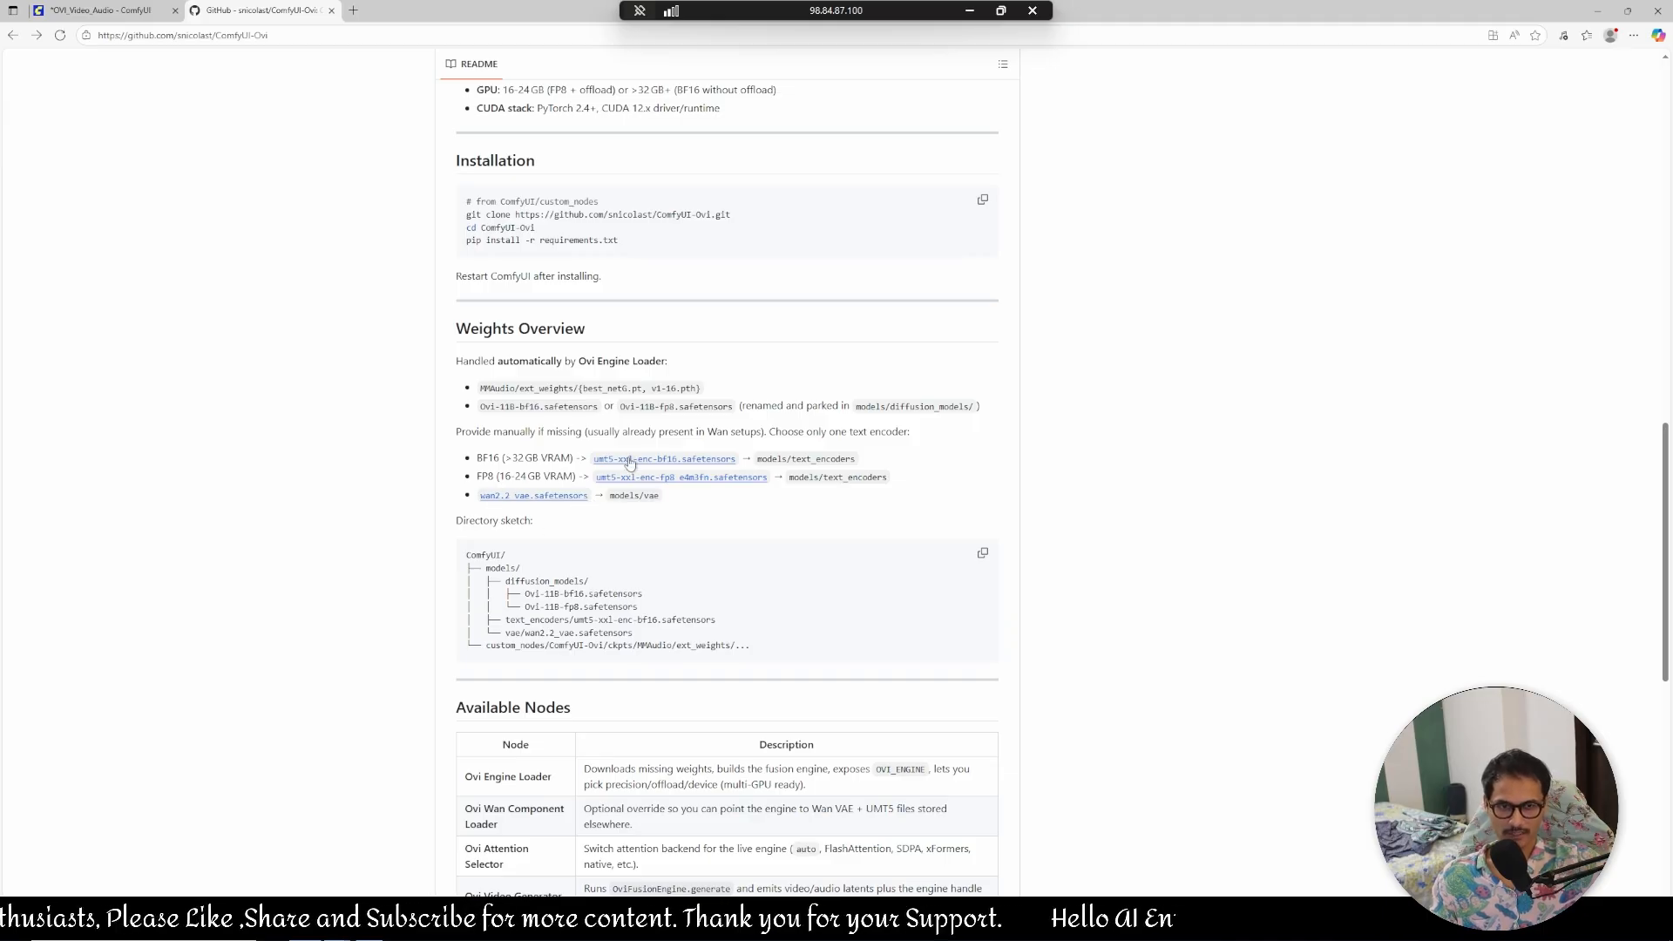
mouse_move(547, 536)
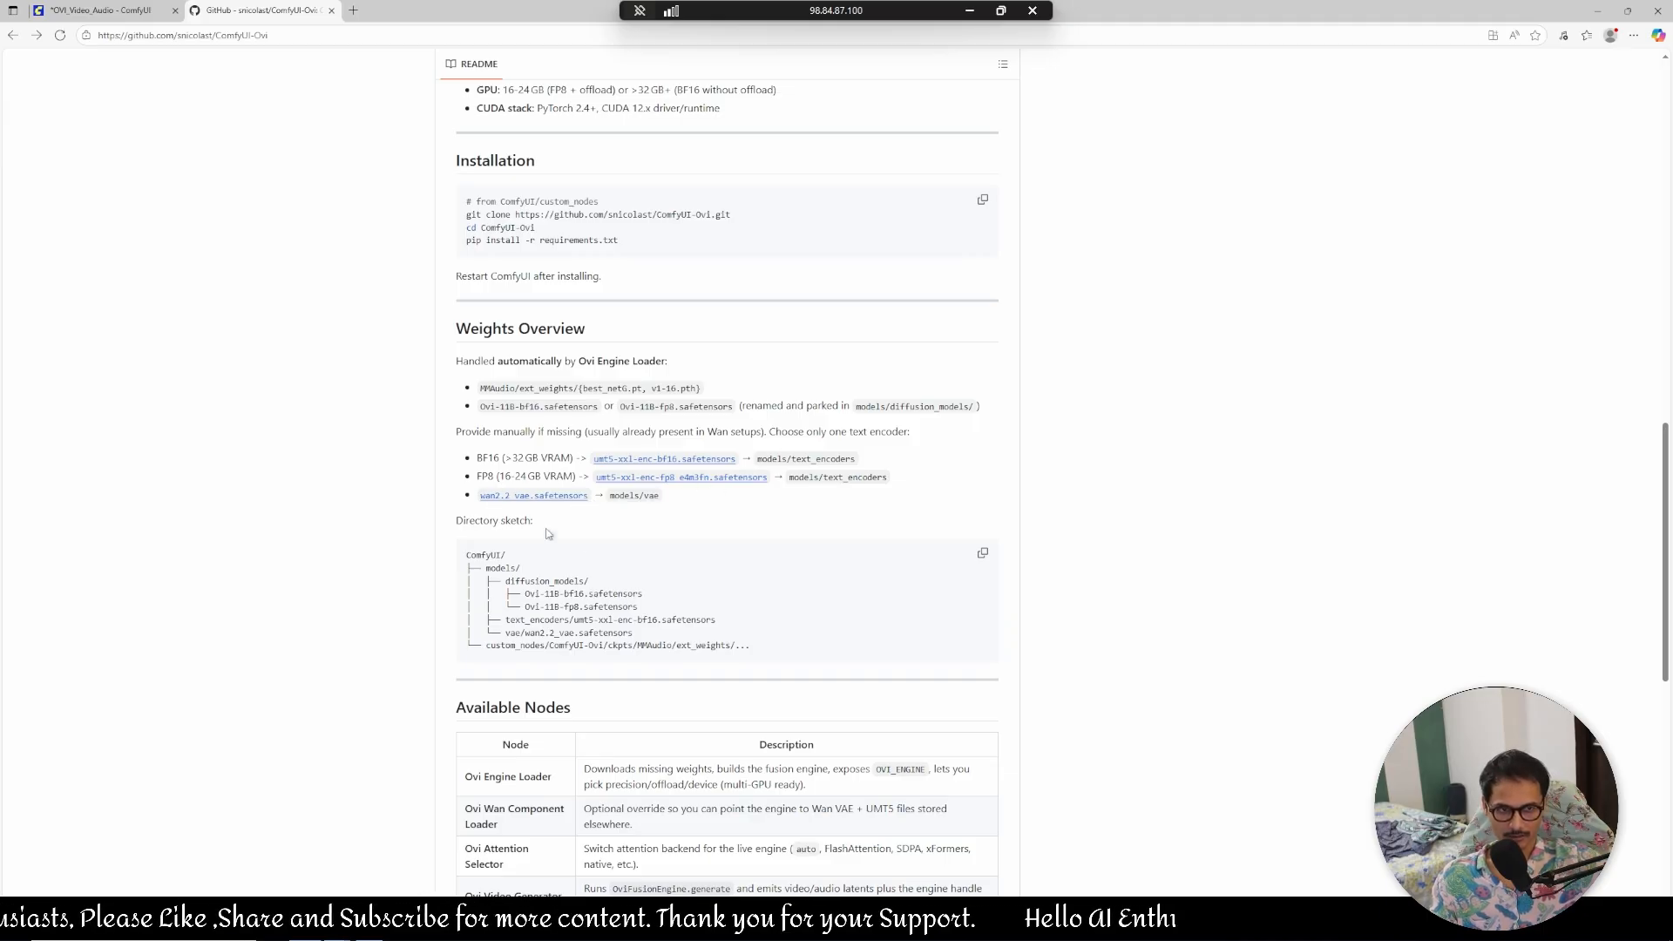
mouse_move(672, 510)
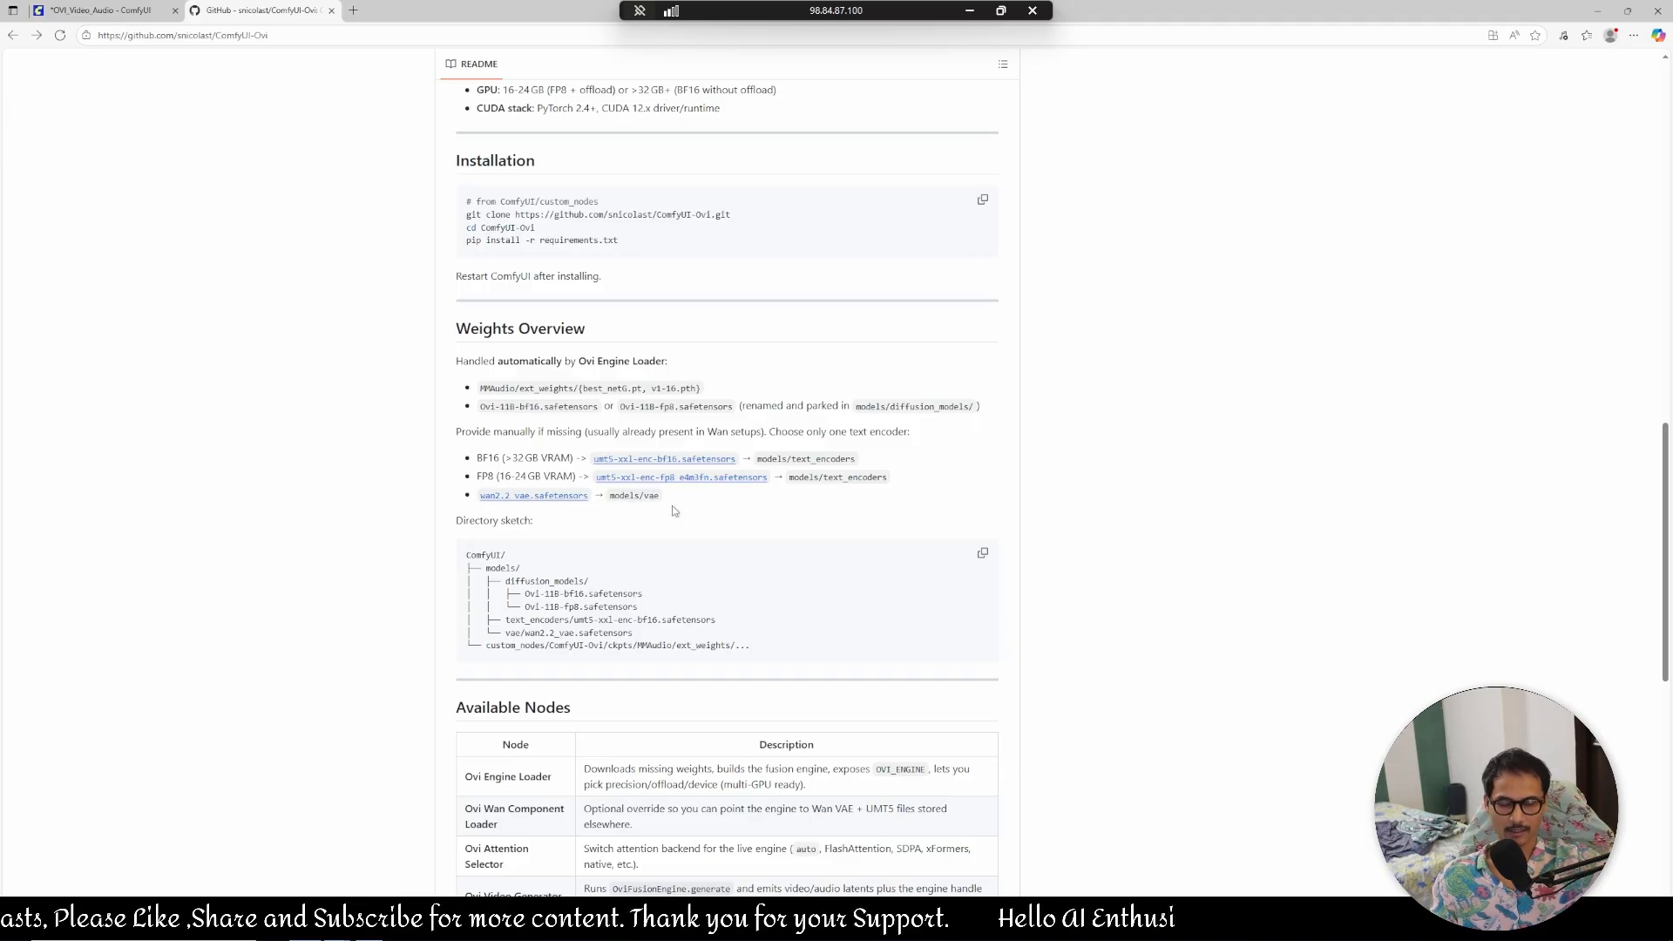
mouse_move(795, 499)
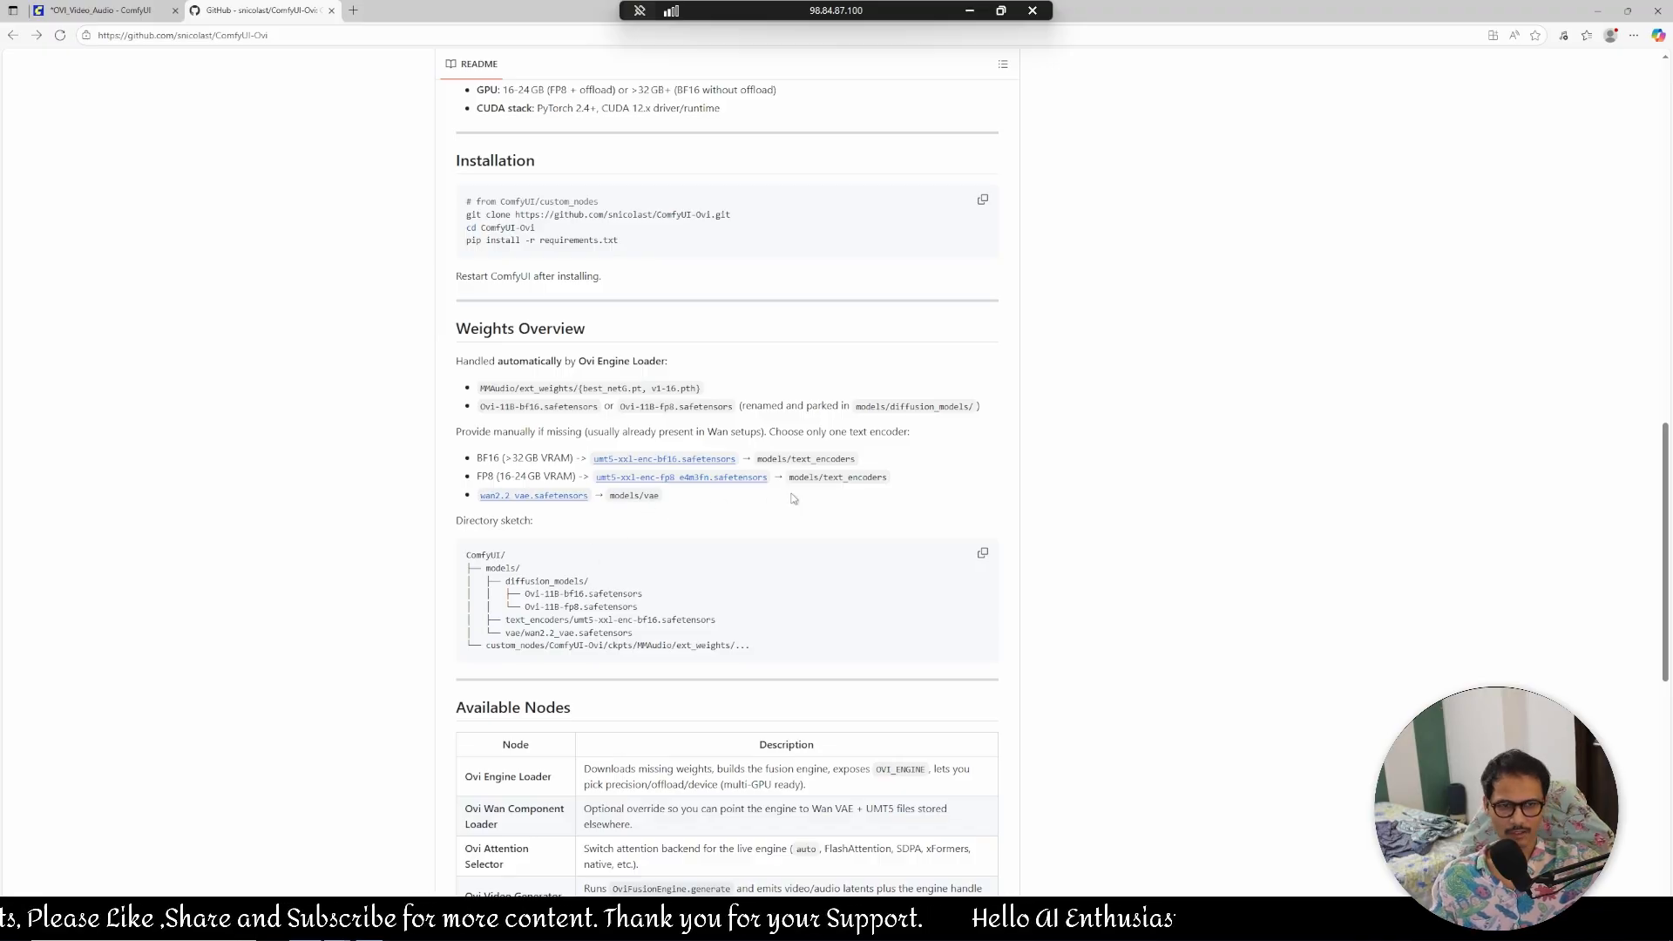
scroll("down", 3)
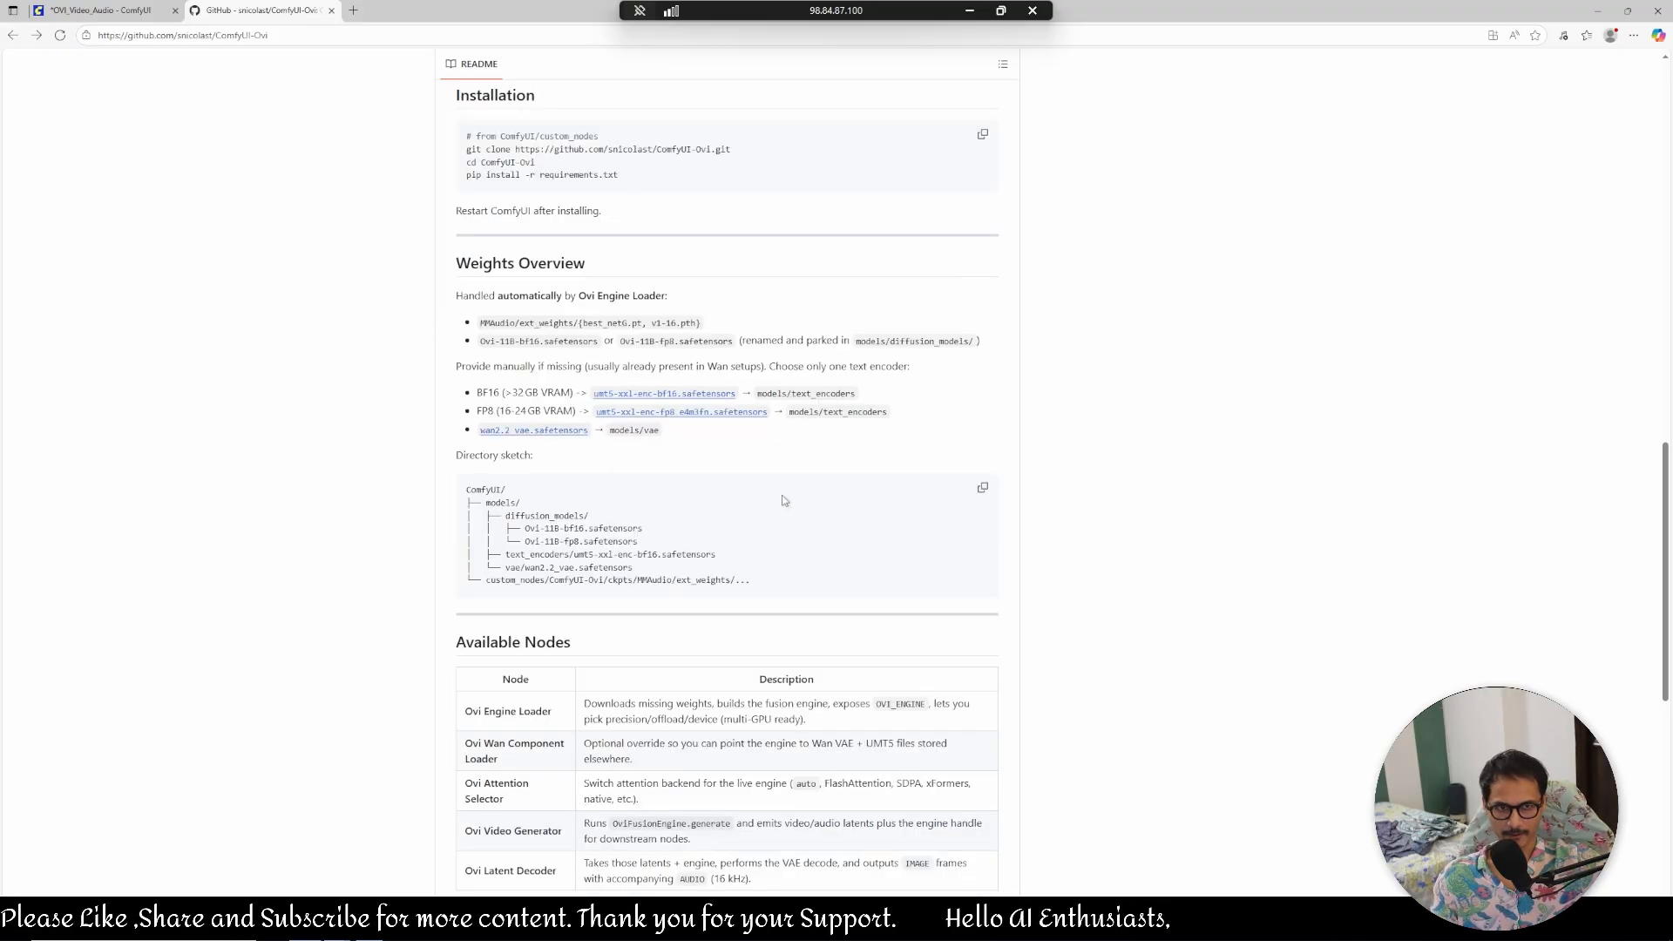
mouse_move(697, 427)
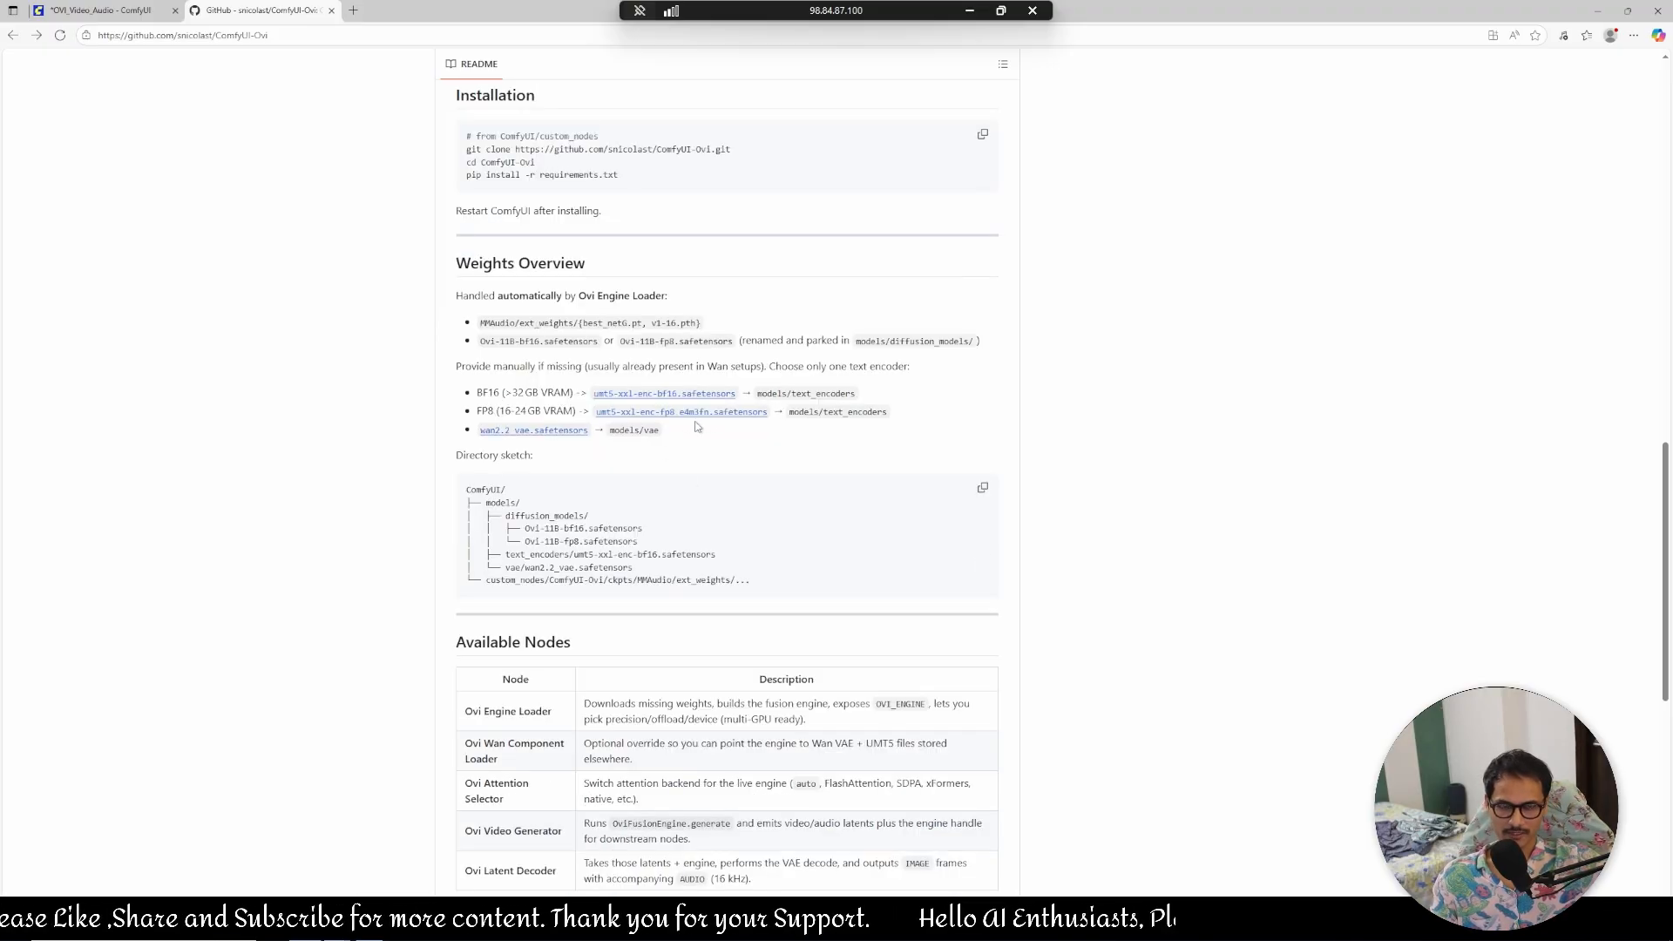
mouse_move(512, 448)
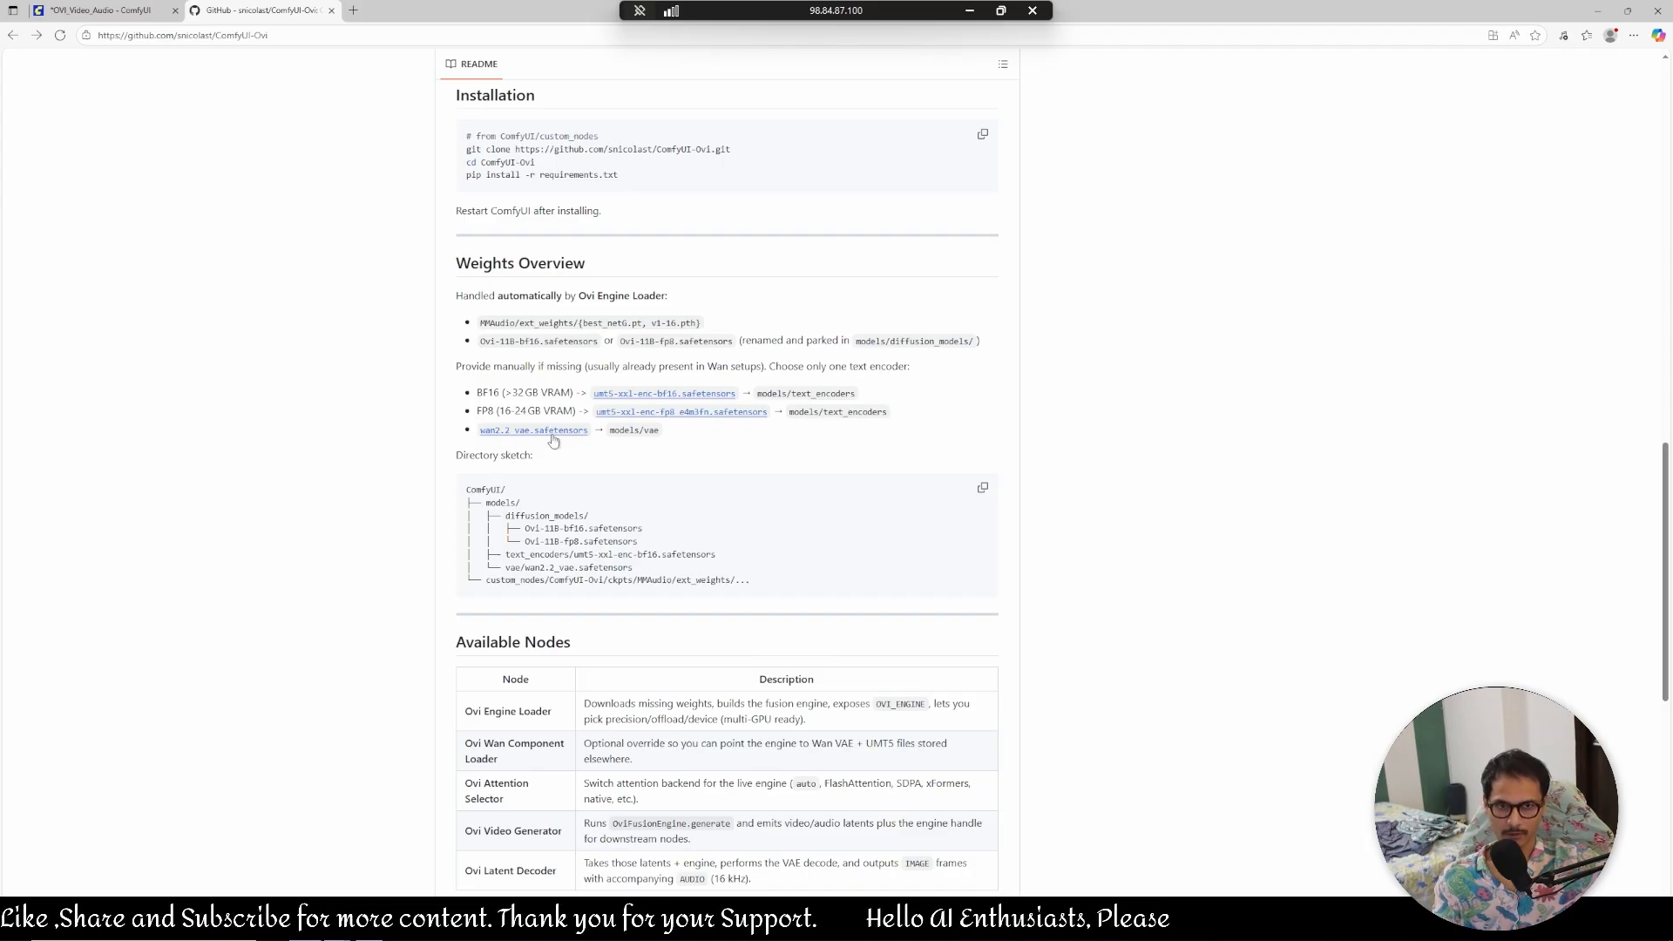
mouse_move(467, 493)
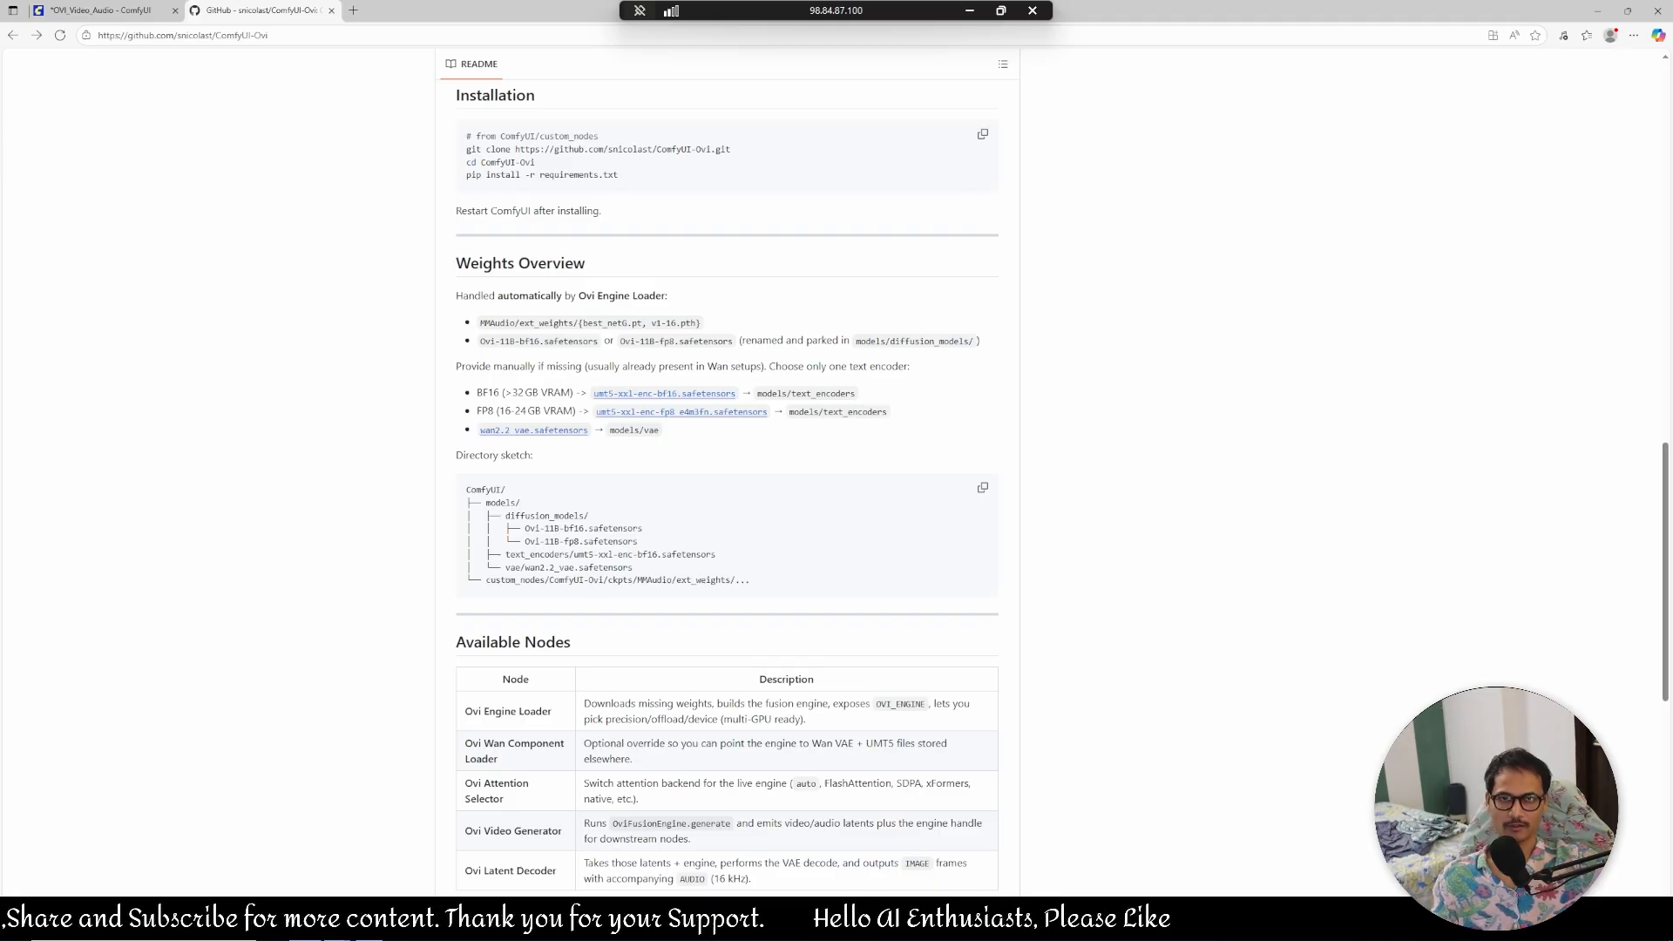
scroll("down", 3)
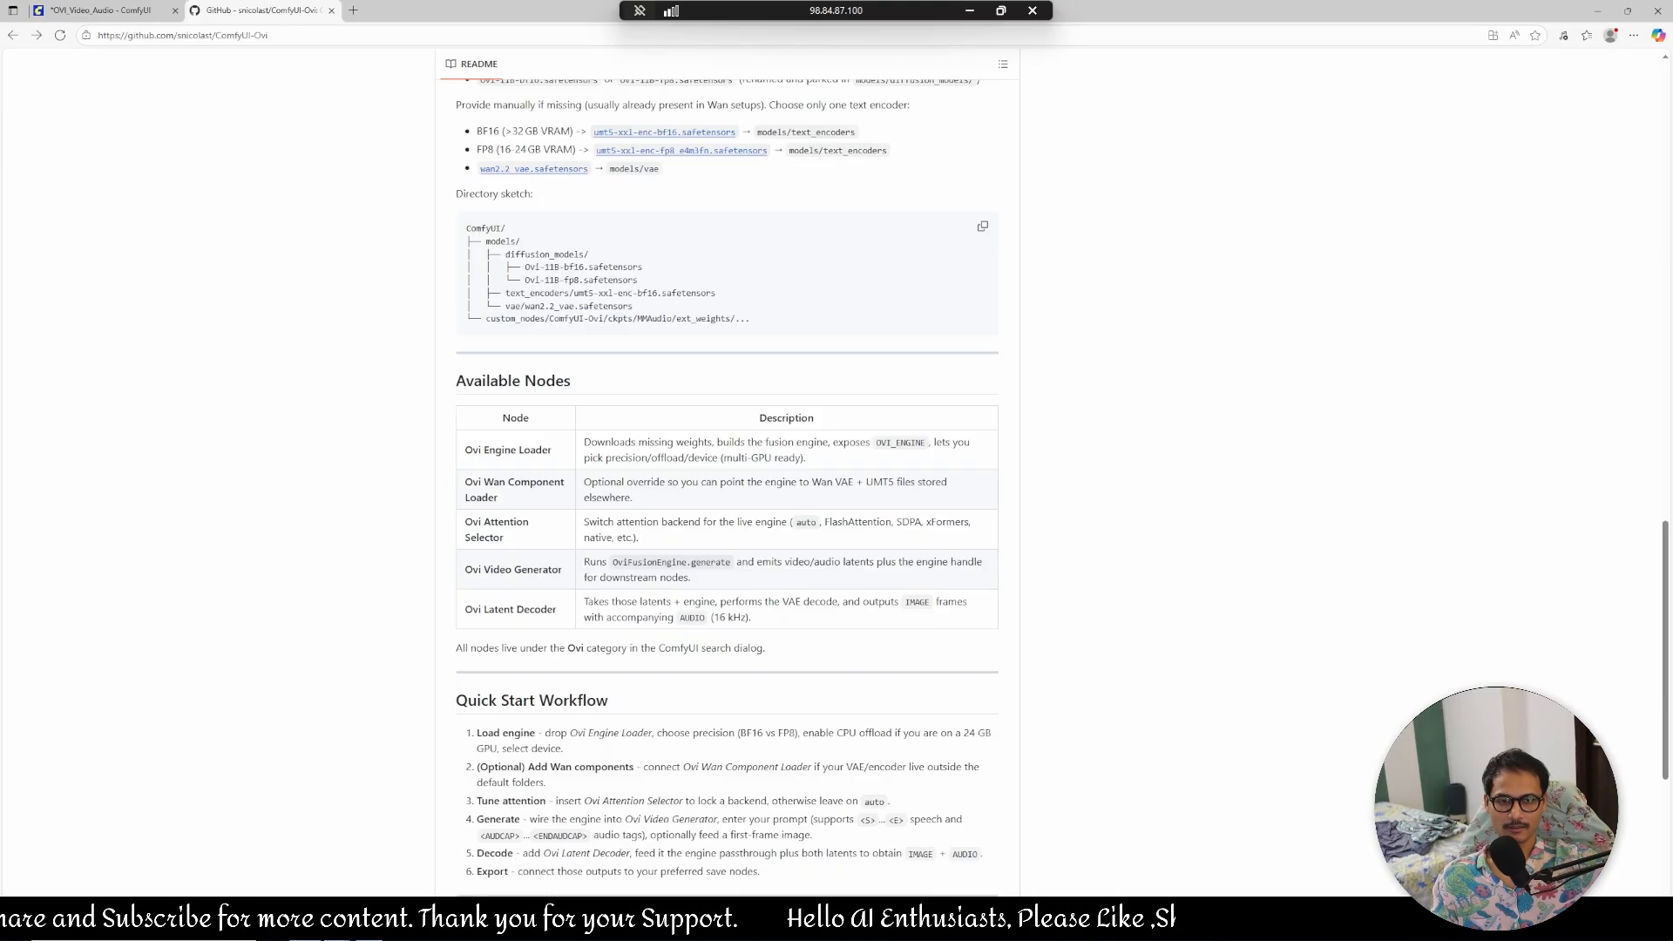
scroll("down", 3)
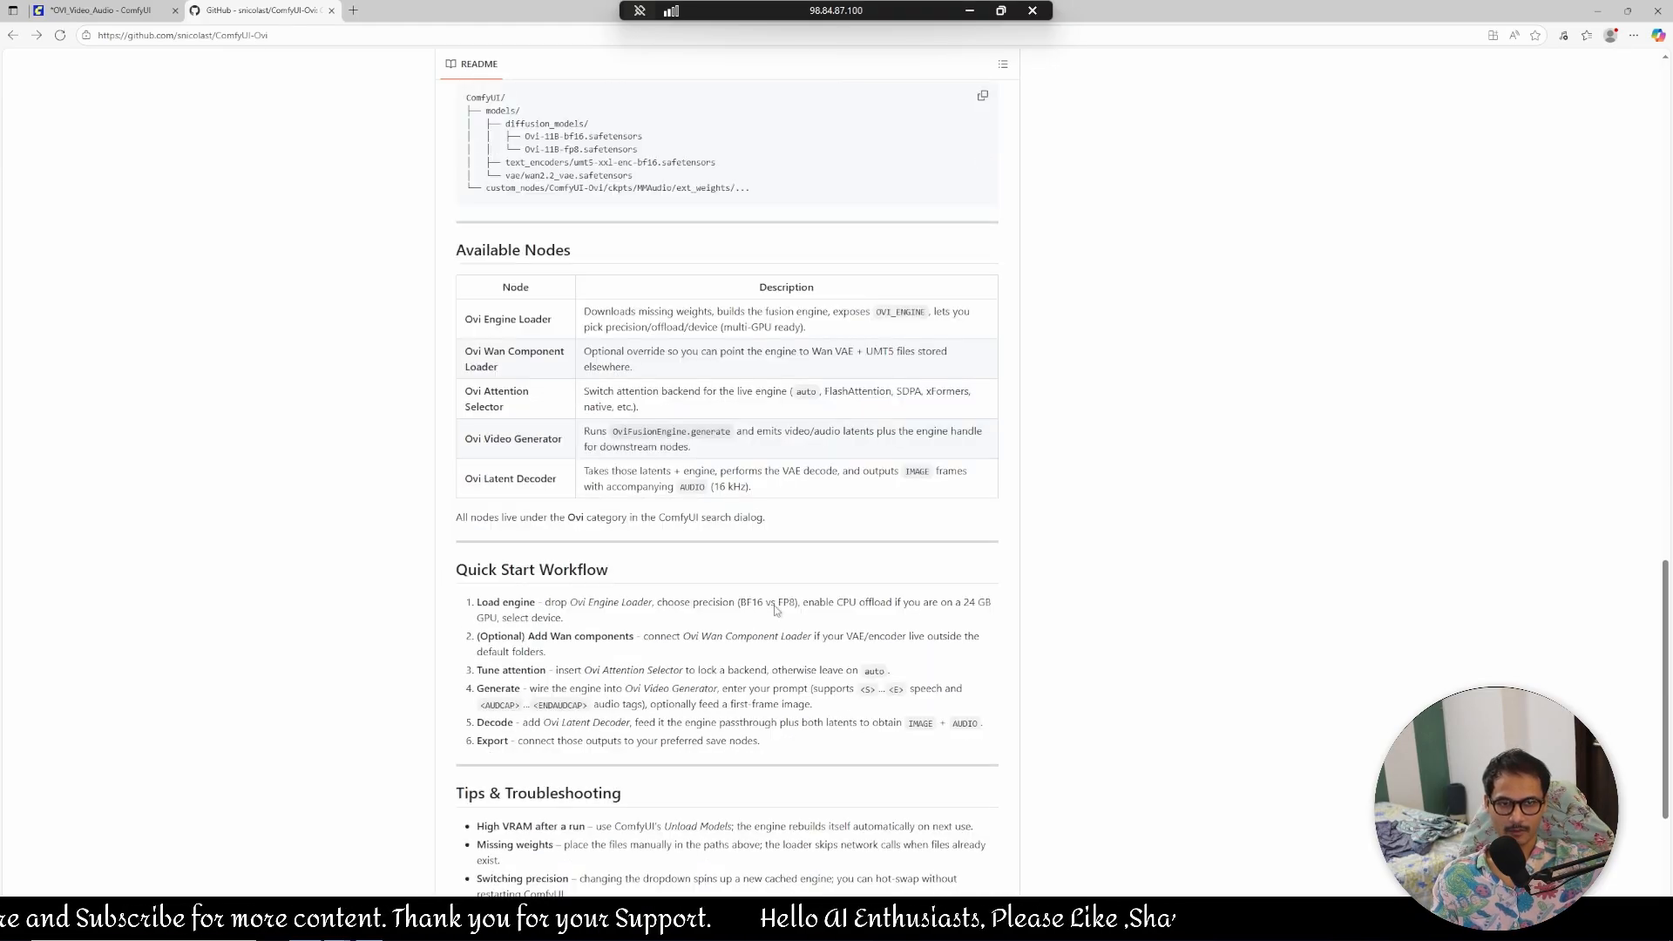
scroll("down", 3)
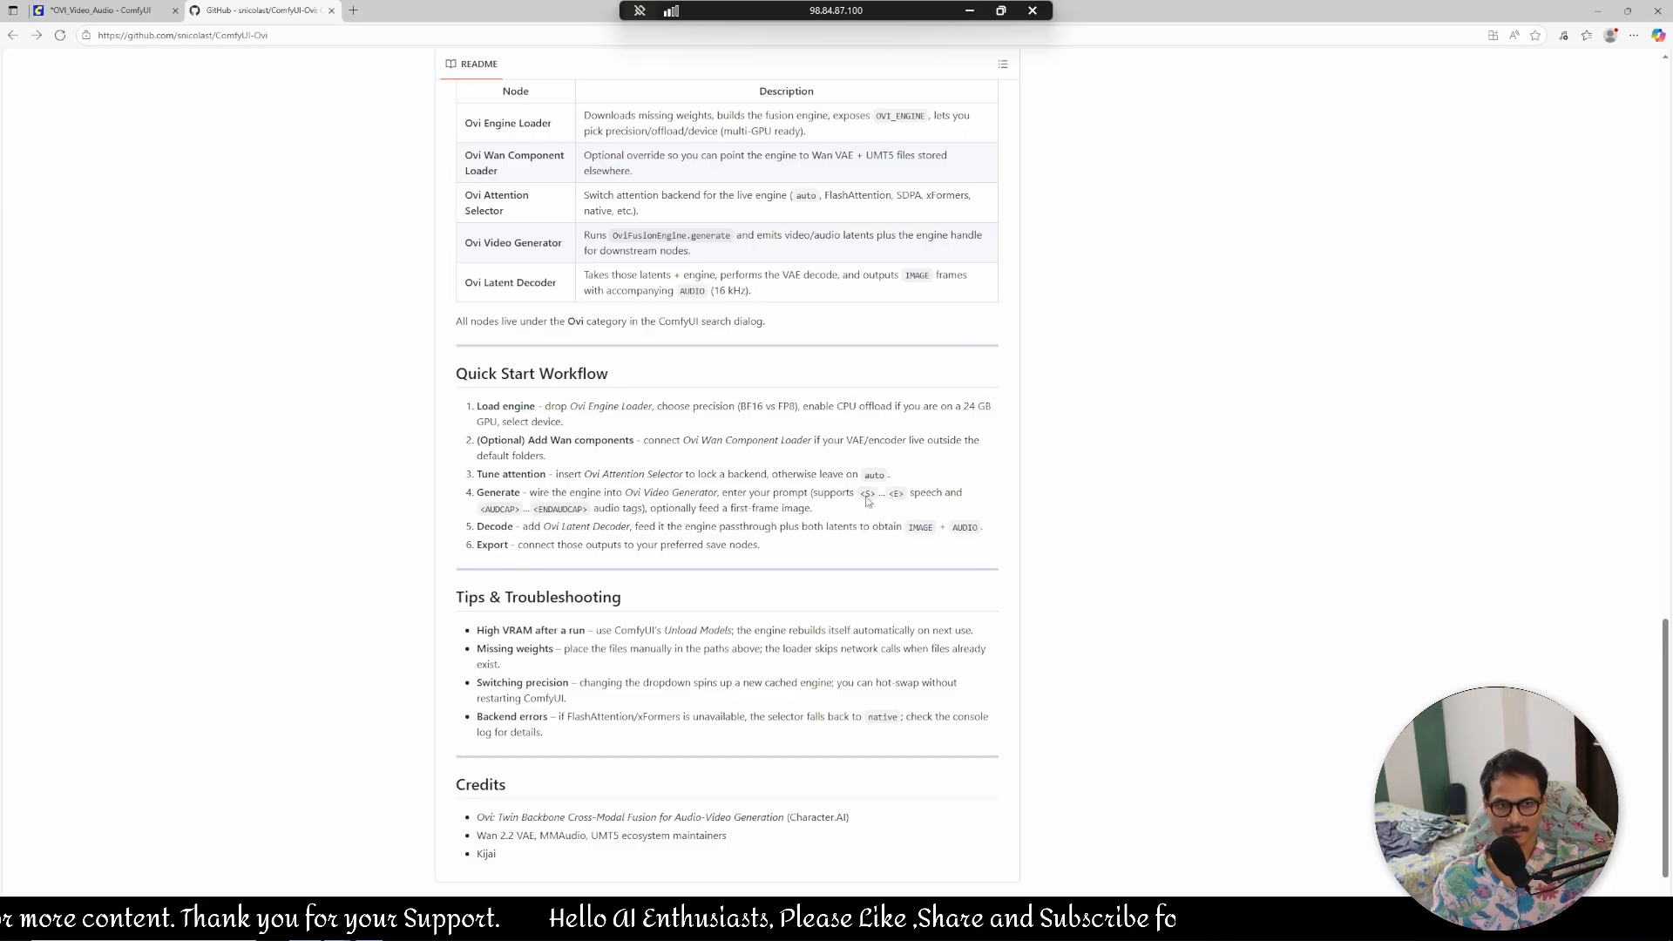
mouse_move(948, 523)
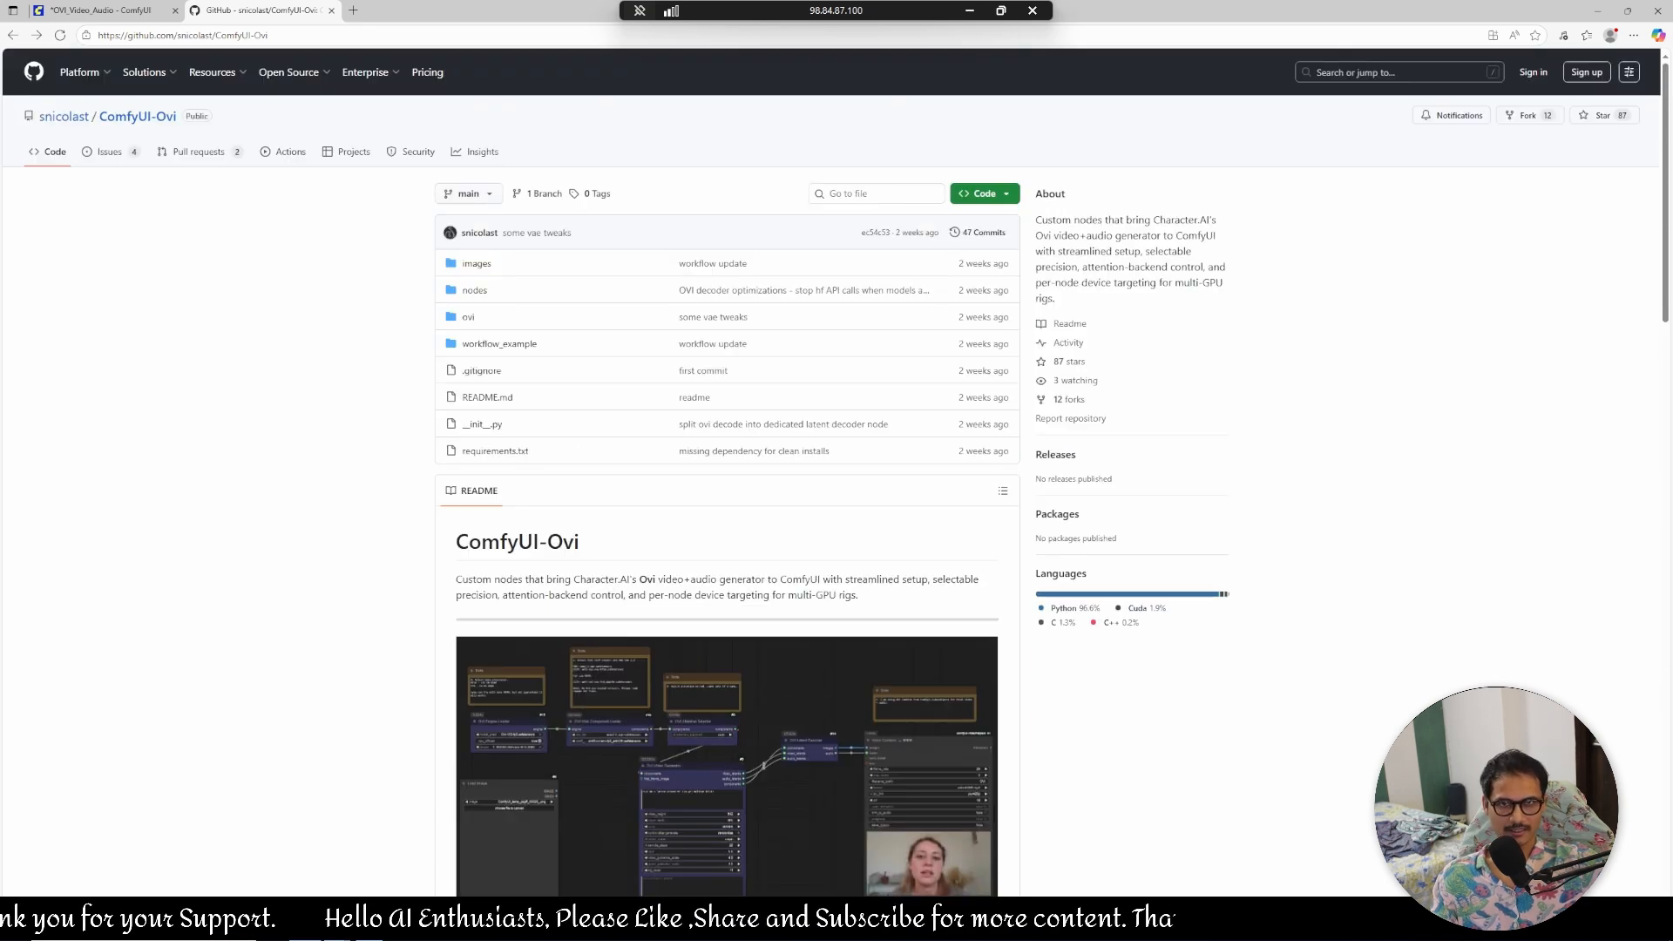
Return to the OVI_Video_Audio workflow after a brief look back at the GitHub page.
left_click(96, 11)
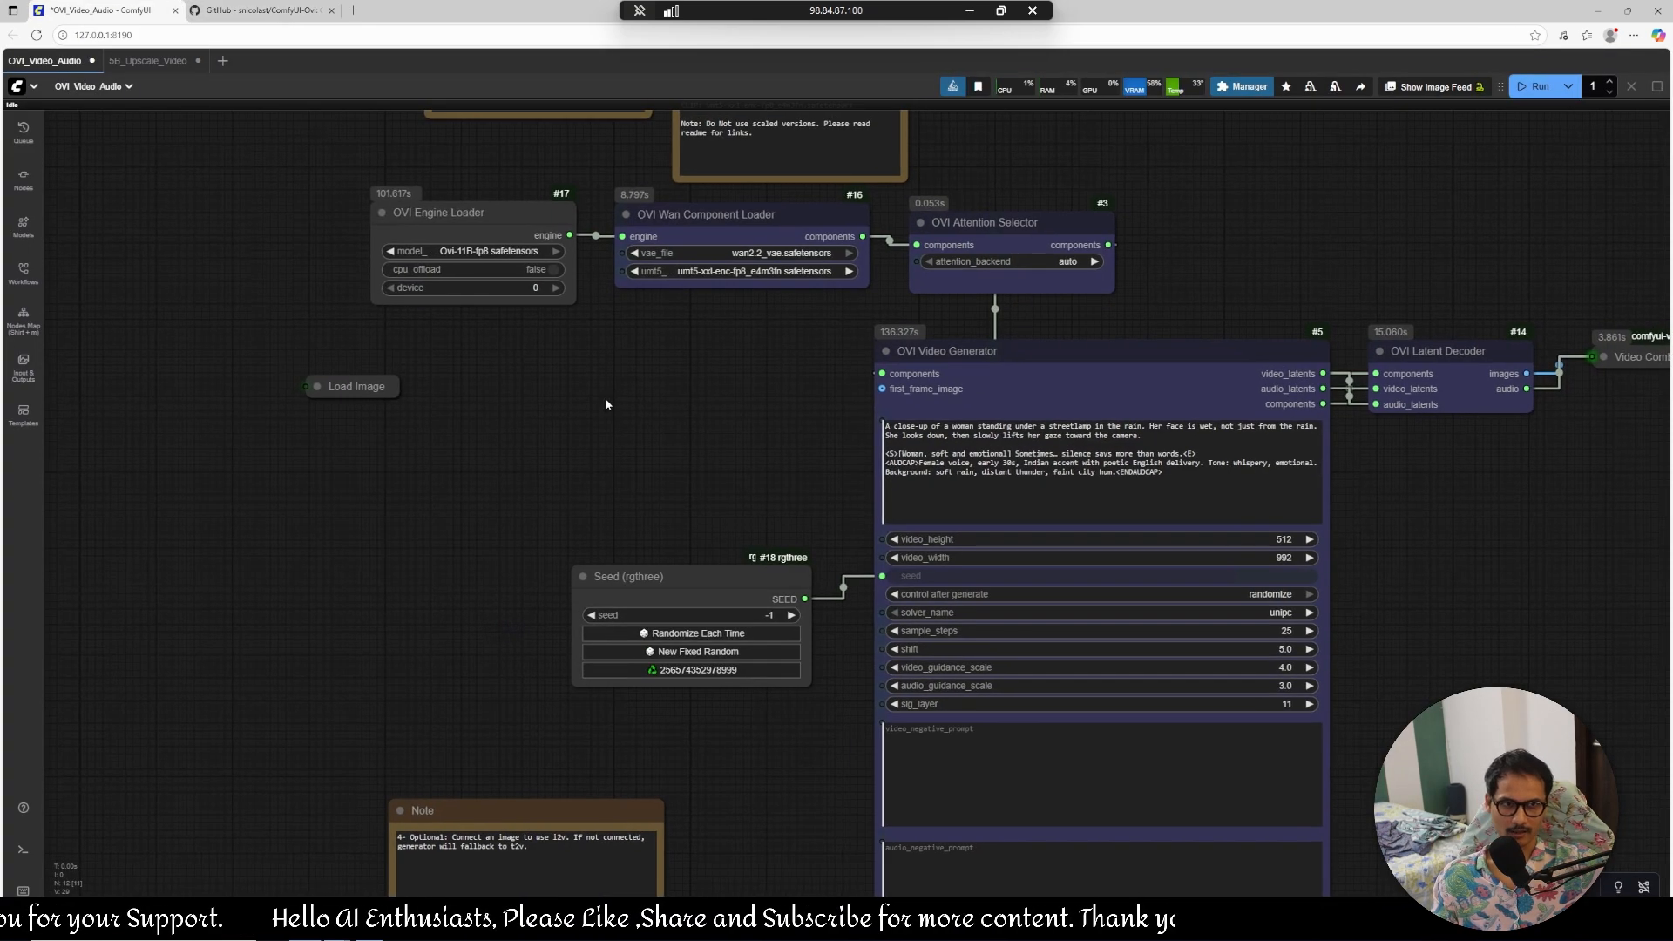
left_click(256, 10)
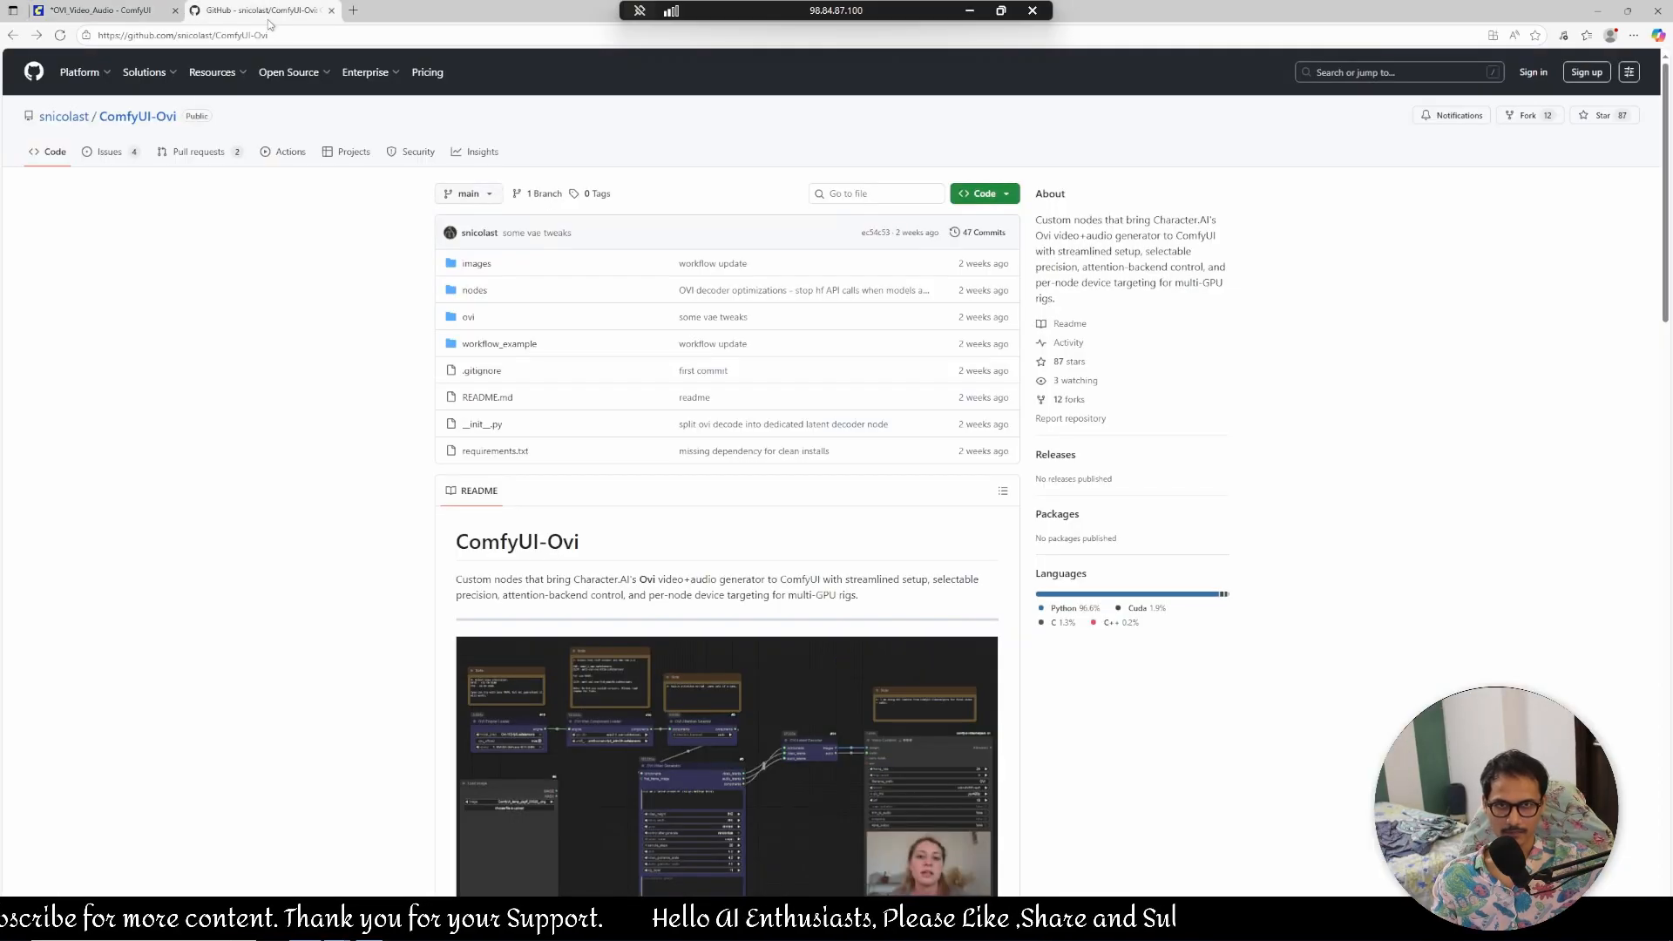
left_click(96, 10)
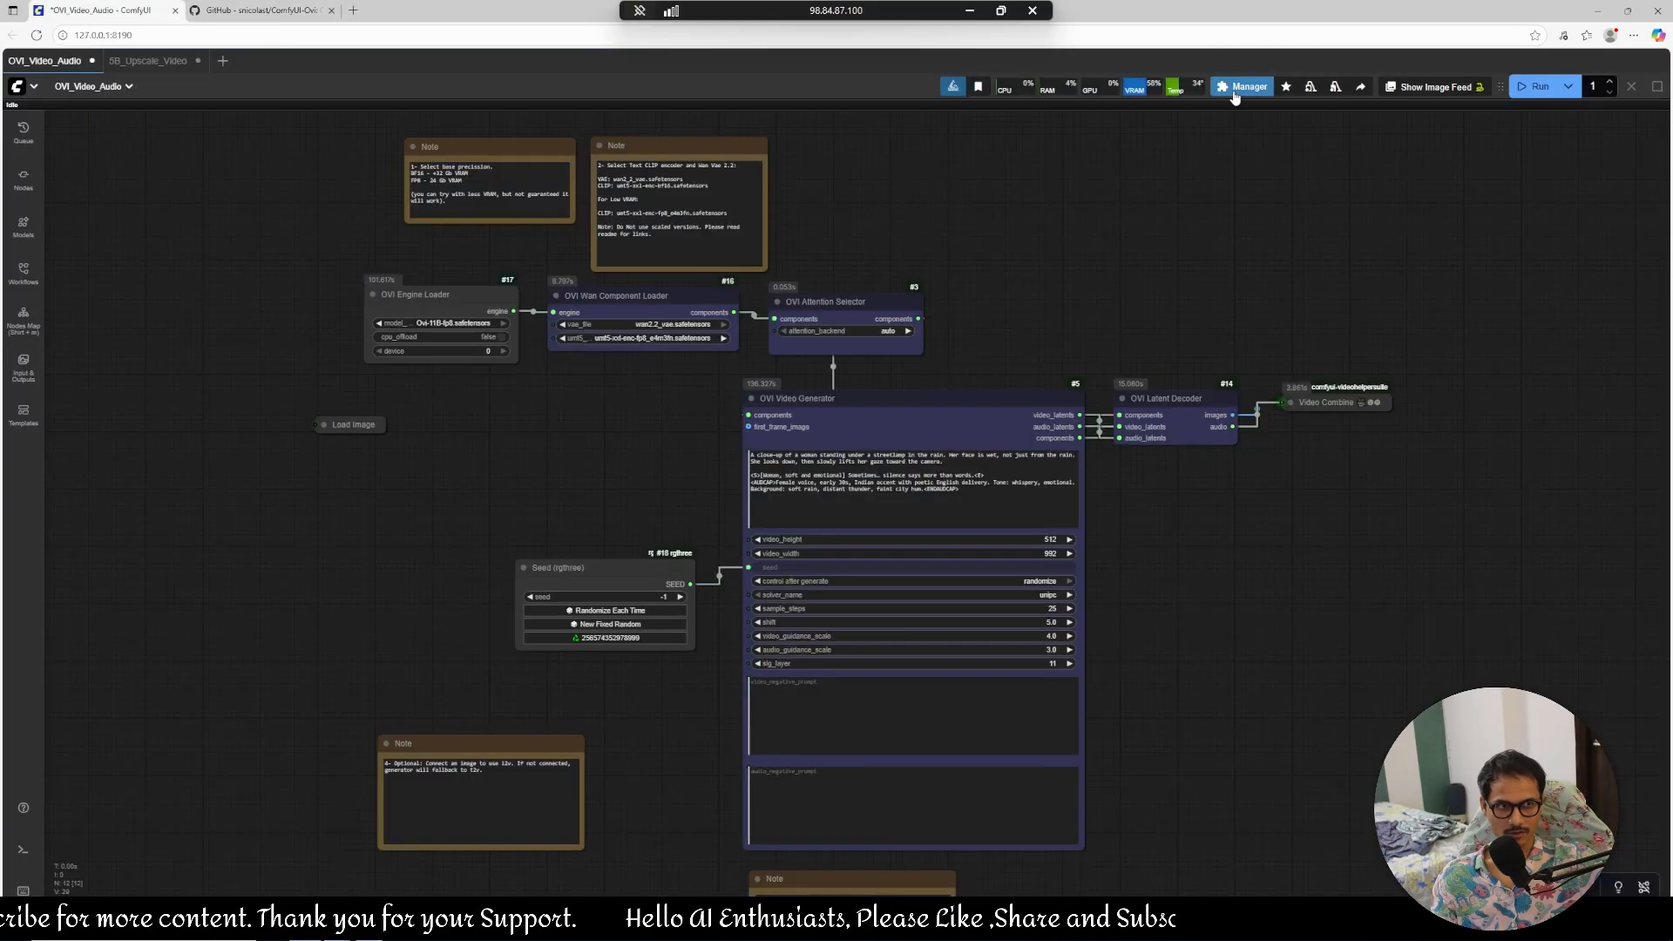
Filter the Custom Nodes Manager for 'comfyui ovi', listing ComfyUI-Ovi as installed.
left_click(1241, 87)
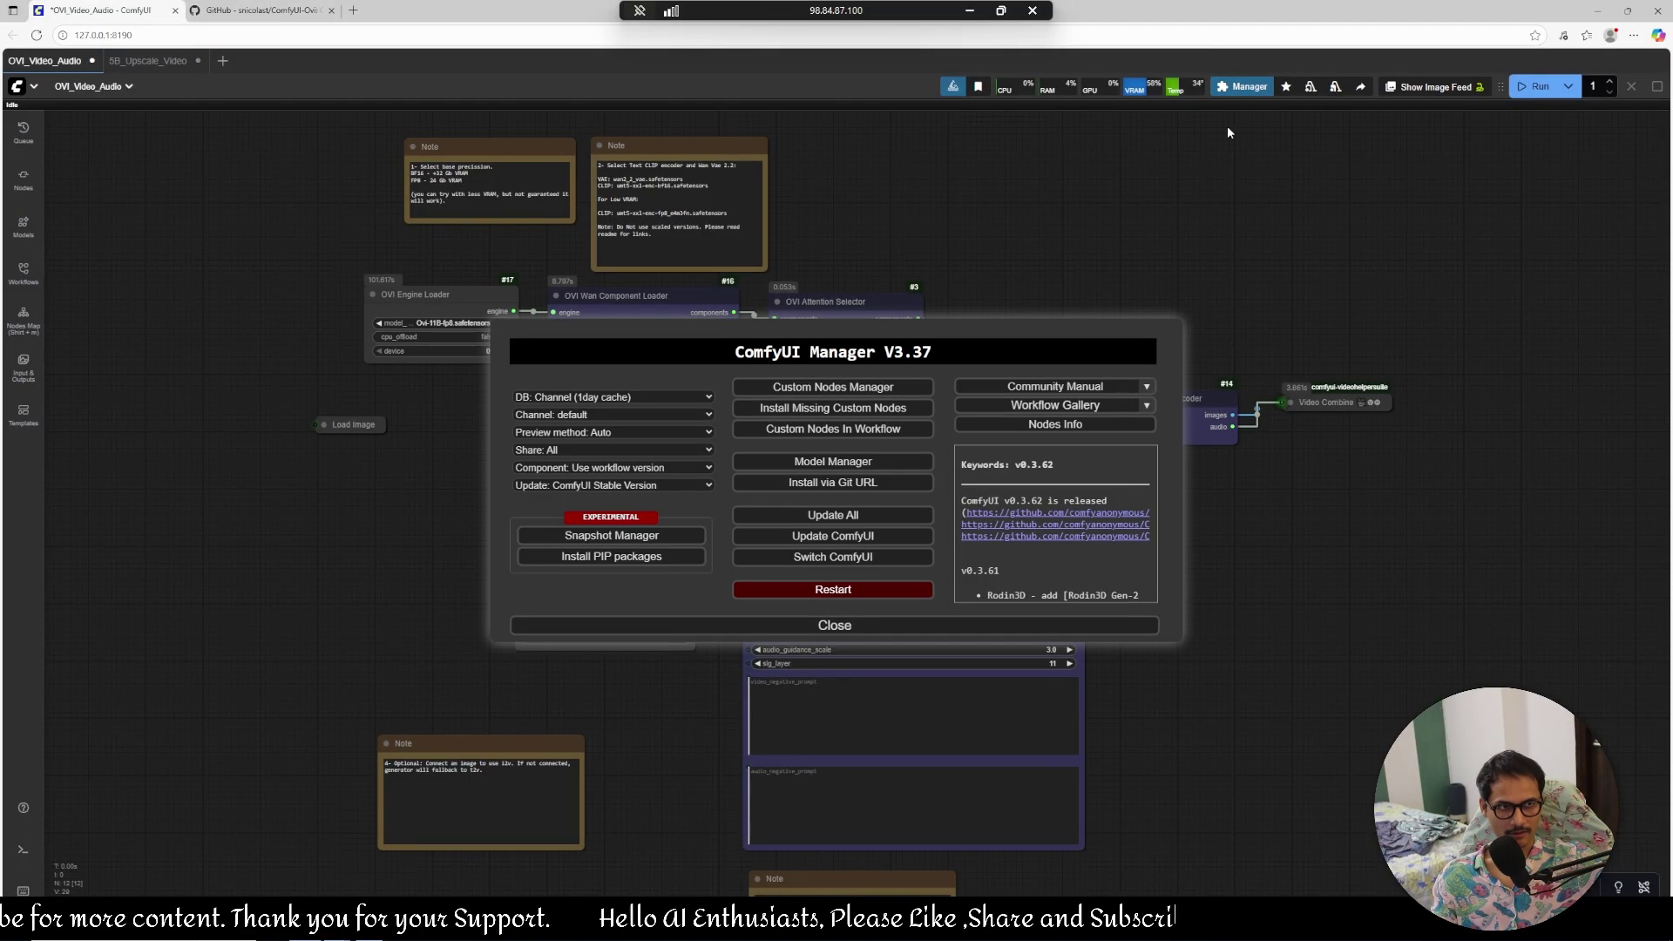
left_click(833, 387)
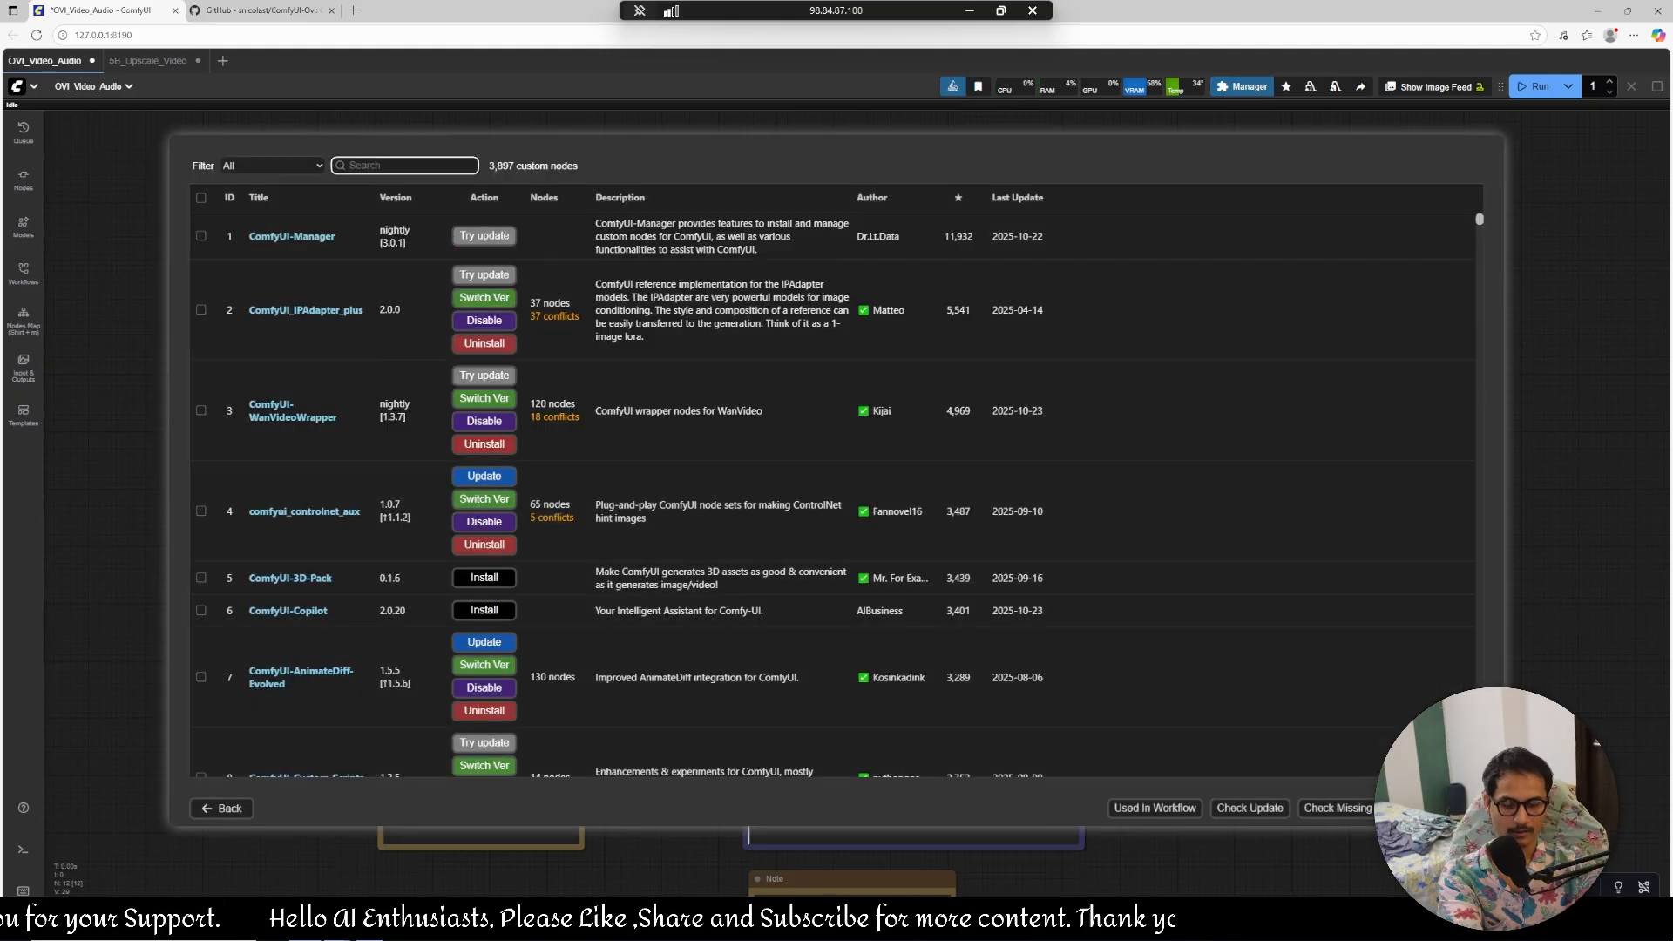
type("comfyui")
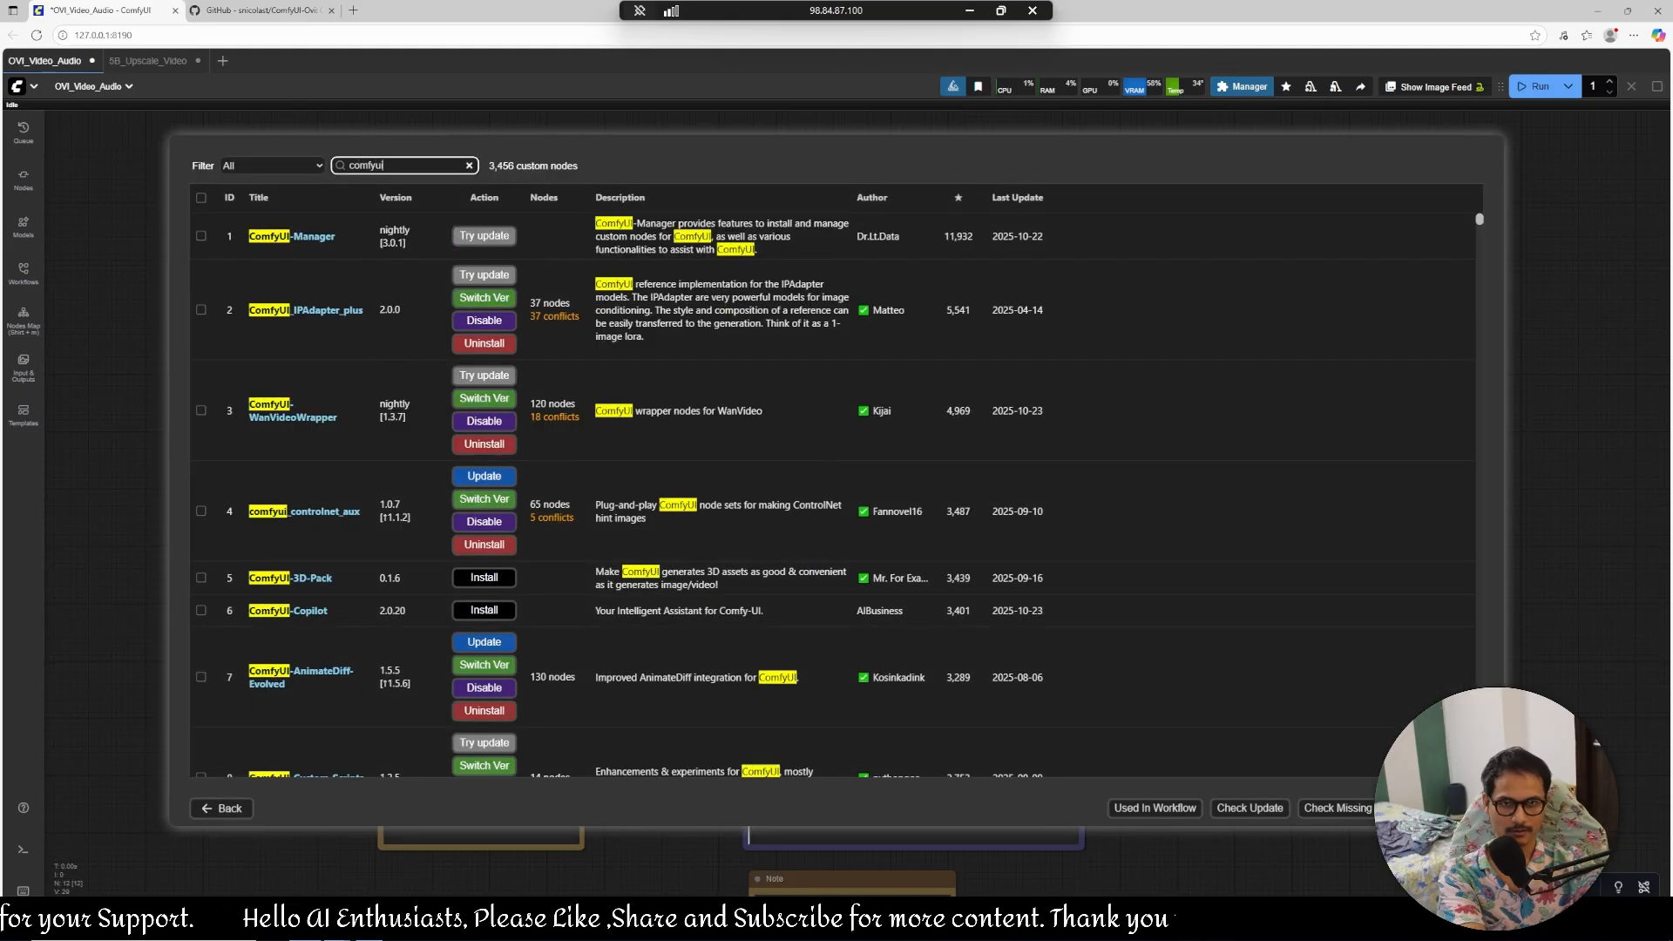
type("ovi")
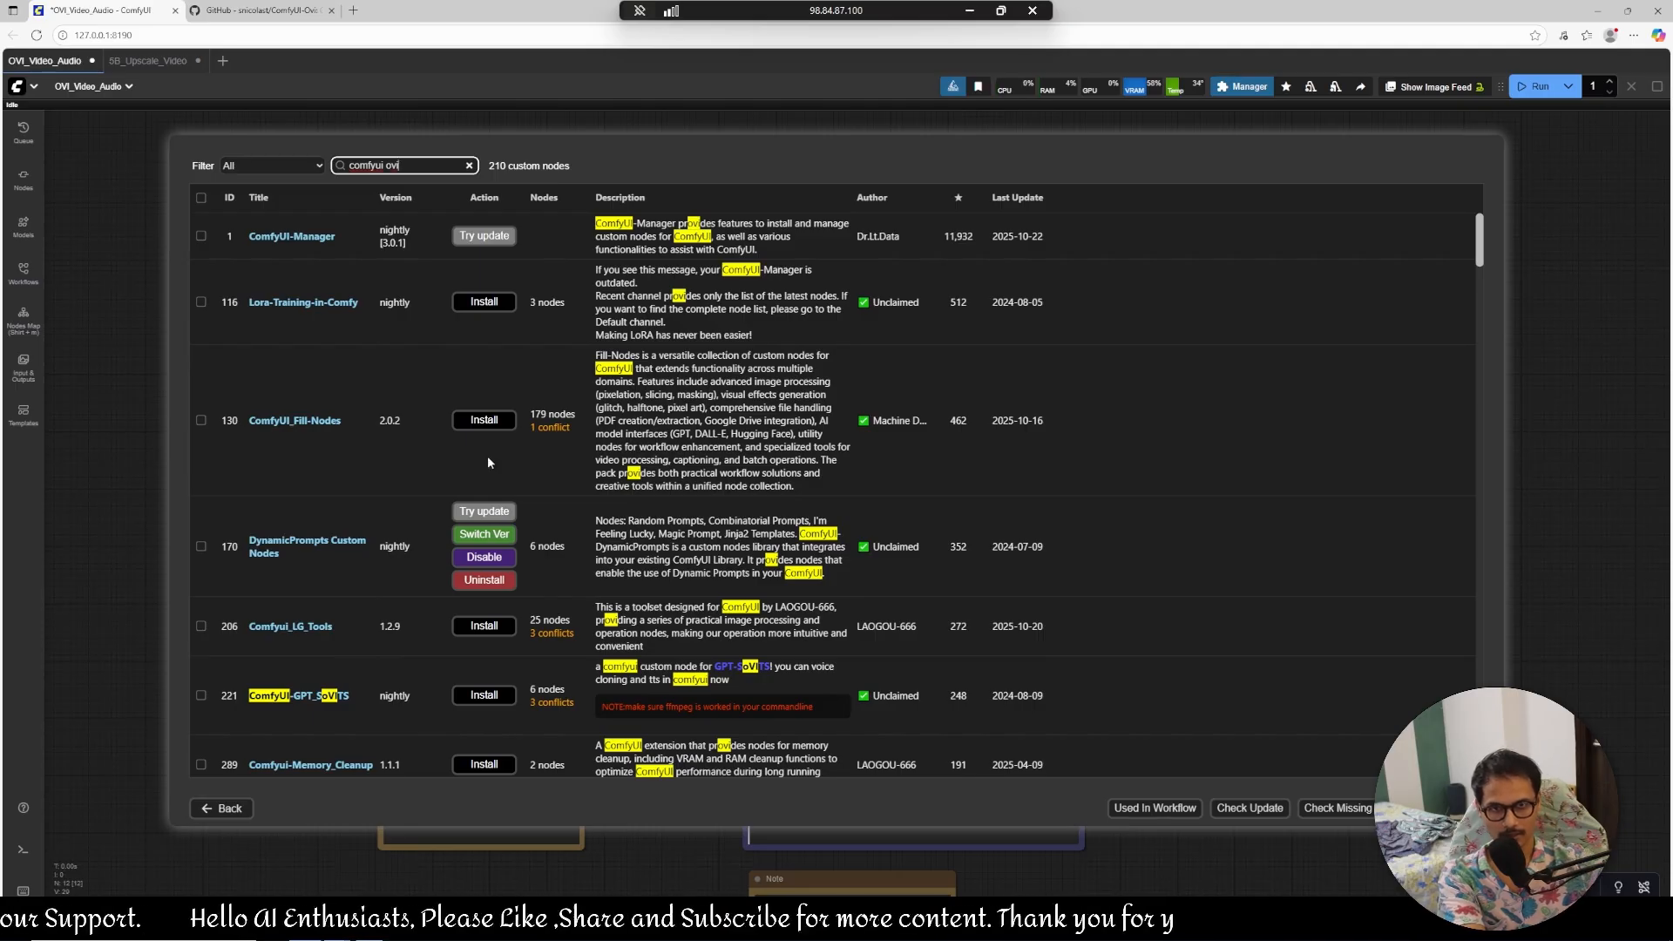
scroll("down", 3)
type("snic")
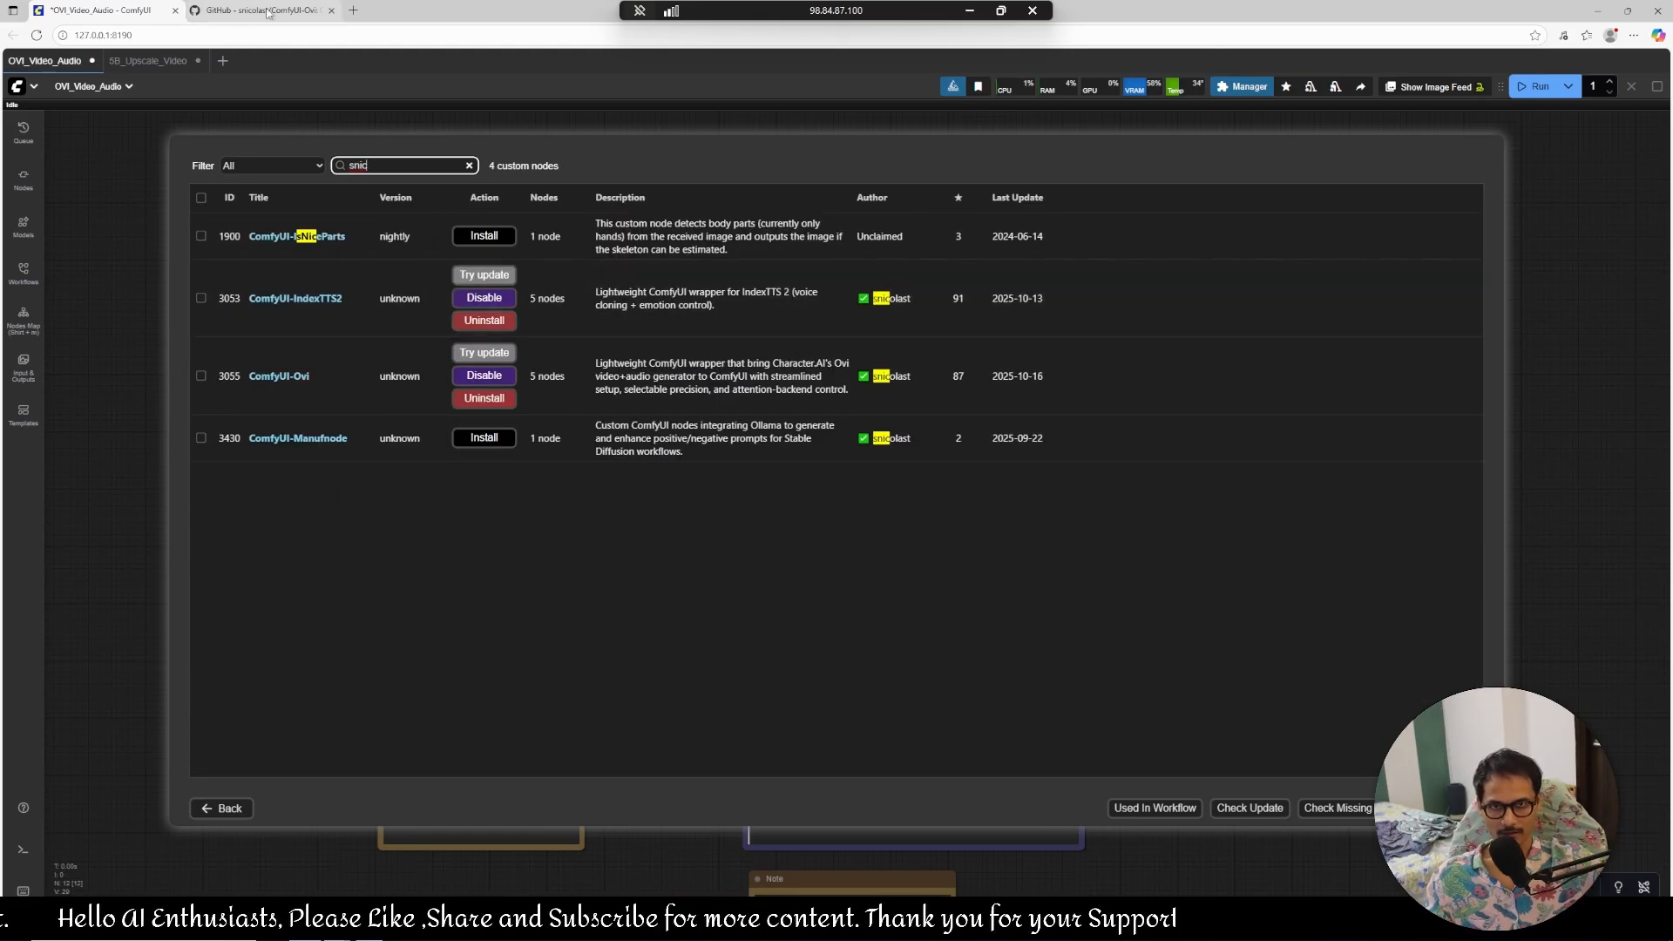
mouse_move(288, 274)
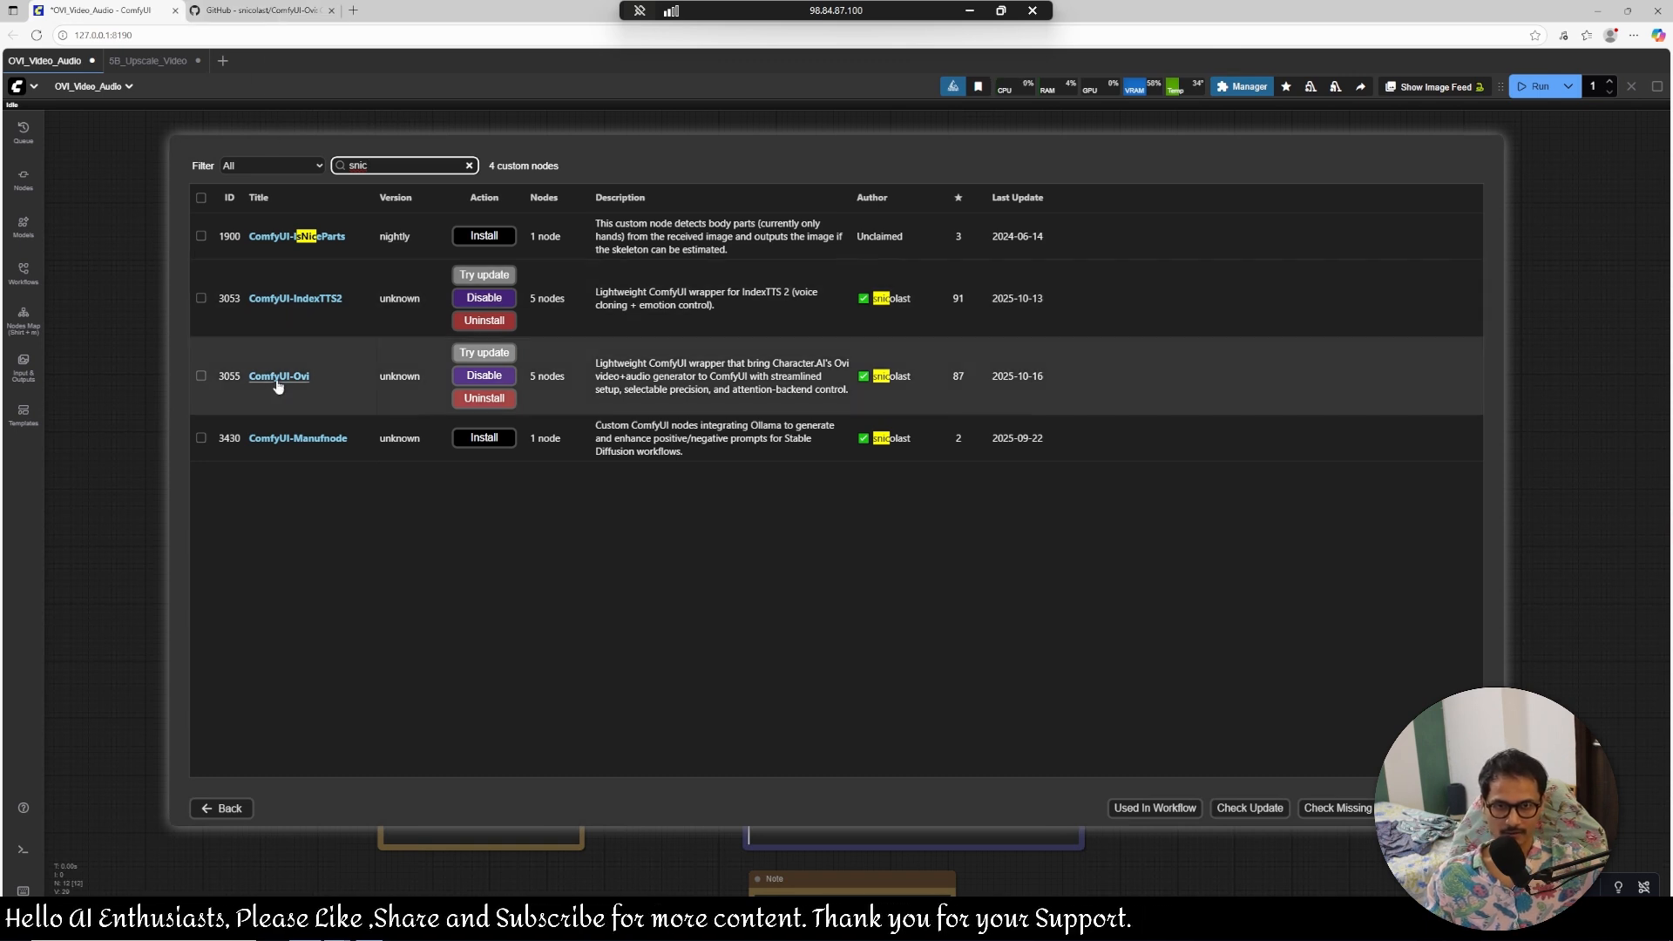
mouse_move(482, 354)
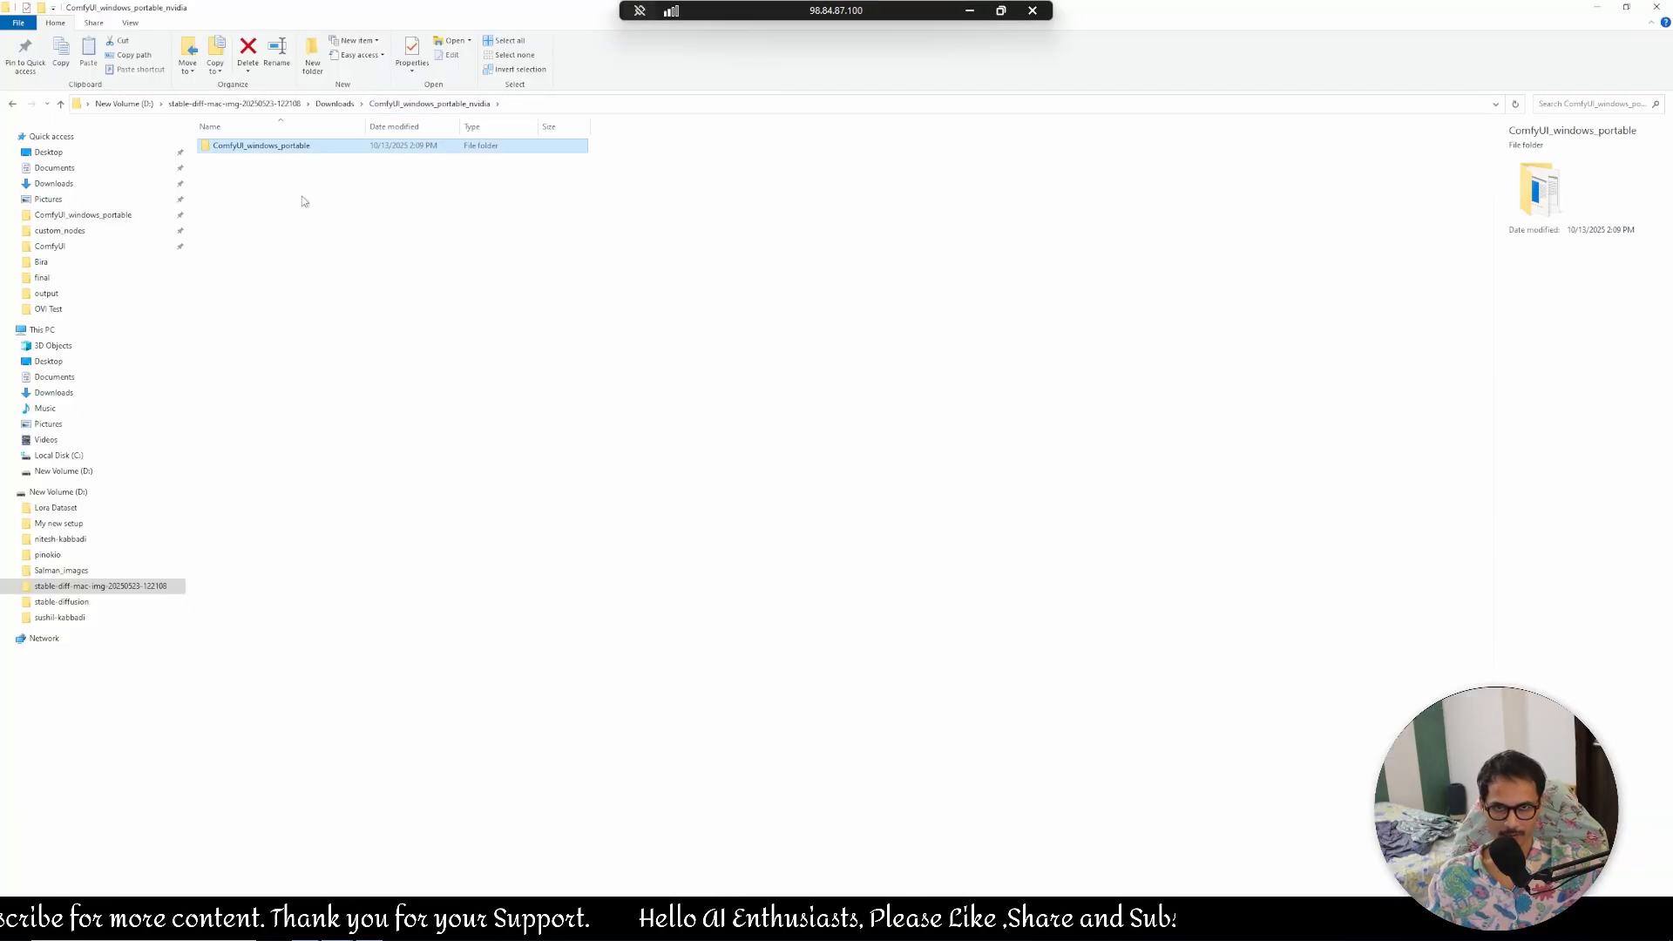
From ComfyUI_windows_portable, enter the pip install of ComfyUI\custom_nodes\ComfyUI-Ovi\requirements.txt.
double_click(259, 145)
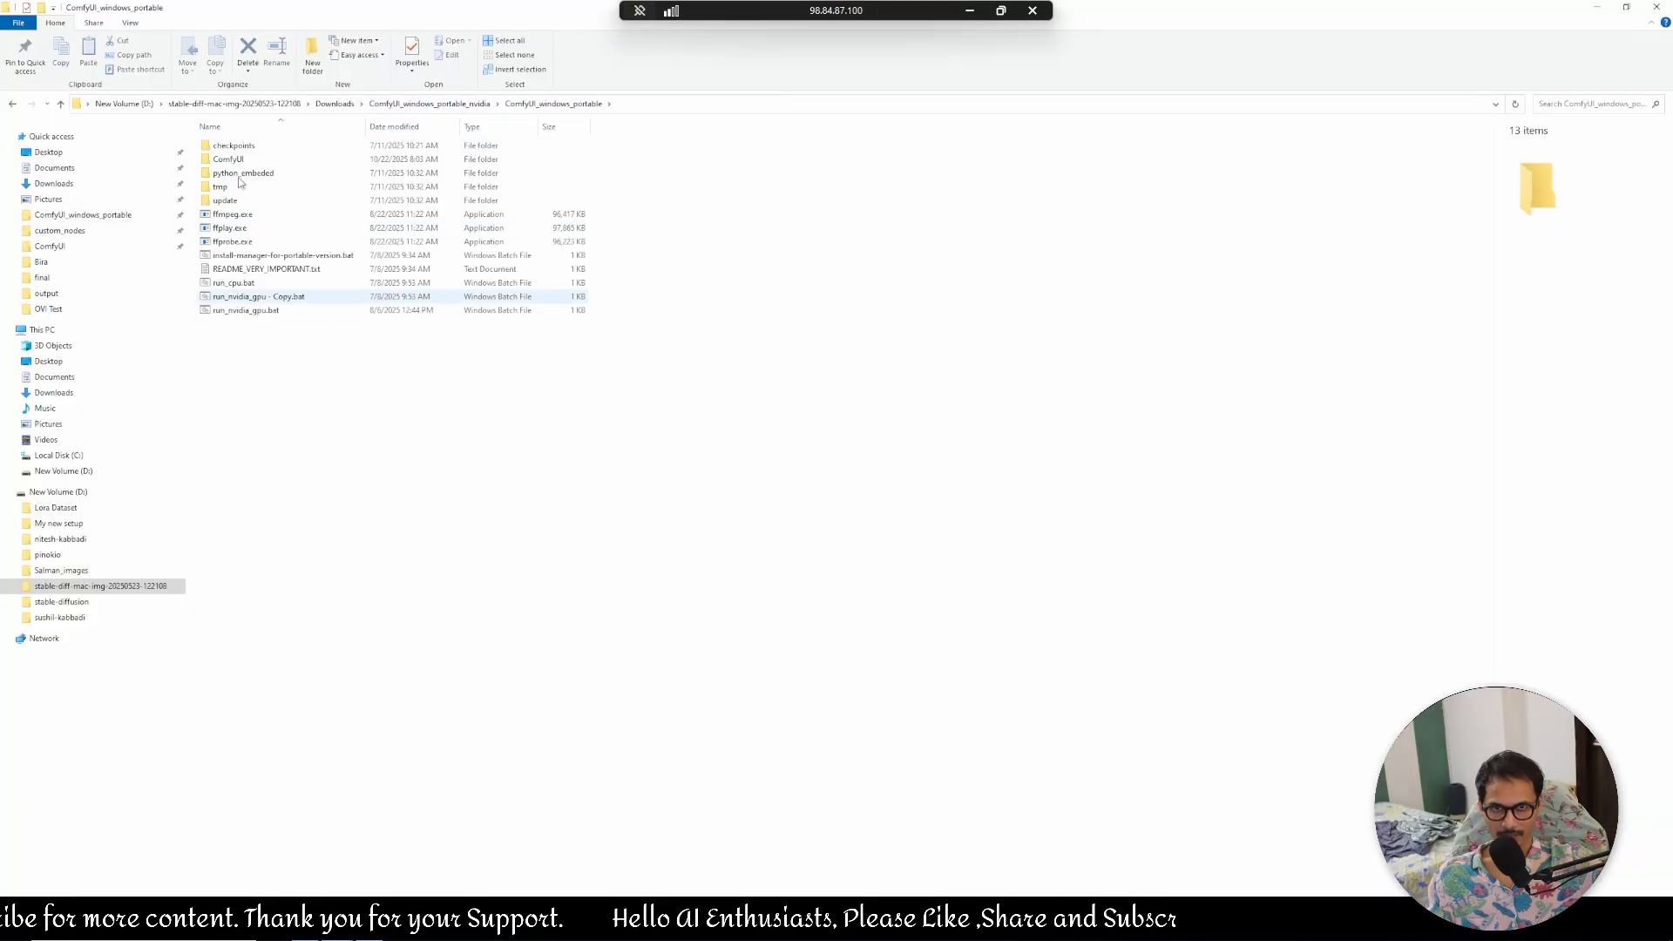
left_click(246, 311)
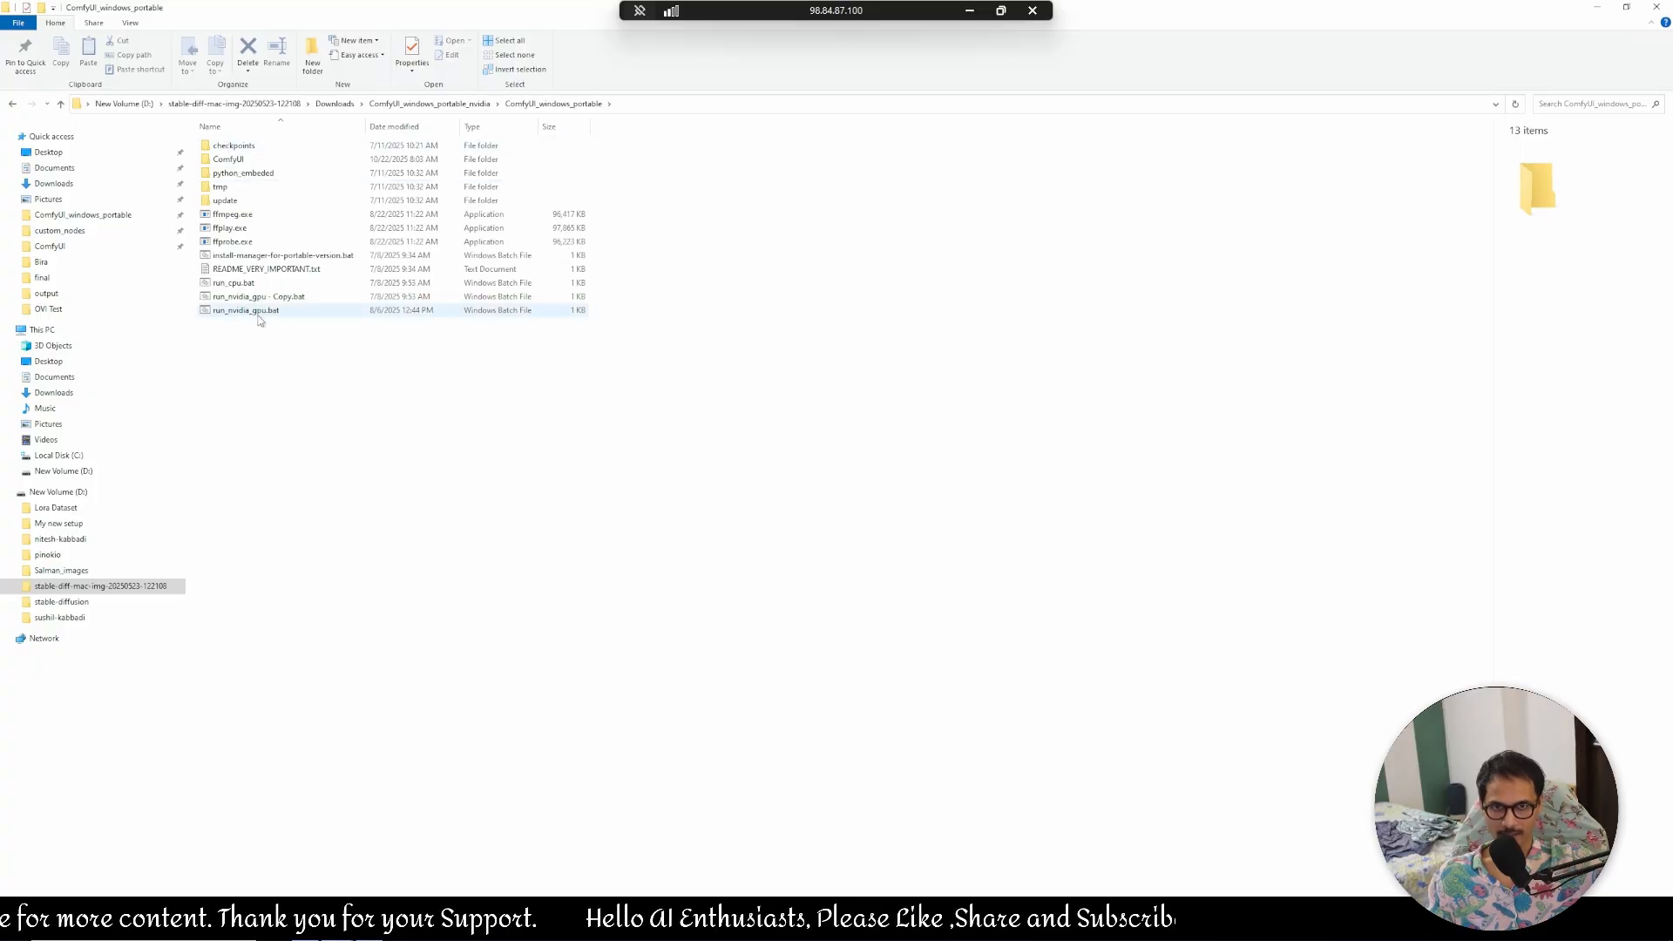
left_click(243, 172)
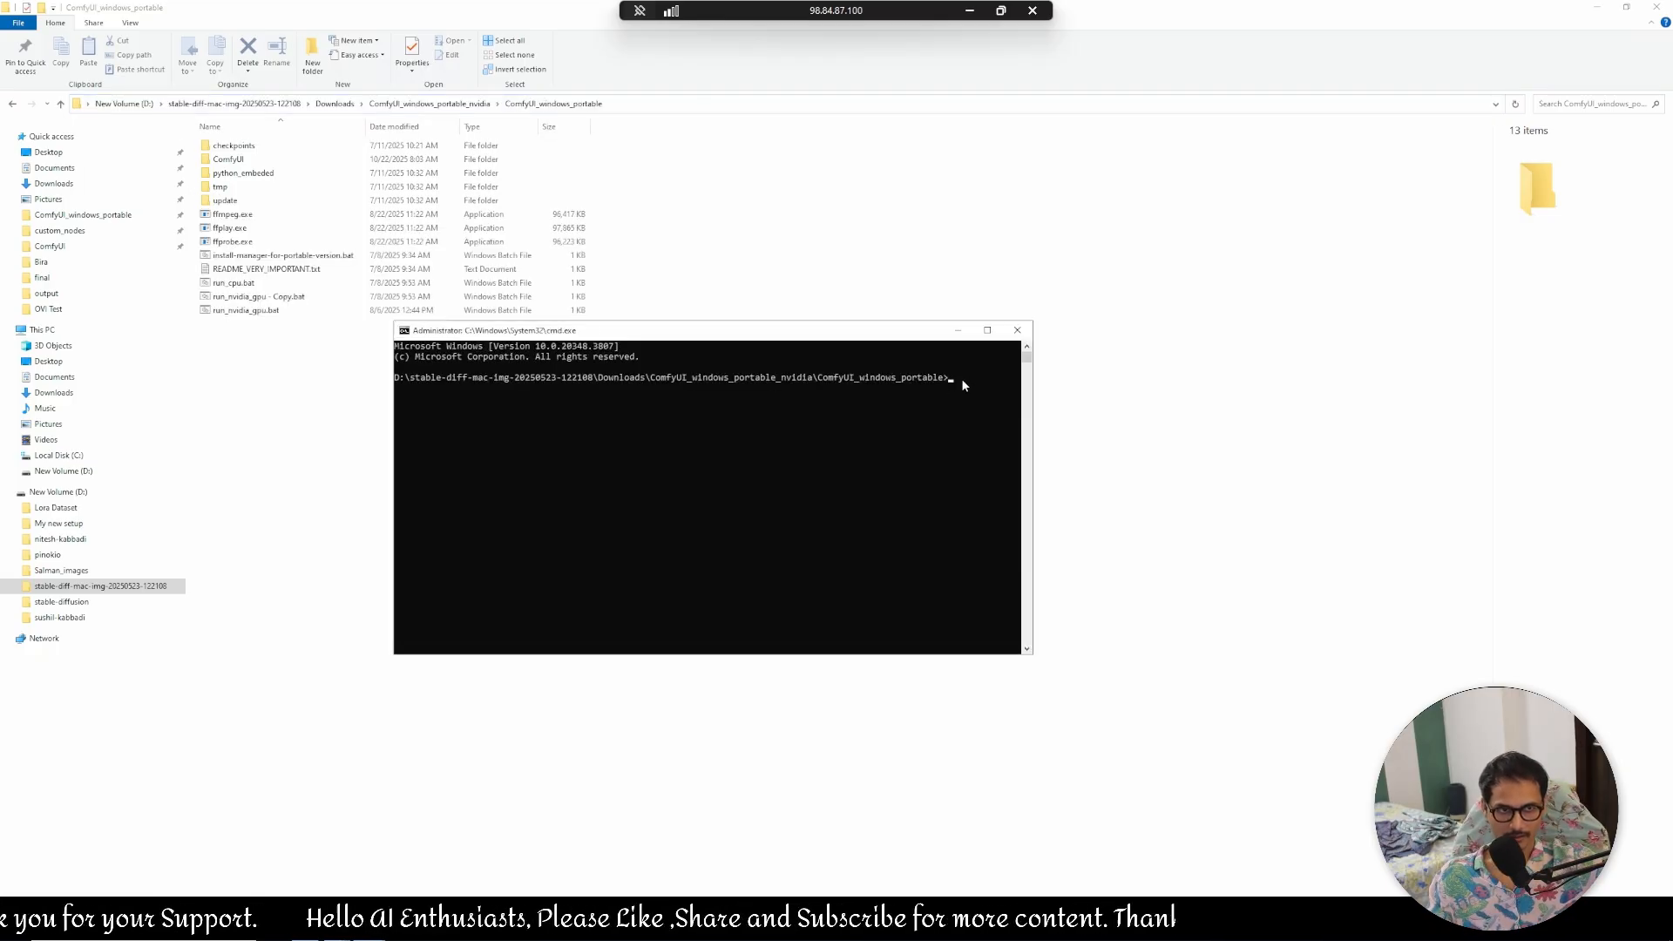
type("python_embeded\\python.exe -m pip install -r ComfyUI\\custom_nodes\\ComfyUI-Ovi\\requirements.txt")
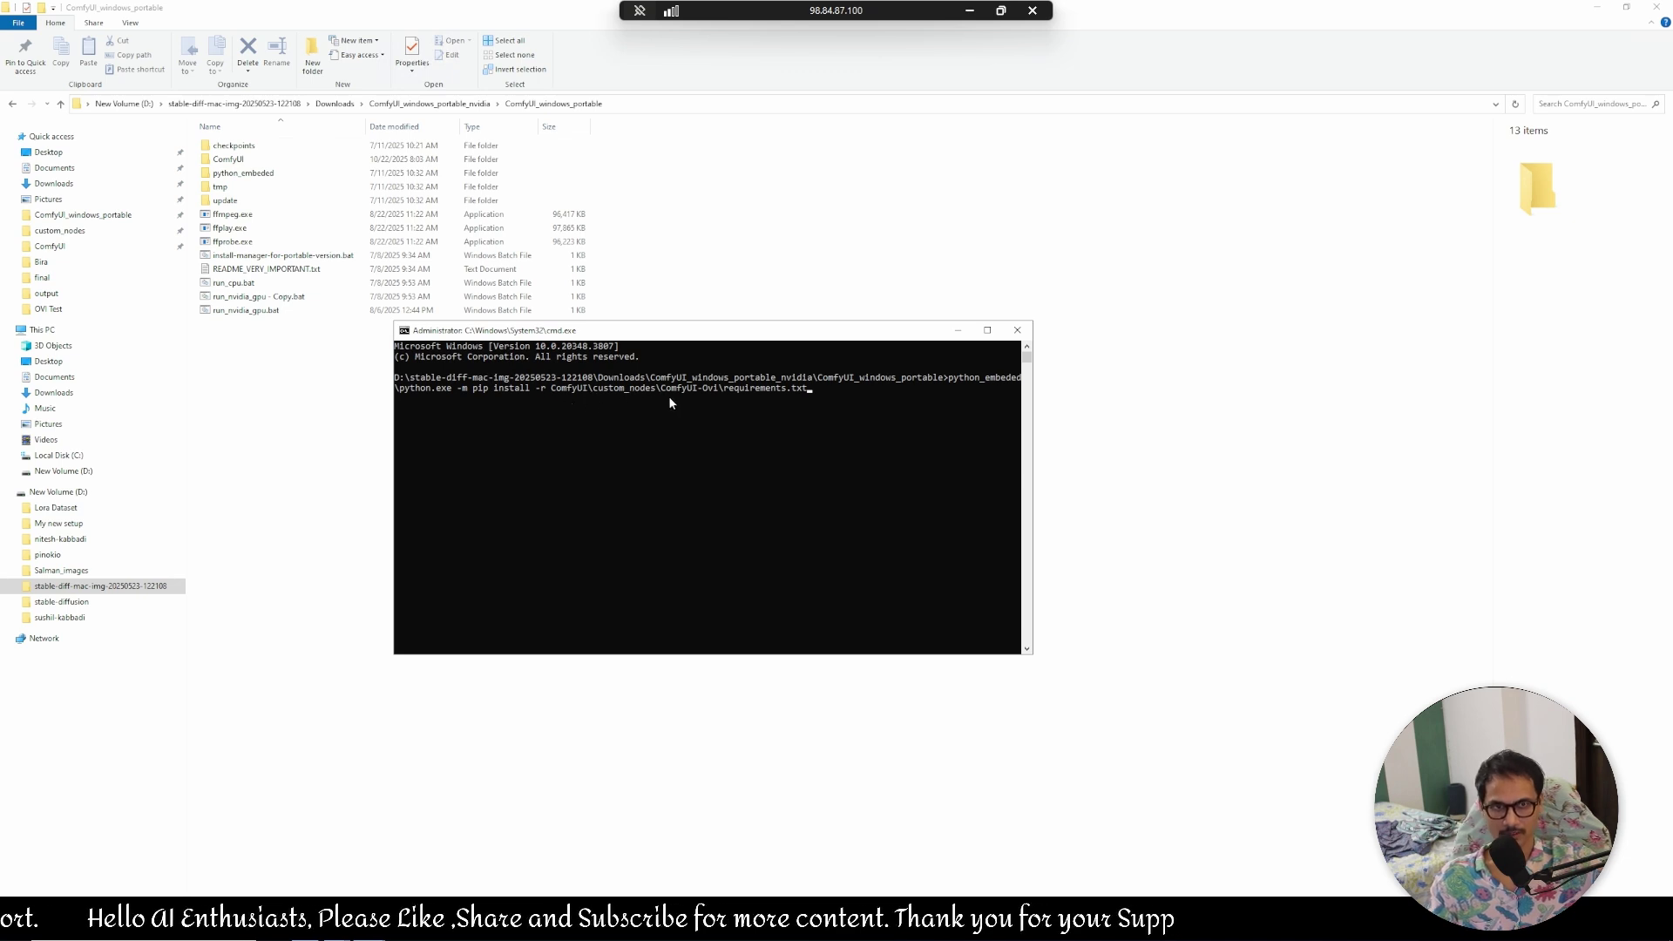
mouse_move(720, 392)
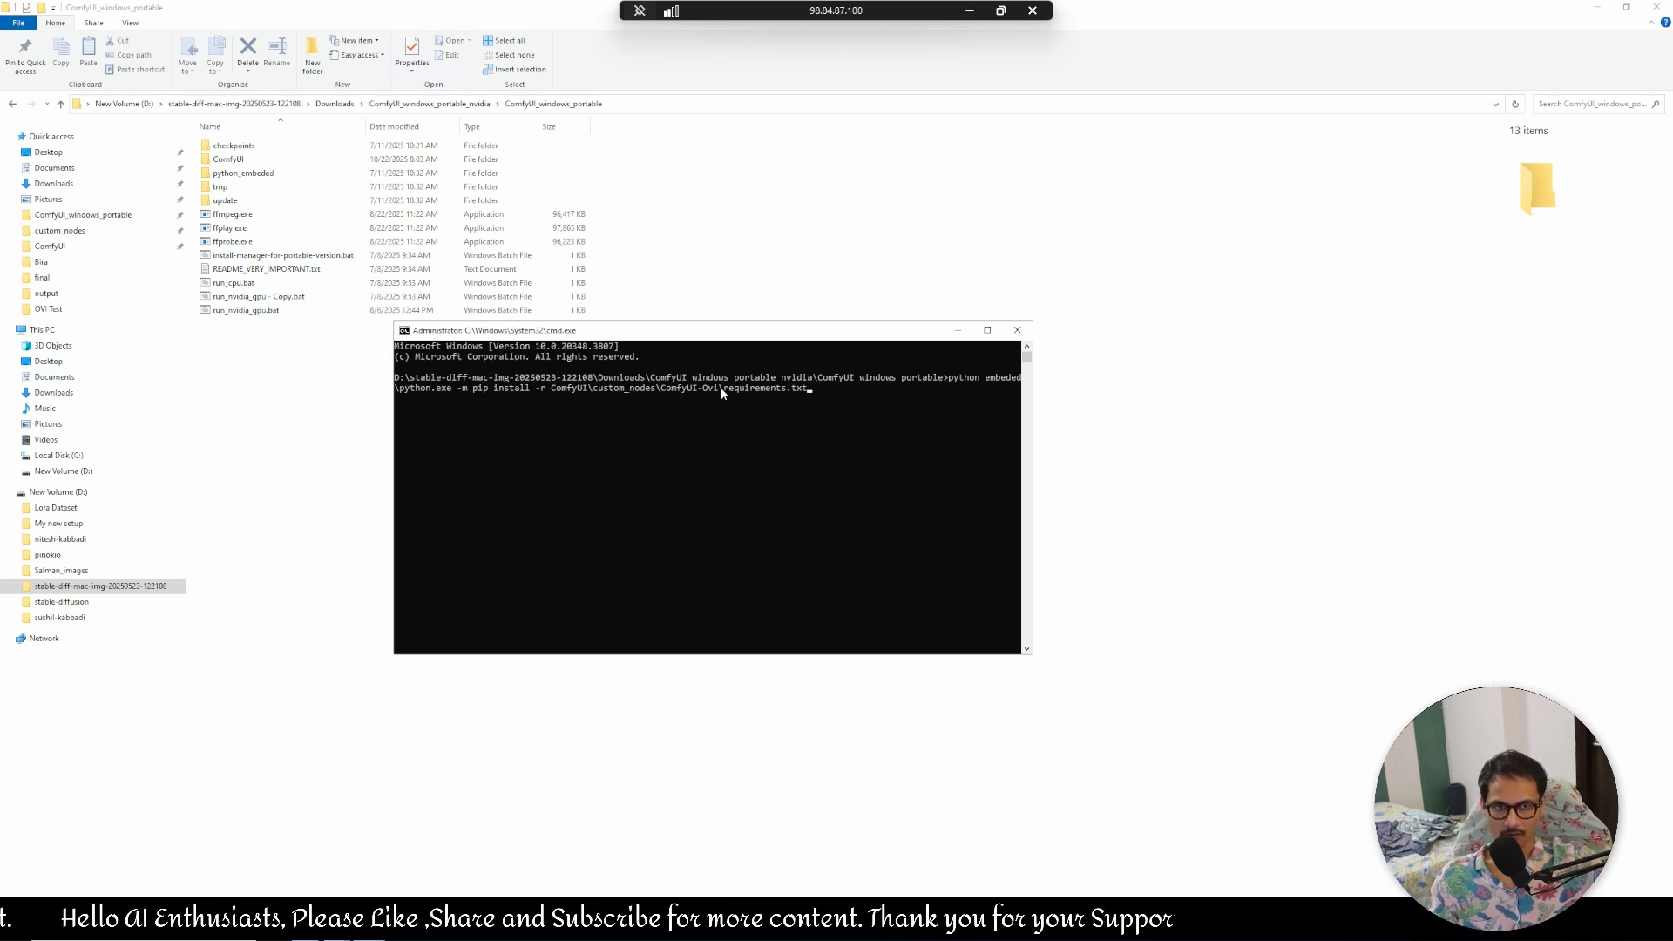
mouse_move(847, 408)
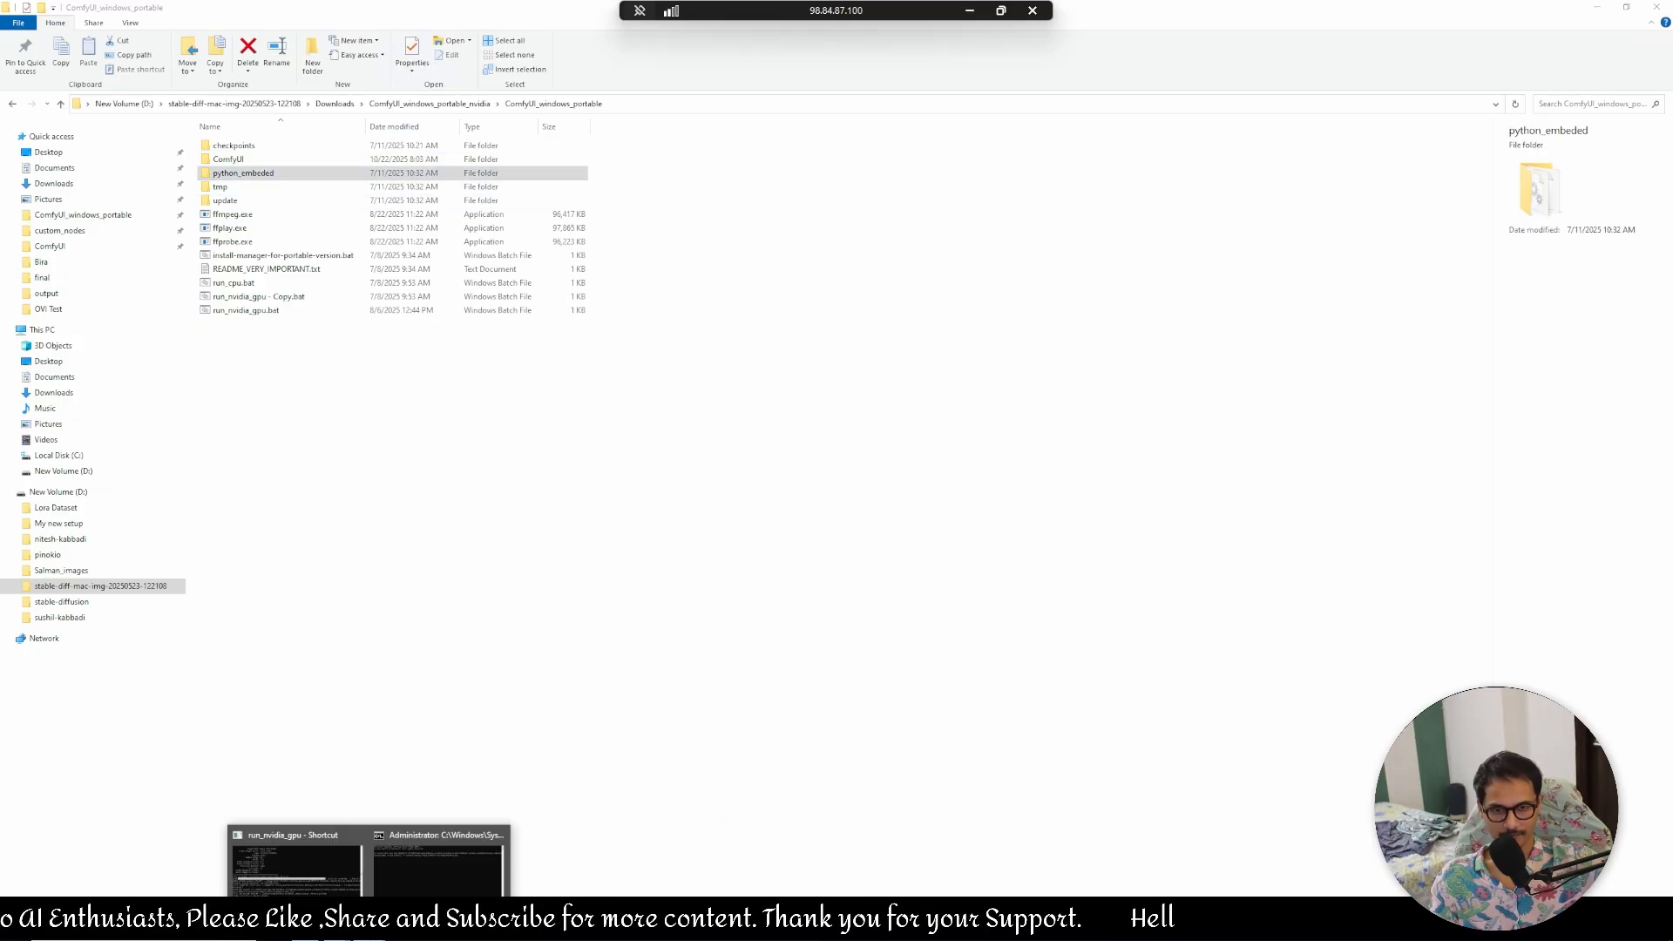
left_click(437, 834)
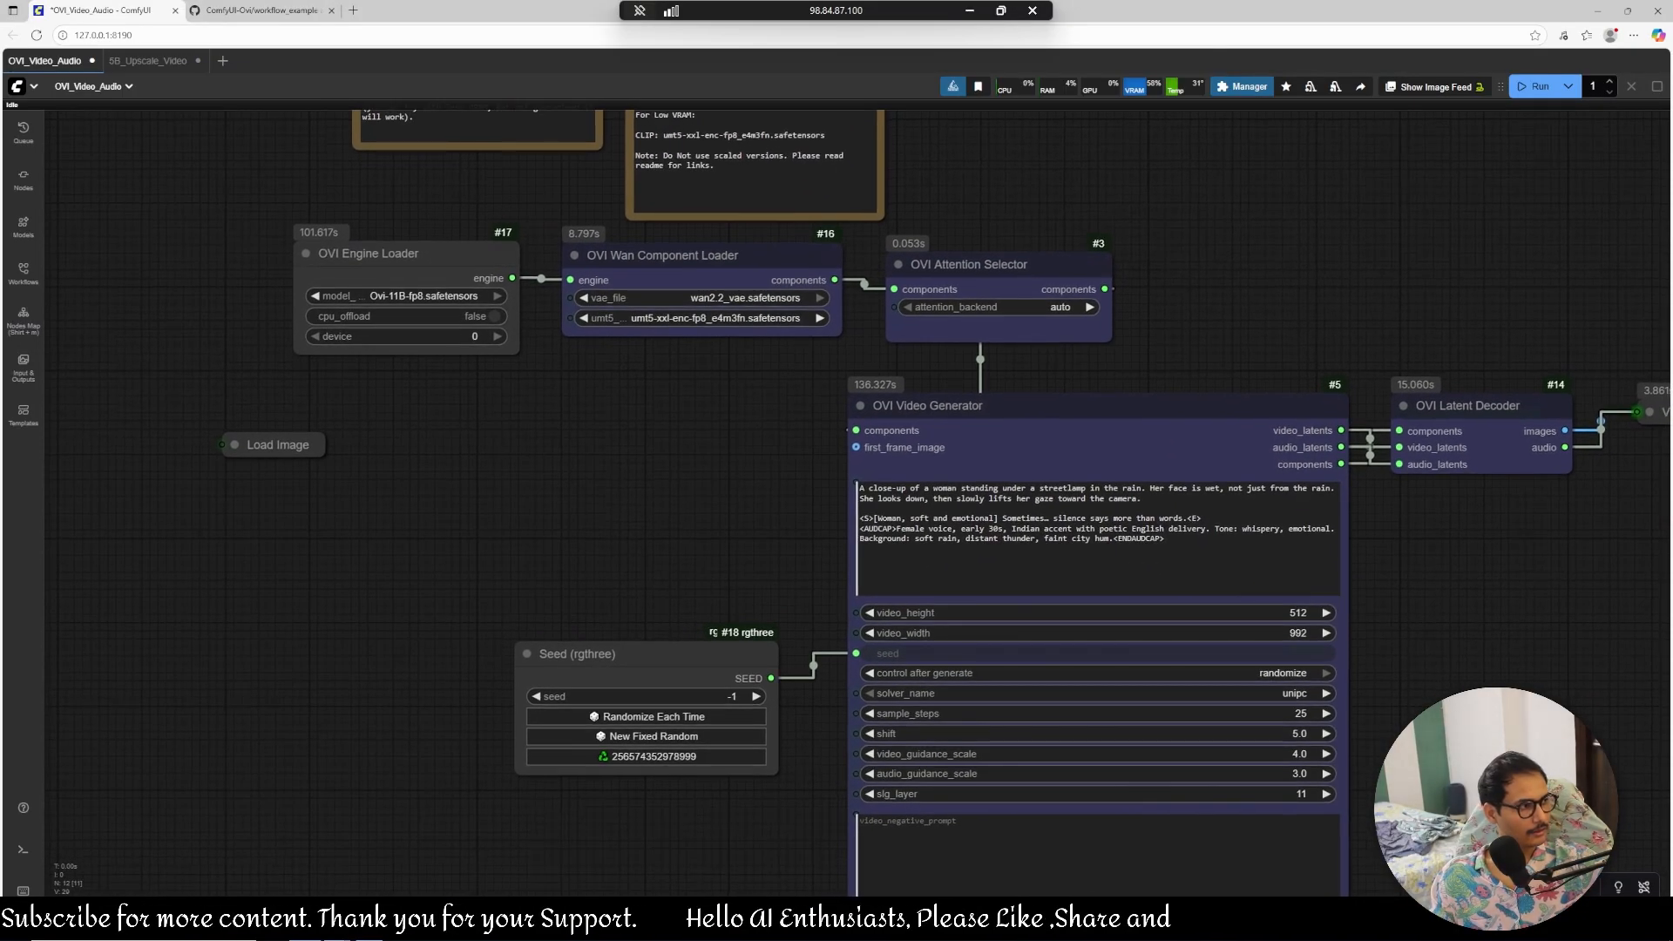
mouse_move(554, 486)
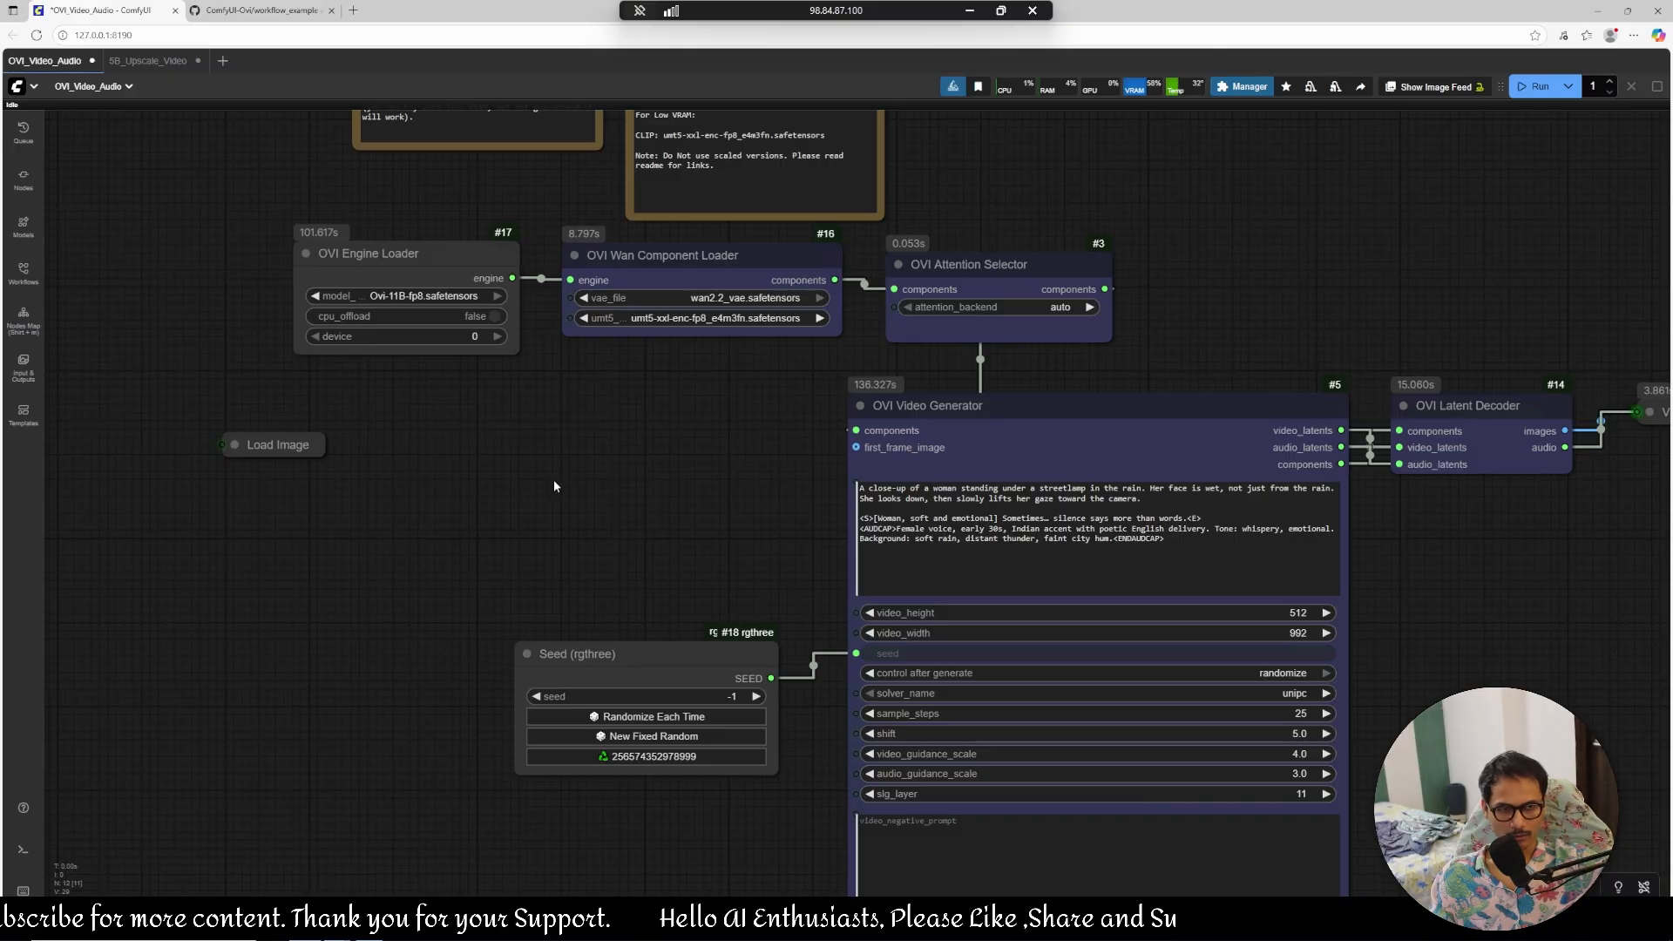
scroll("down", 3)
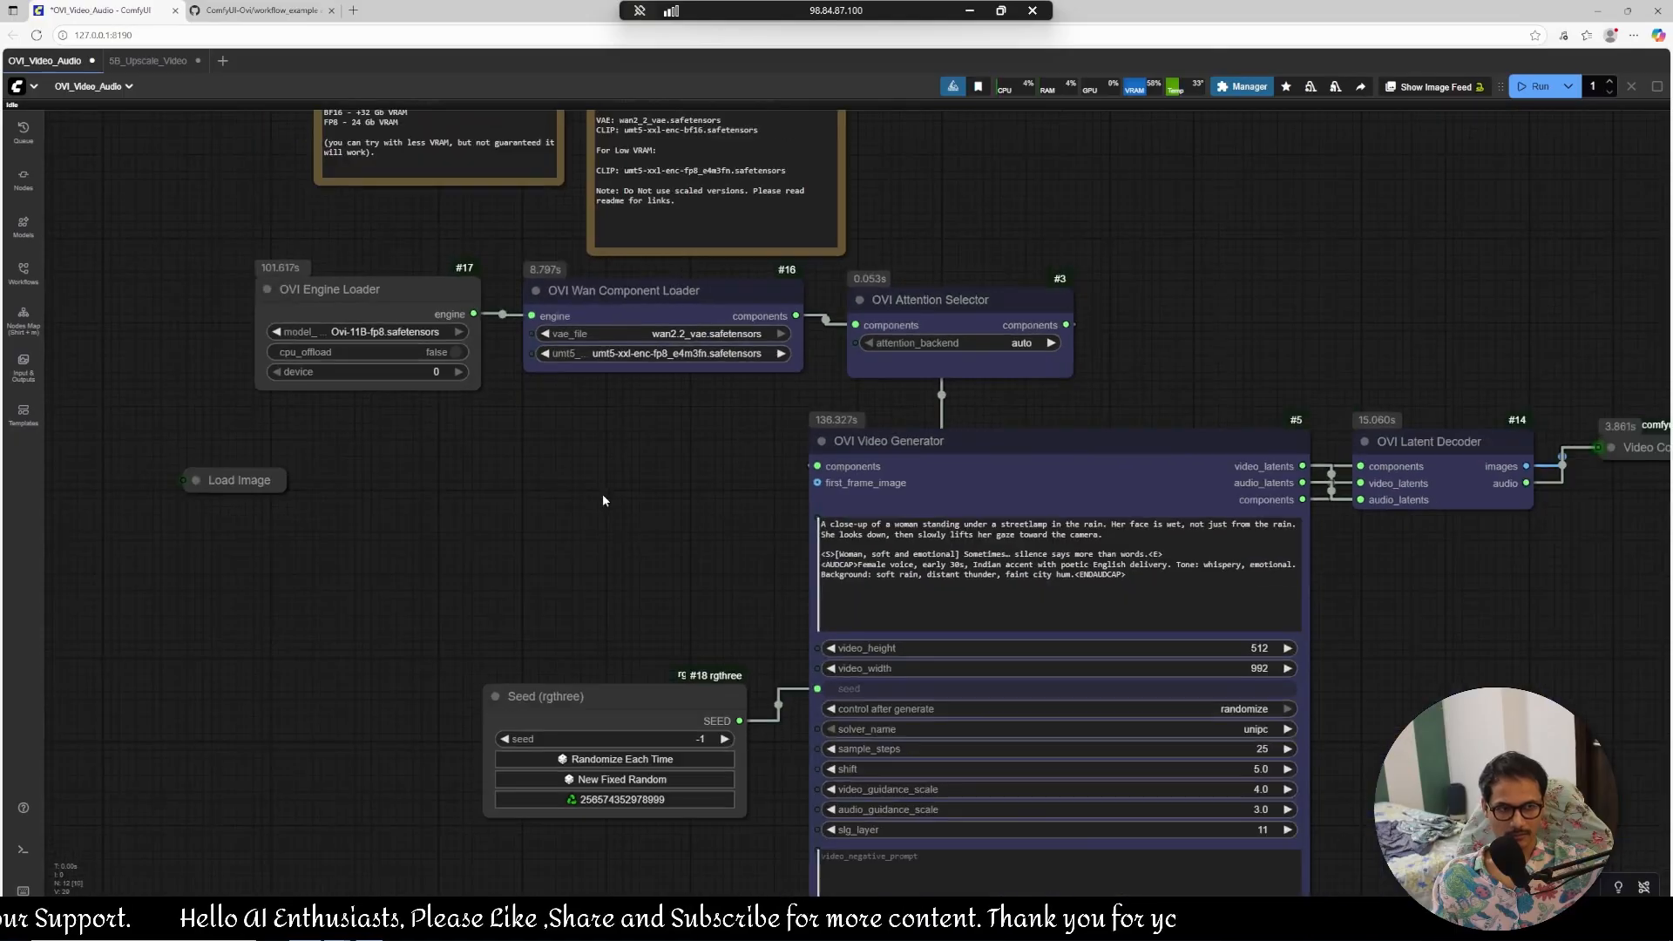
scroll("down", 3)
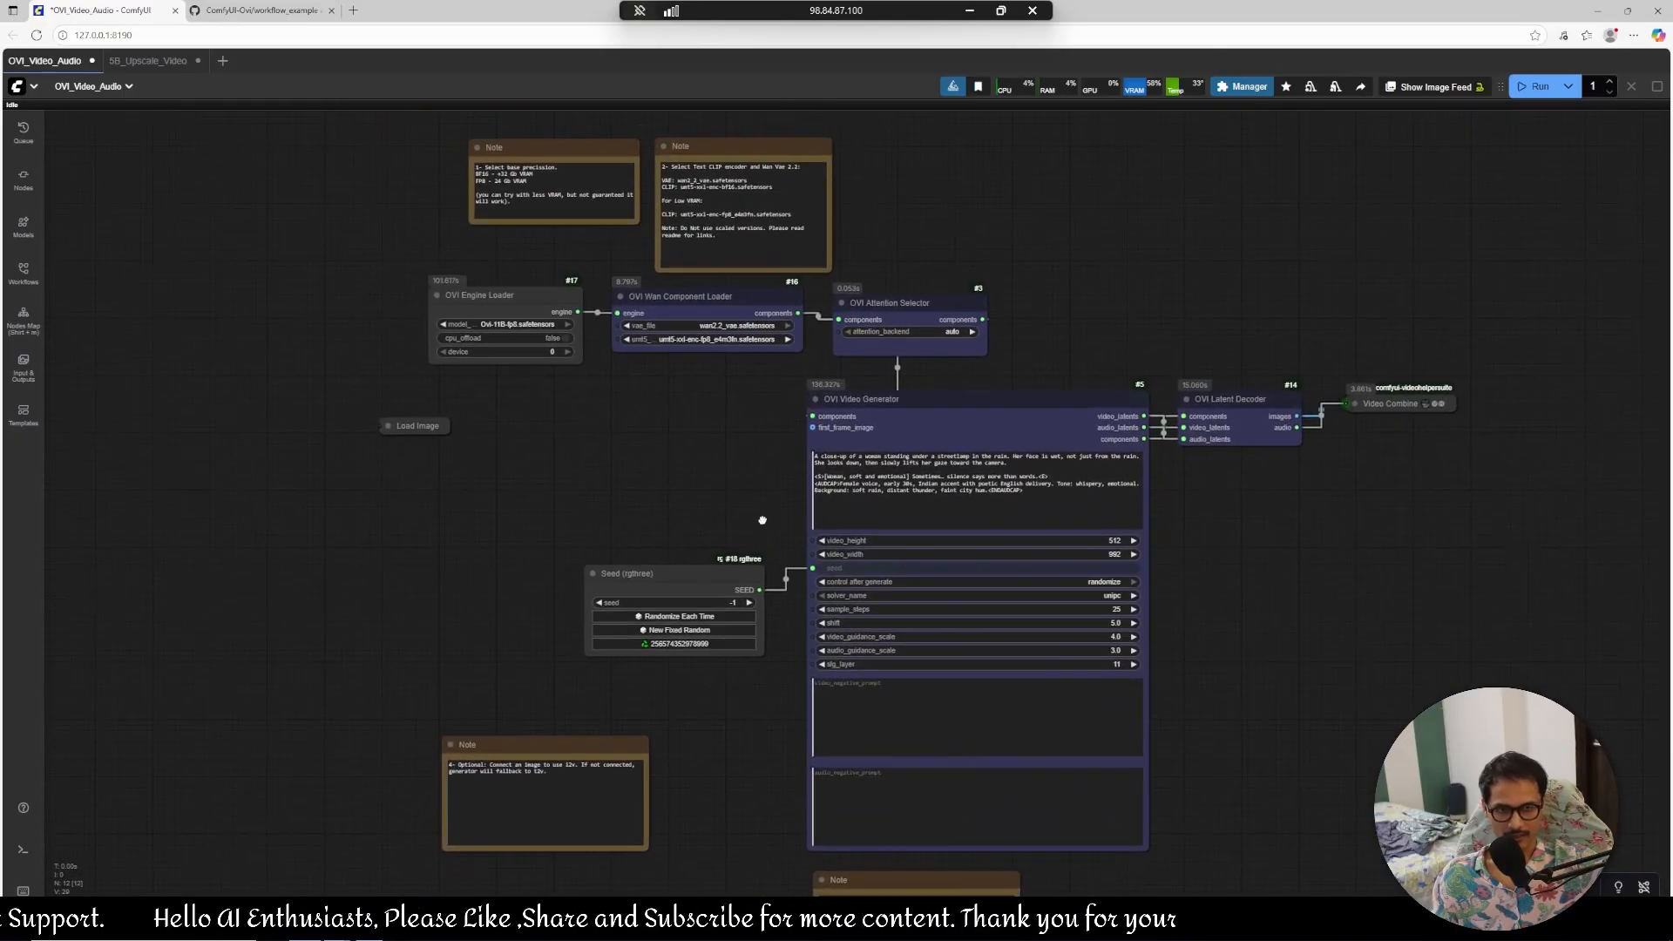
scroll("up", 3)
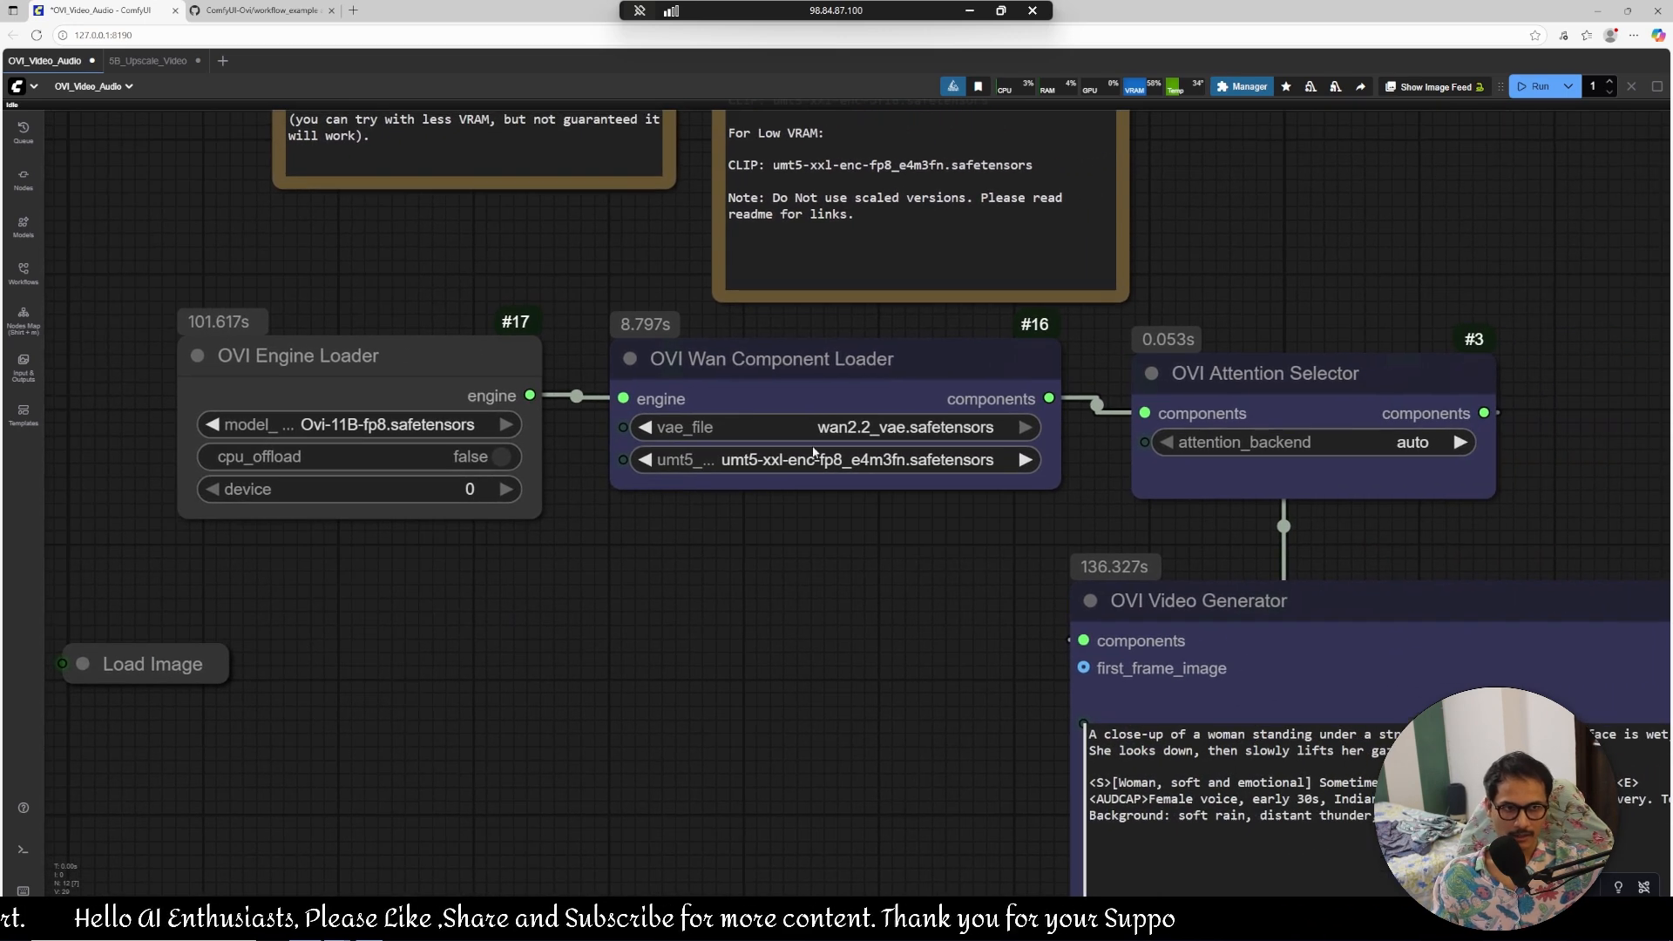
mouse_move(755, 550)
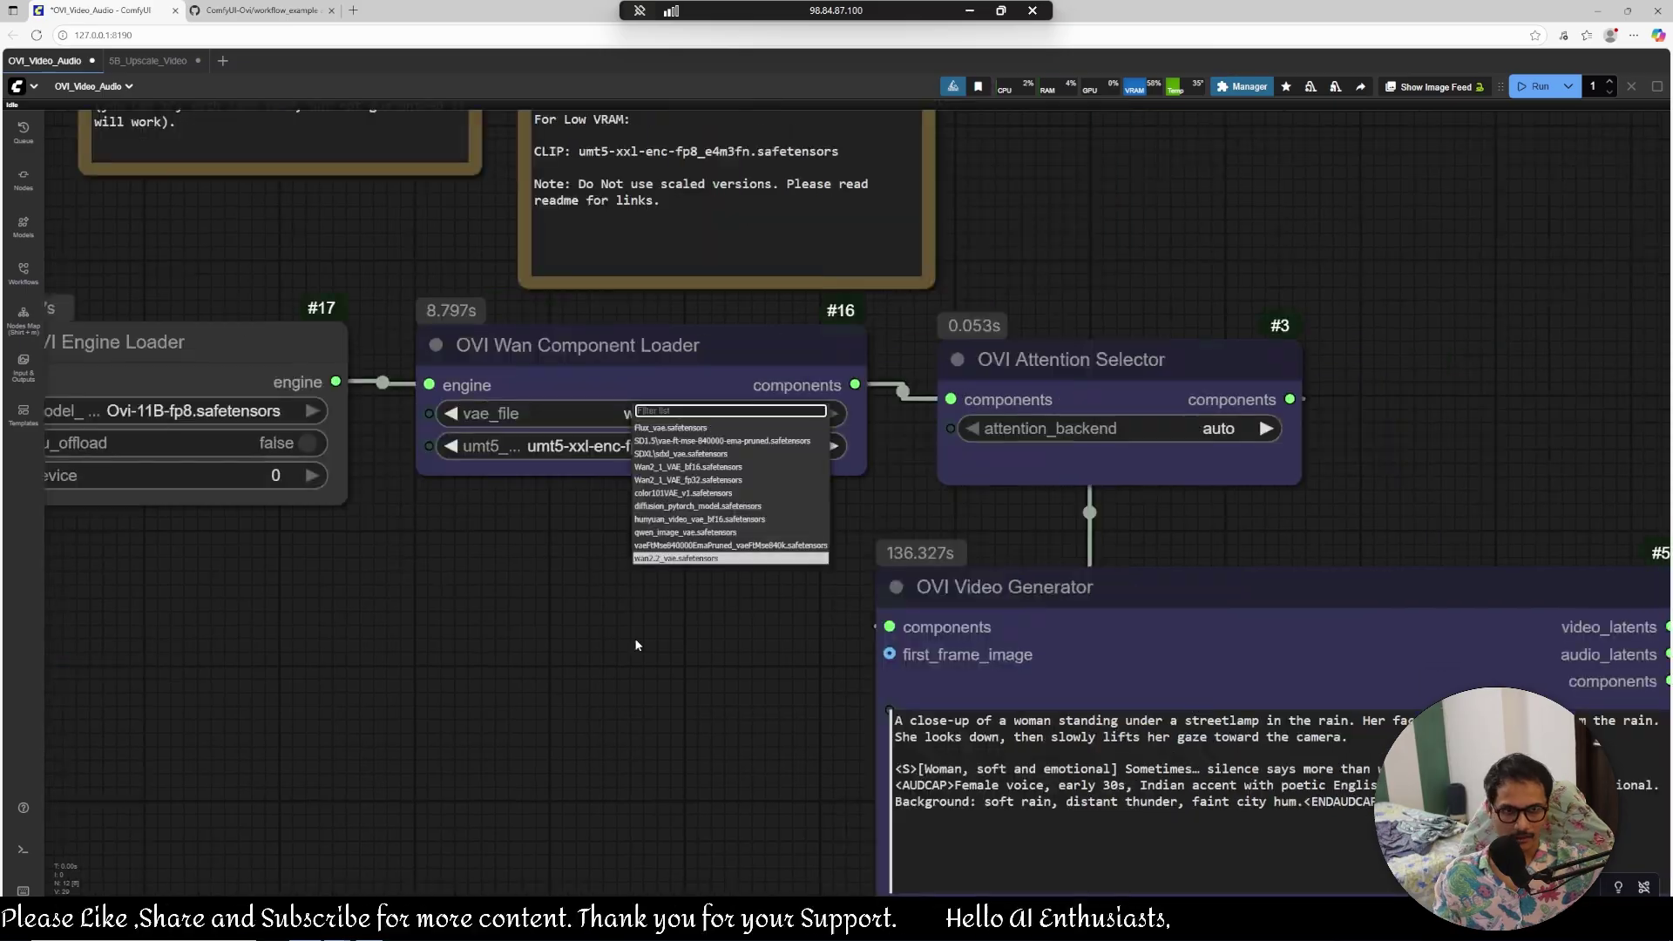
left_click(708, 558)
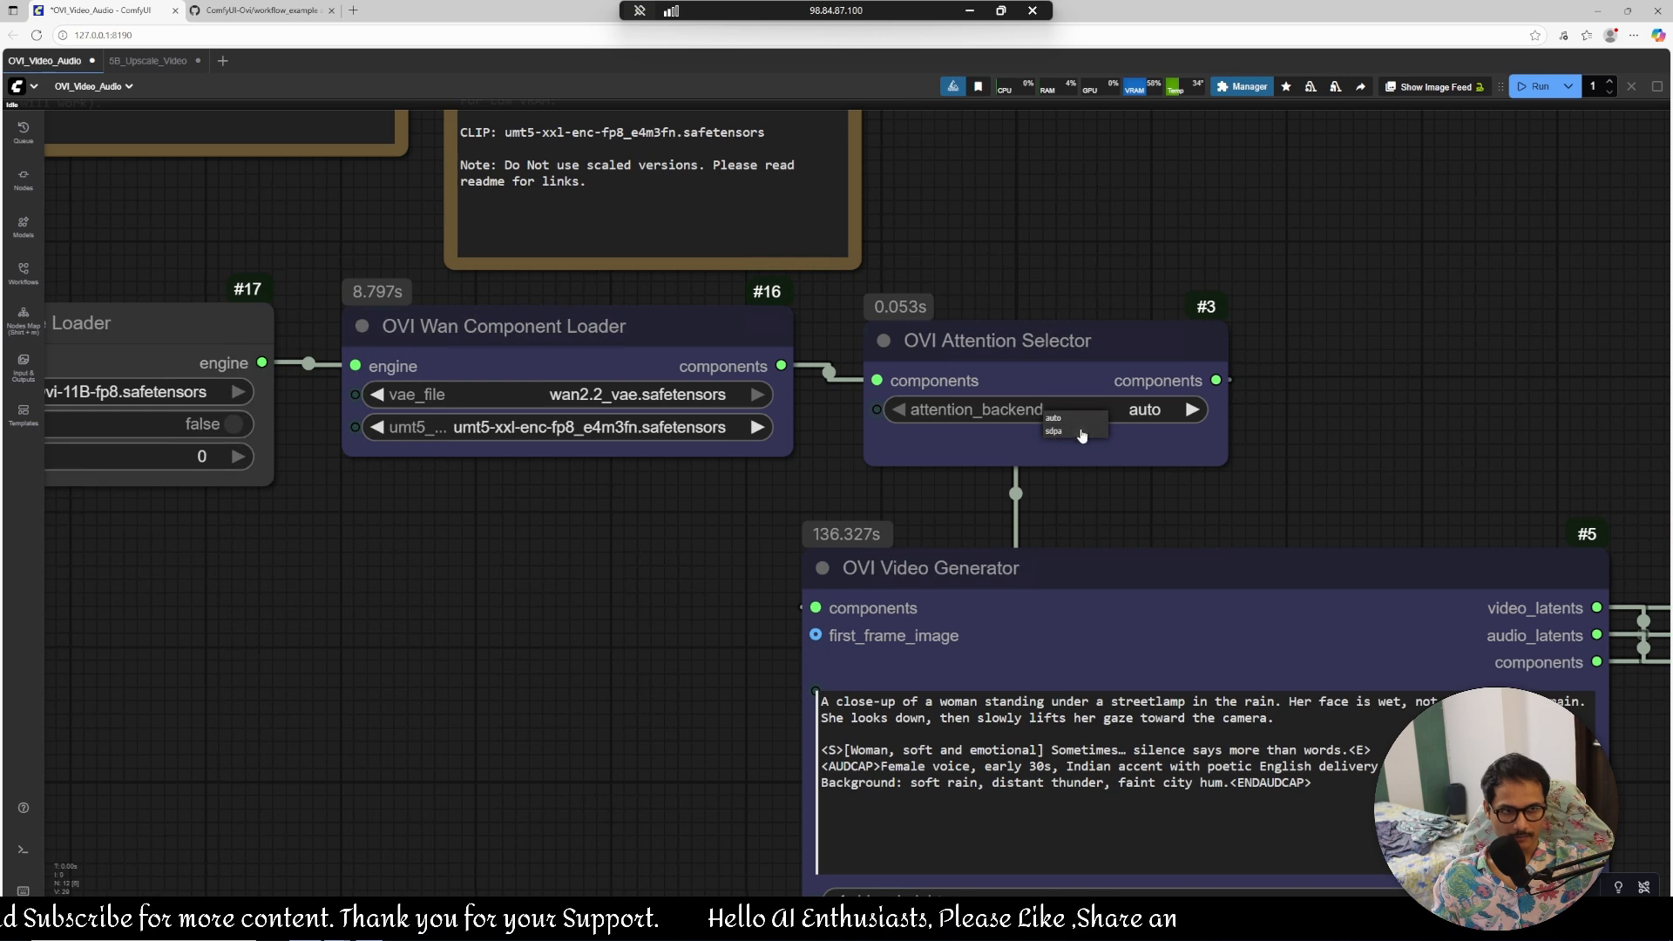
mouse_move(1194, 502)
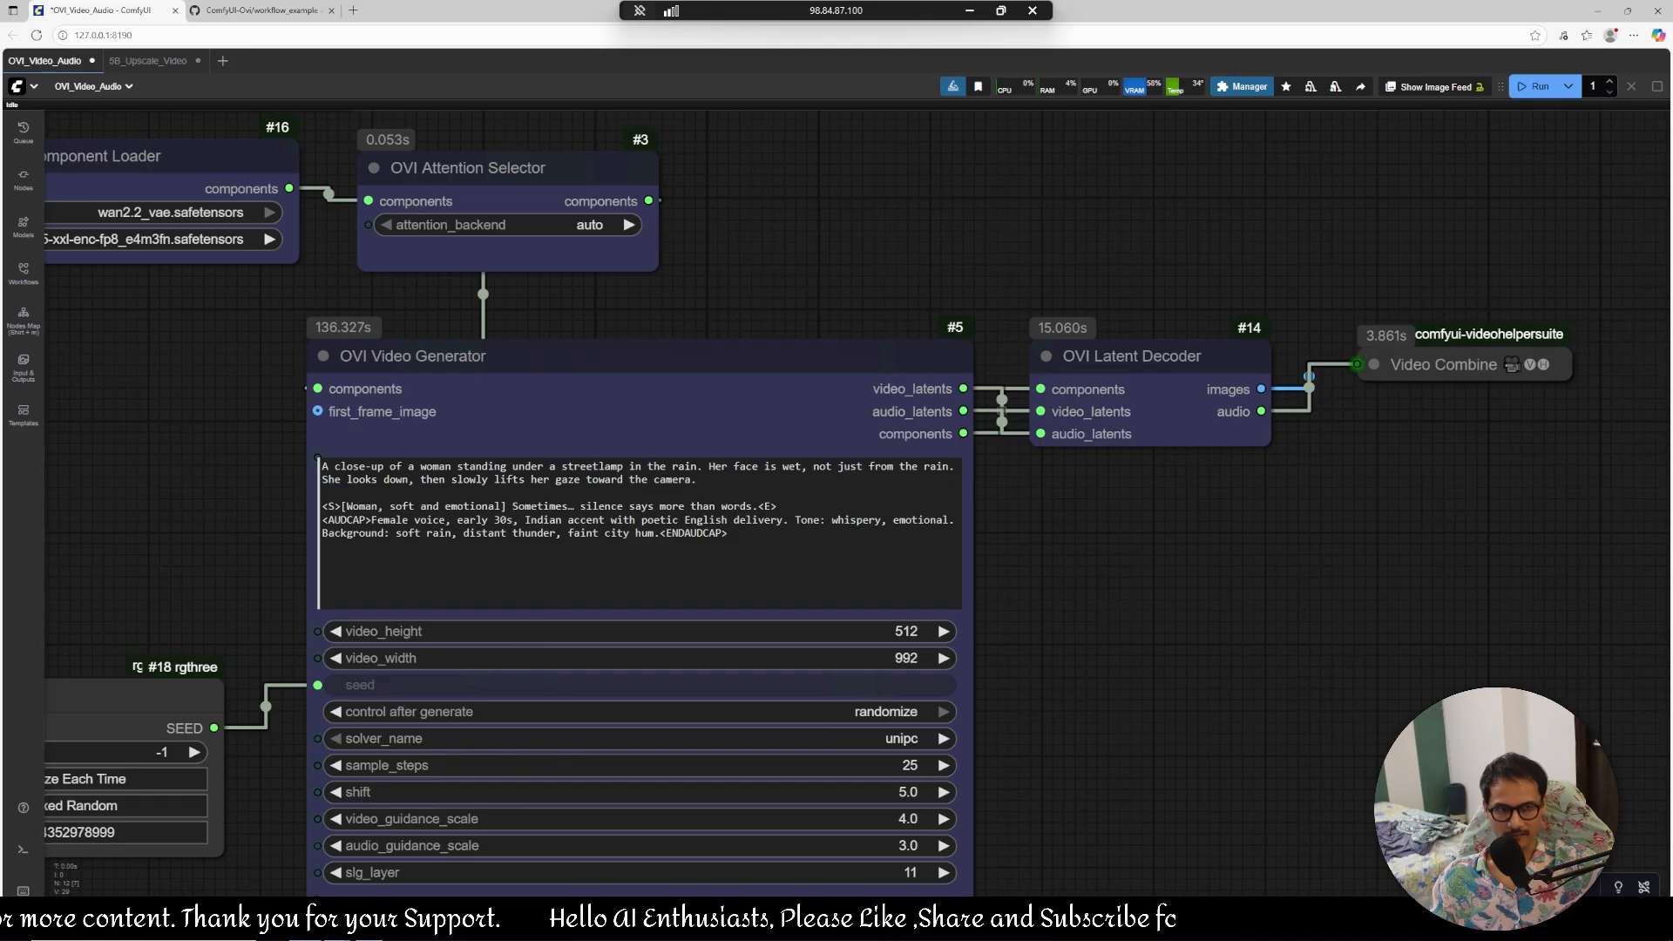
mouse_move(1353, 408)
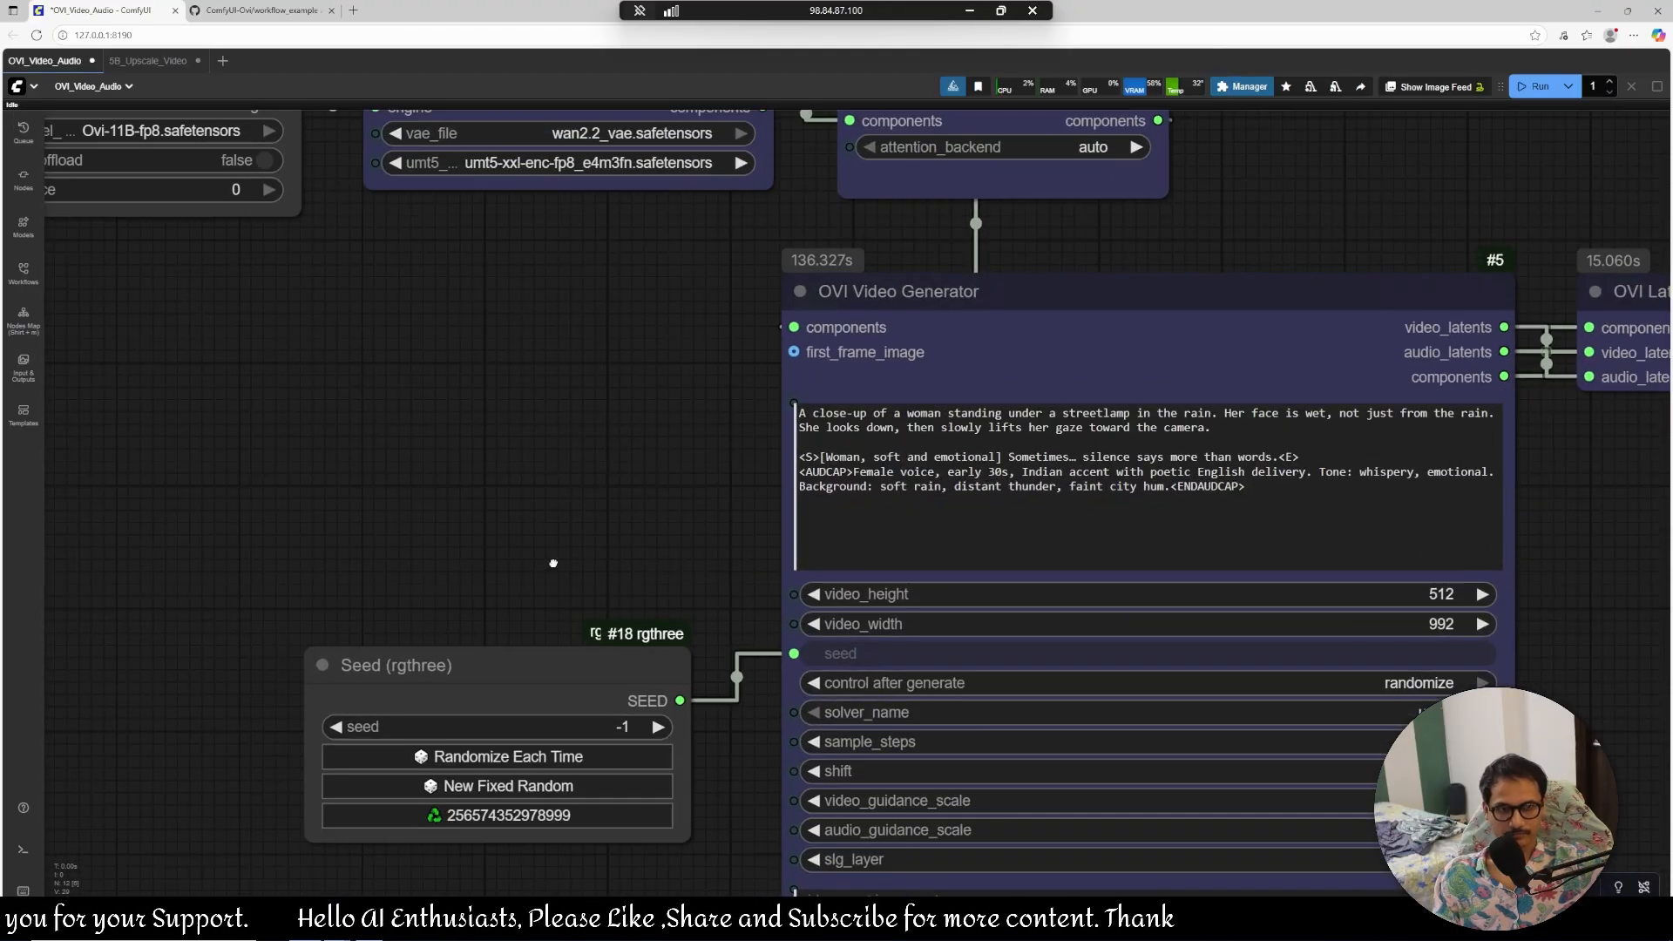
scroll("up", 3)
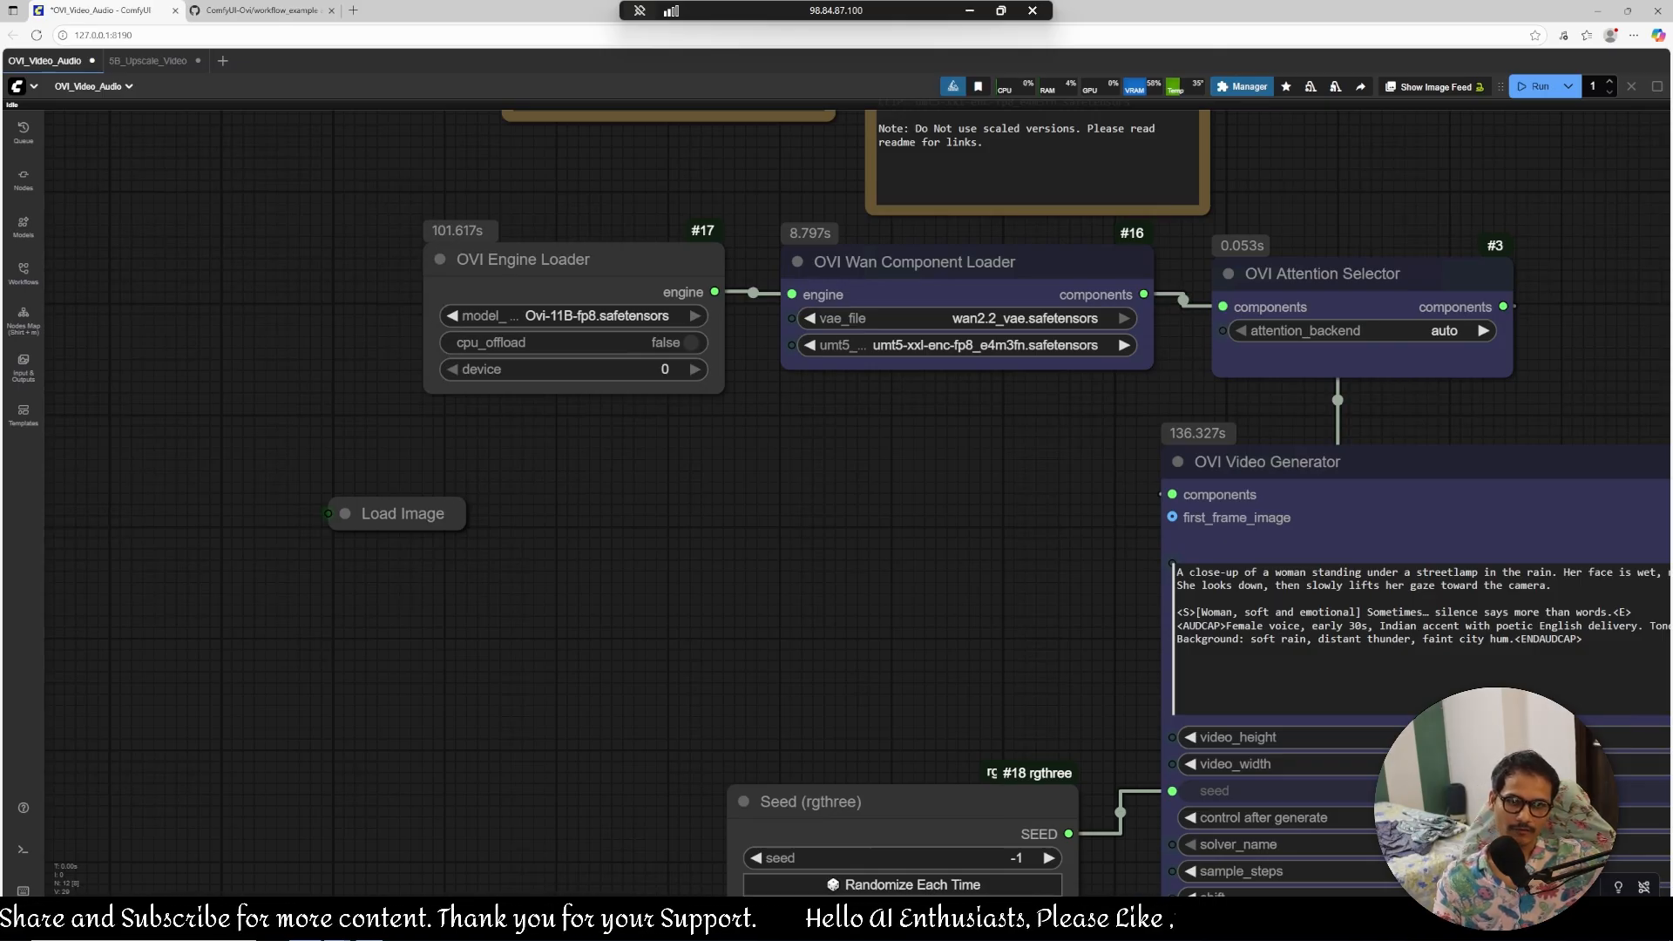
double_click(592, 579)
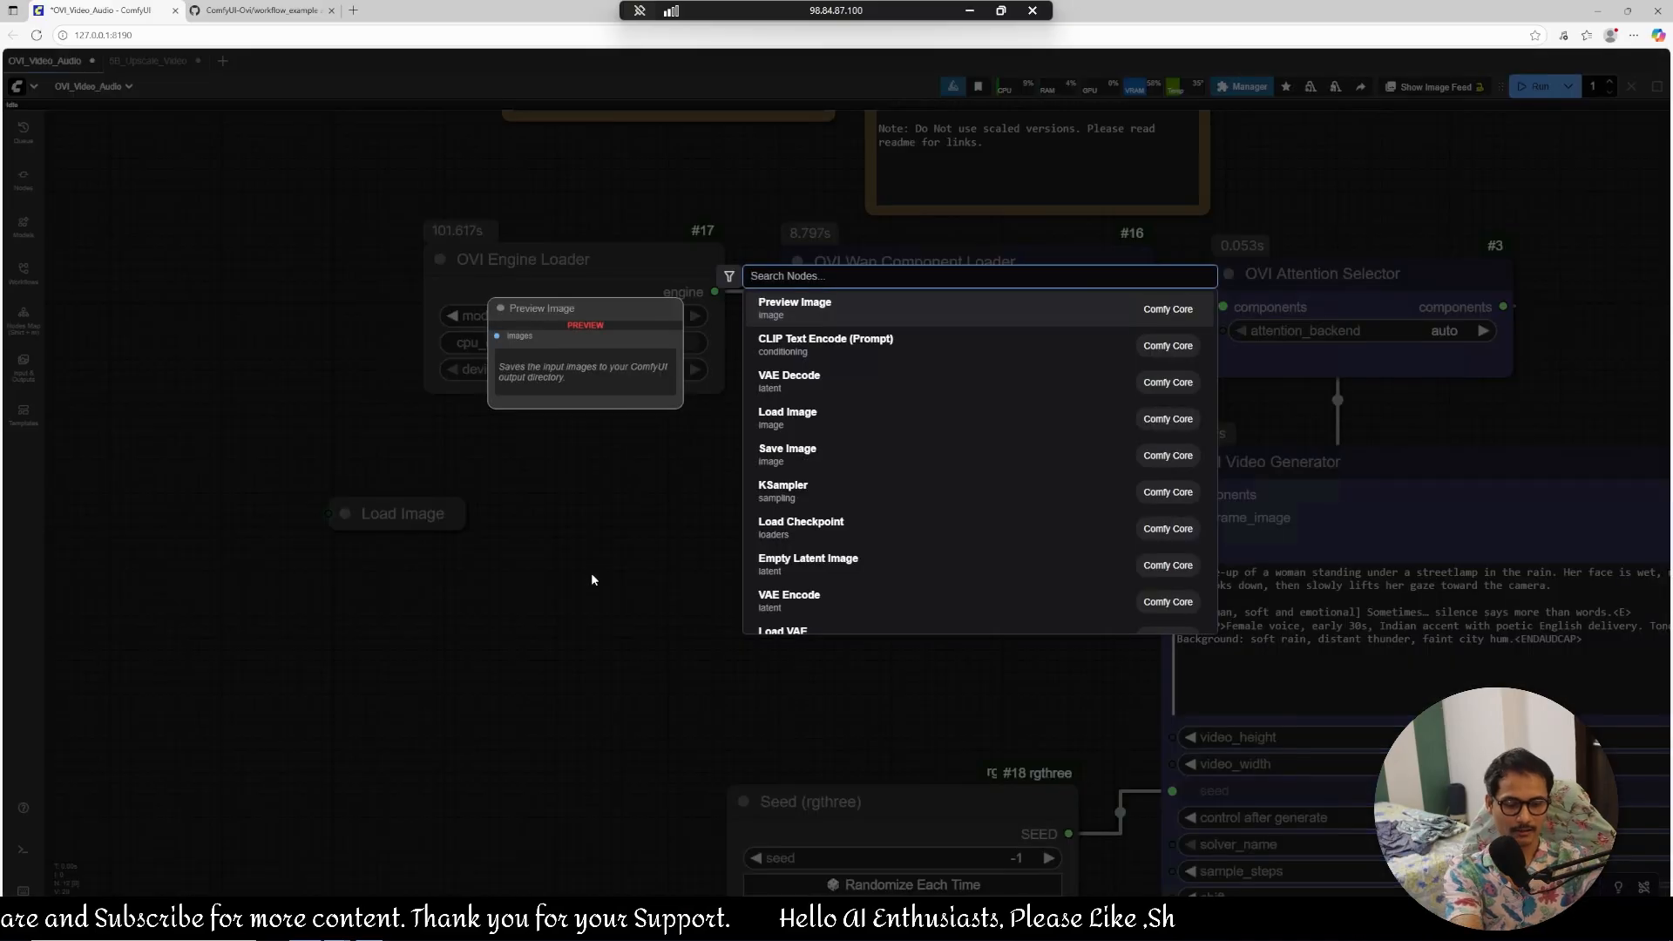
type("ovi")
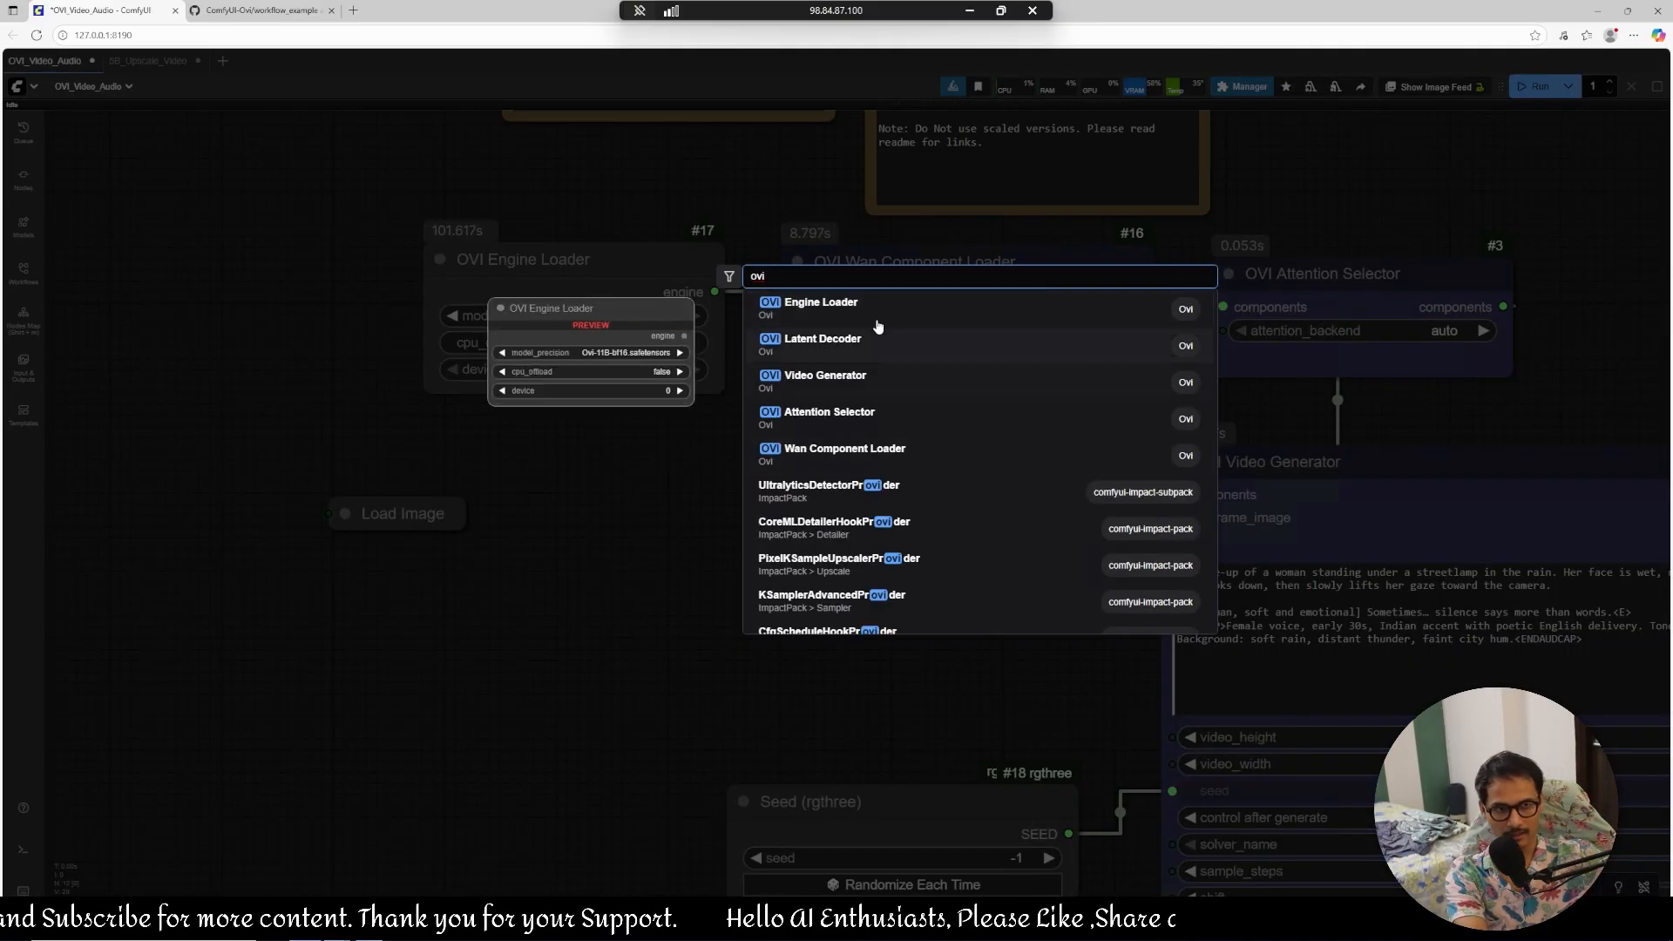
left_click(819, 301)
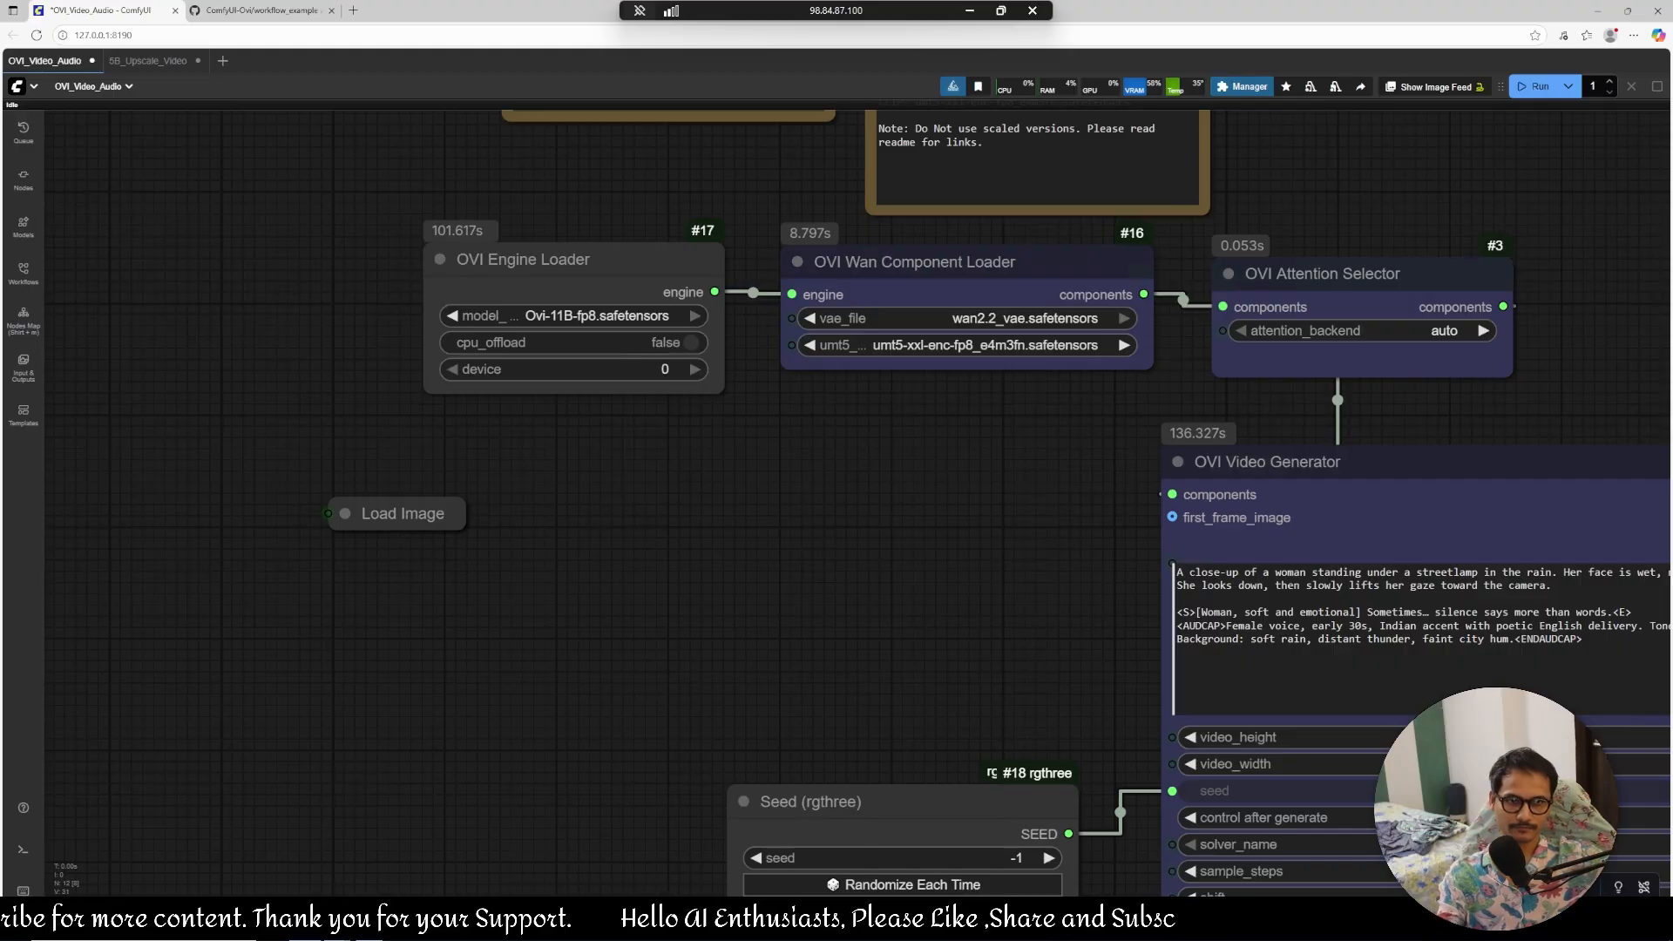
mouse_move(720, 483)
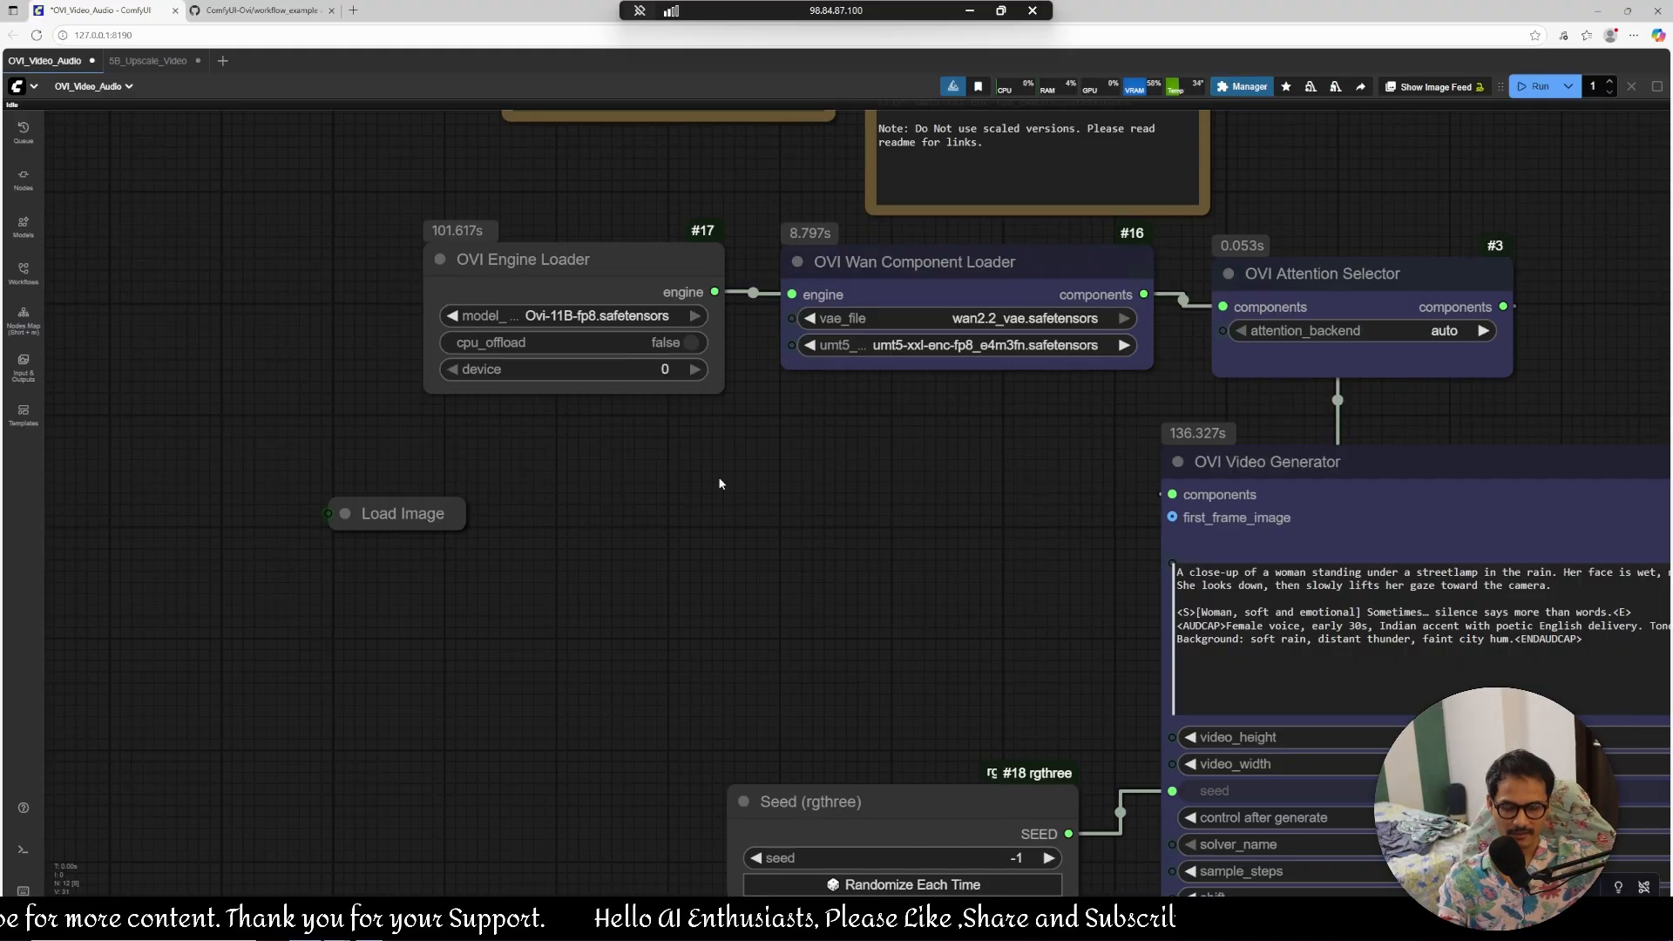
mouse_move(750, 382)
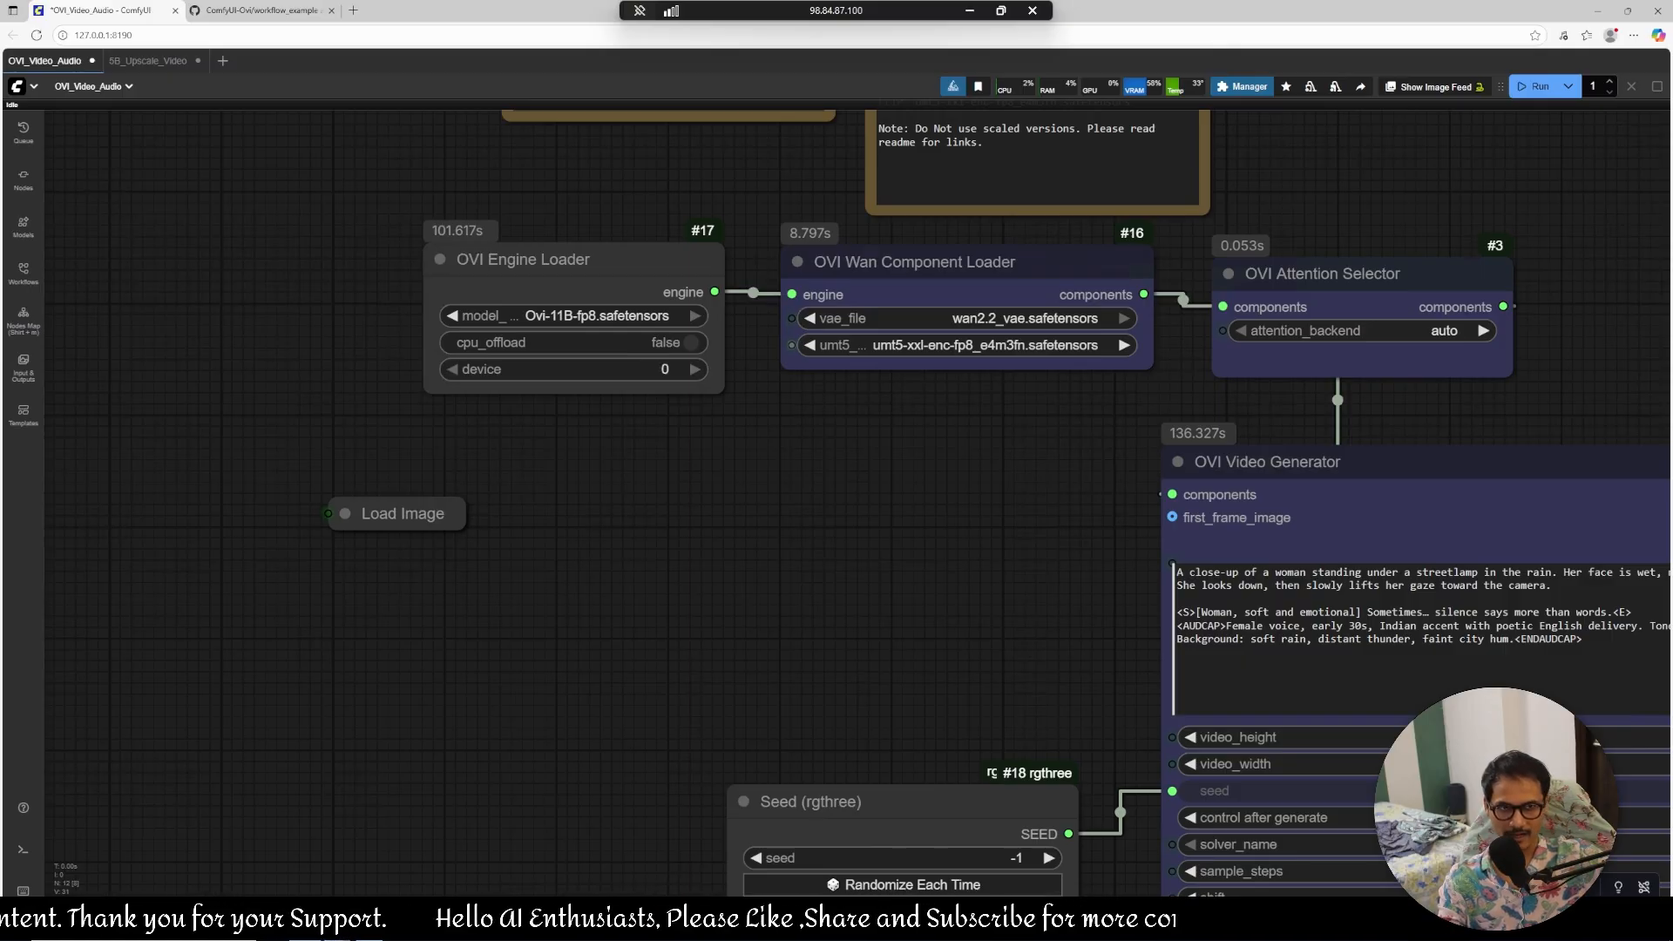
mouse_move(846, 467)
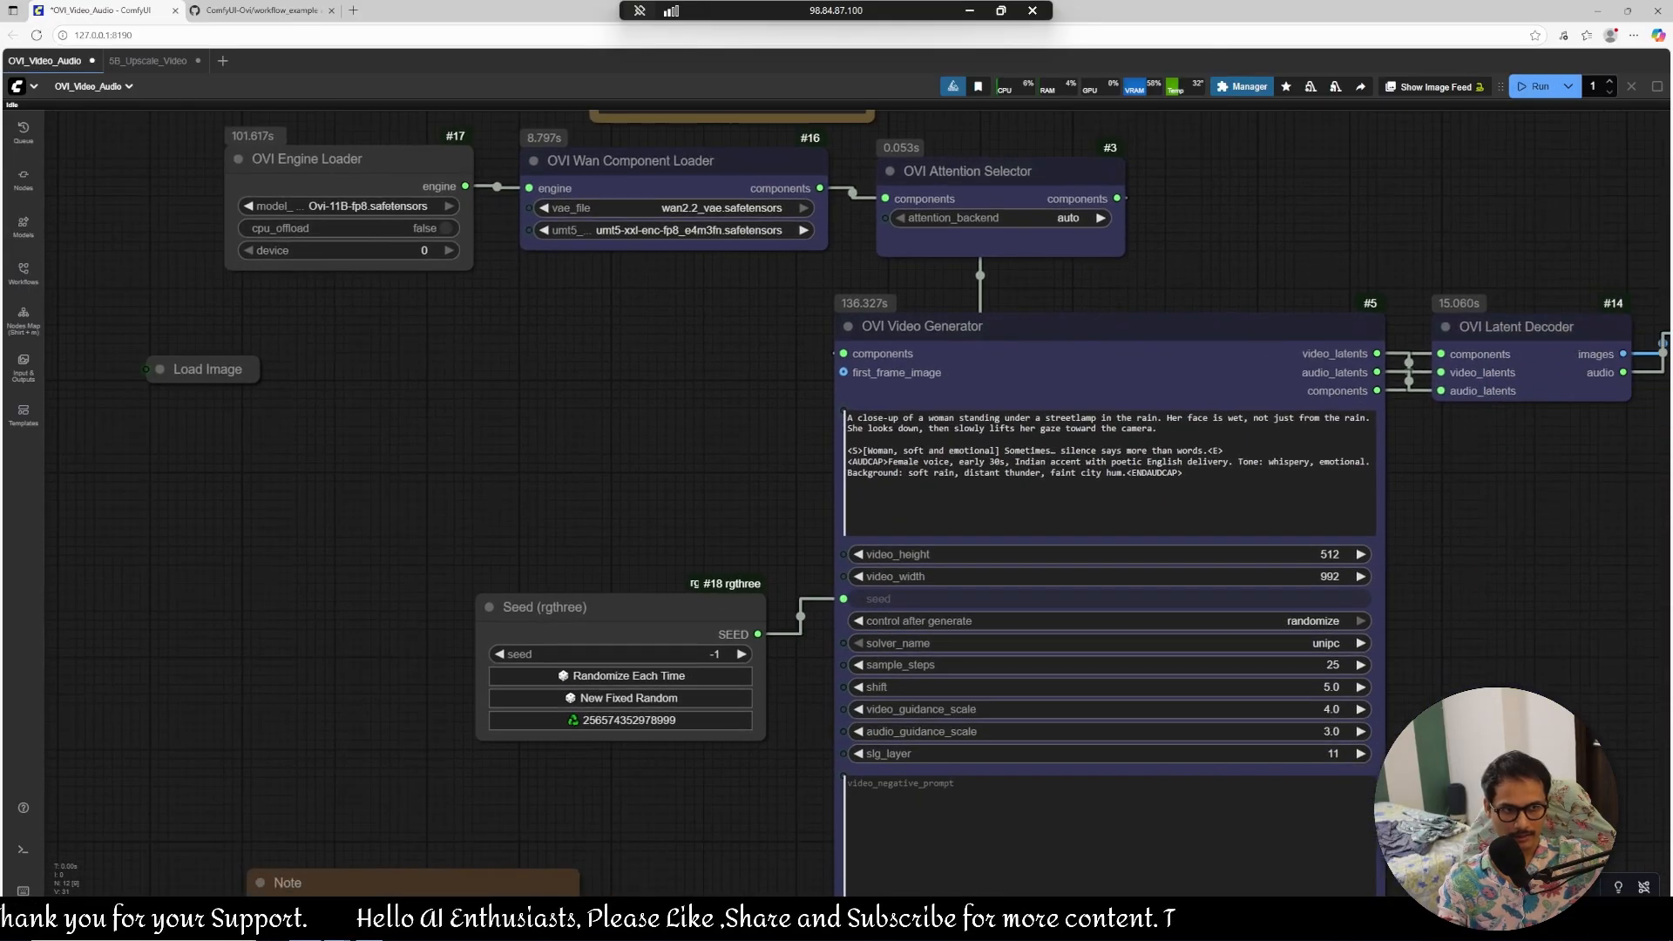
mouse_move(1540, 87)
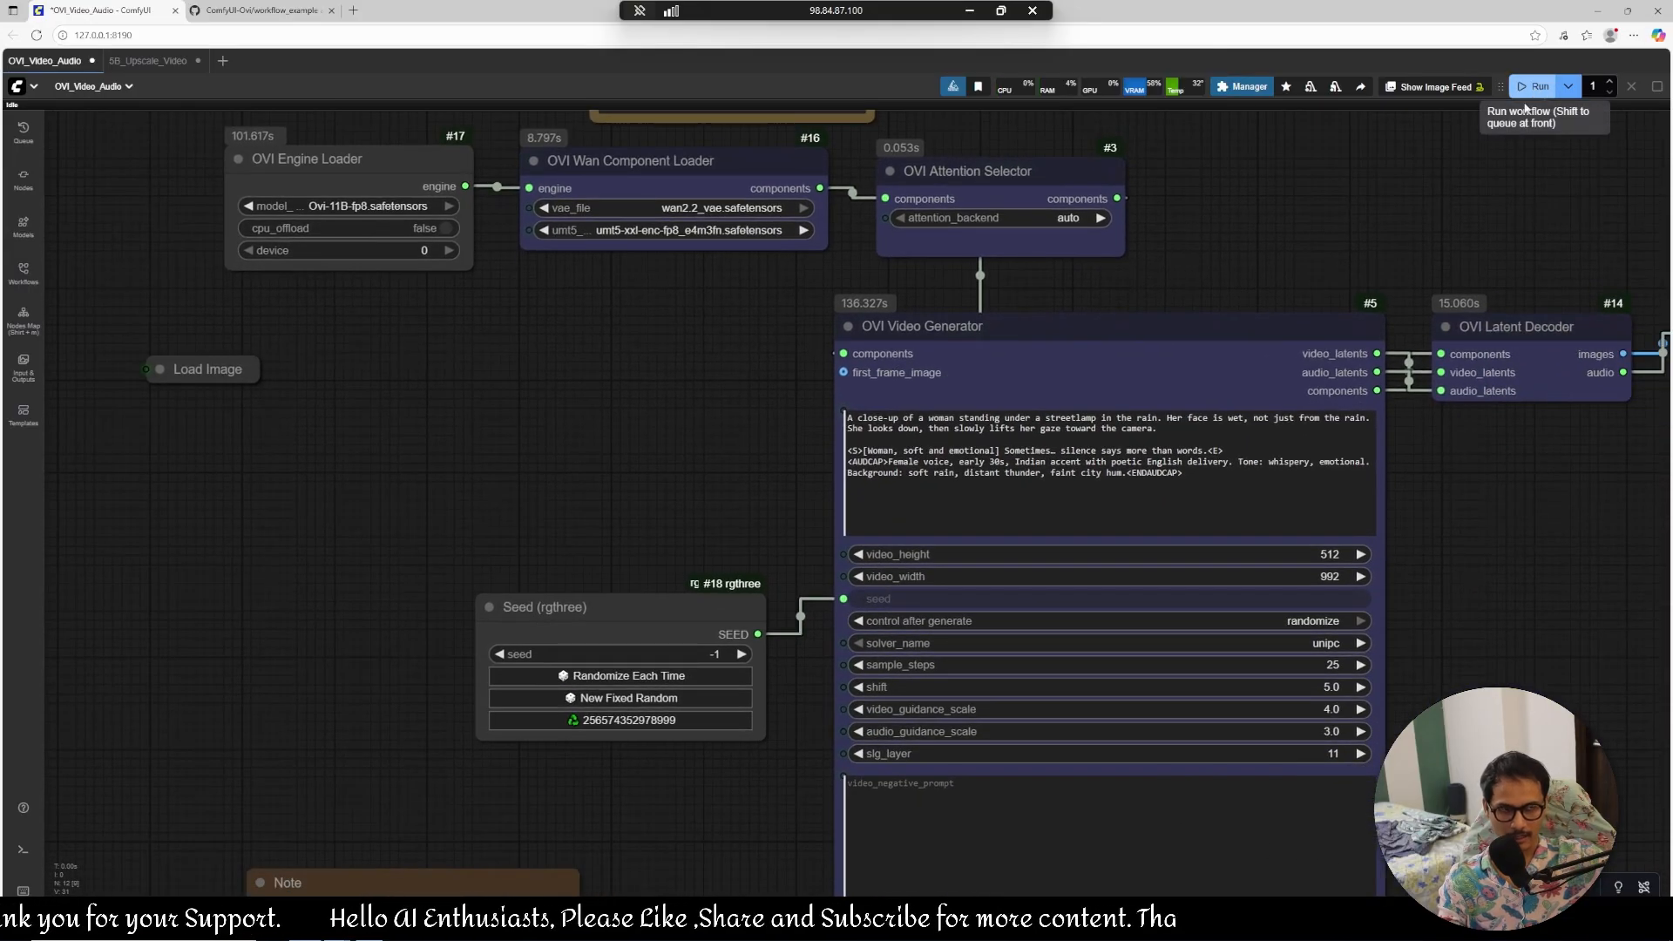
mouse_move(1451, 598)
type("720")
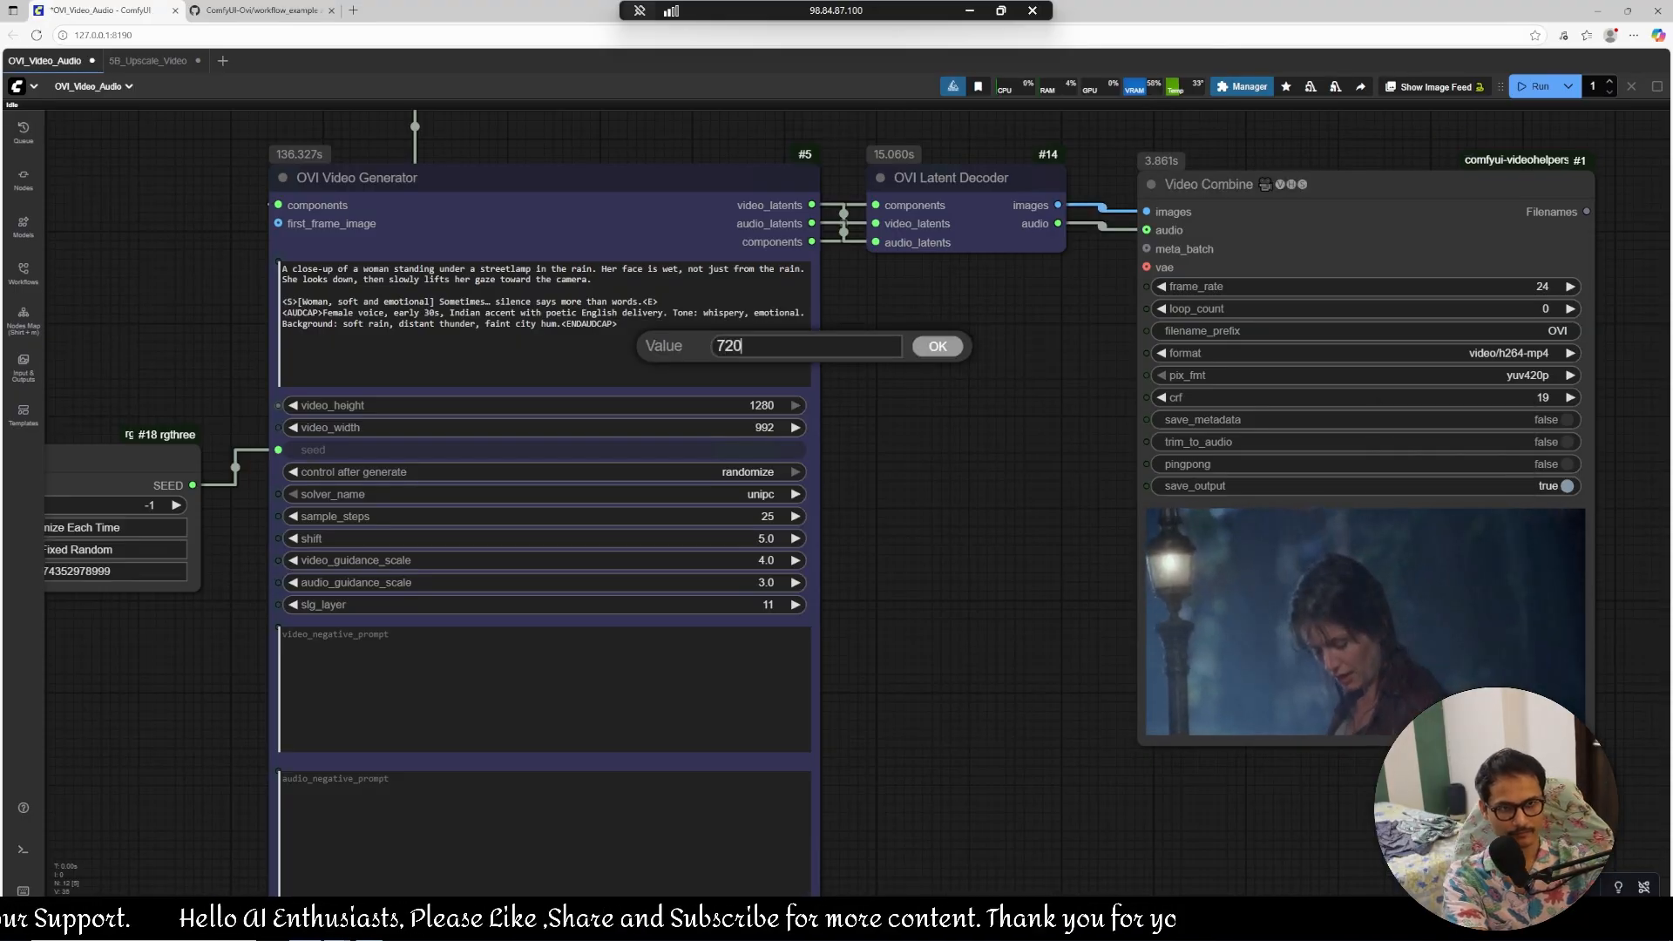
Confirm the OVI Video Generator resolution of 736 height by 1280 width.
left_click(936, 345)
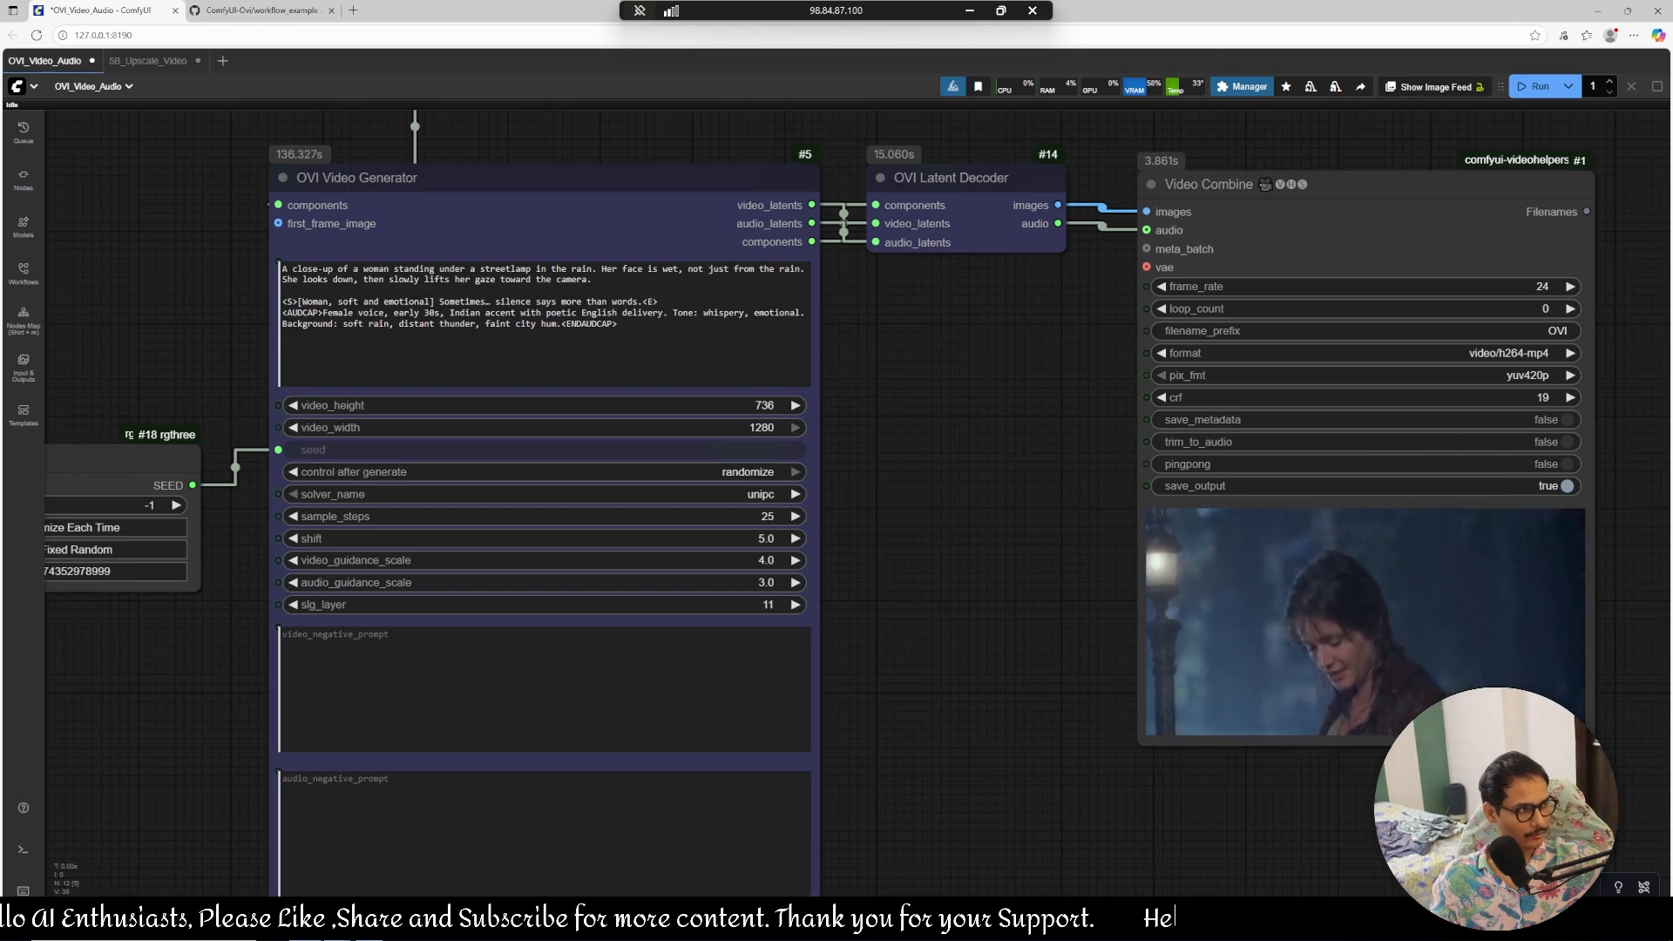
Replace the OVI generator prompt with the tearful woman on a rooftop at dusk scene.
left_click(355, 178)
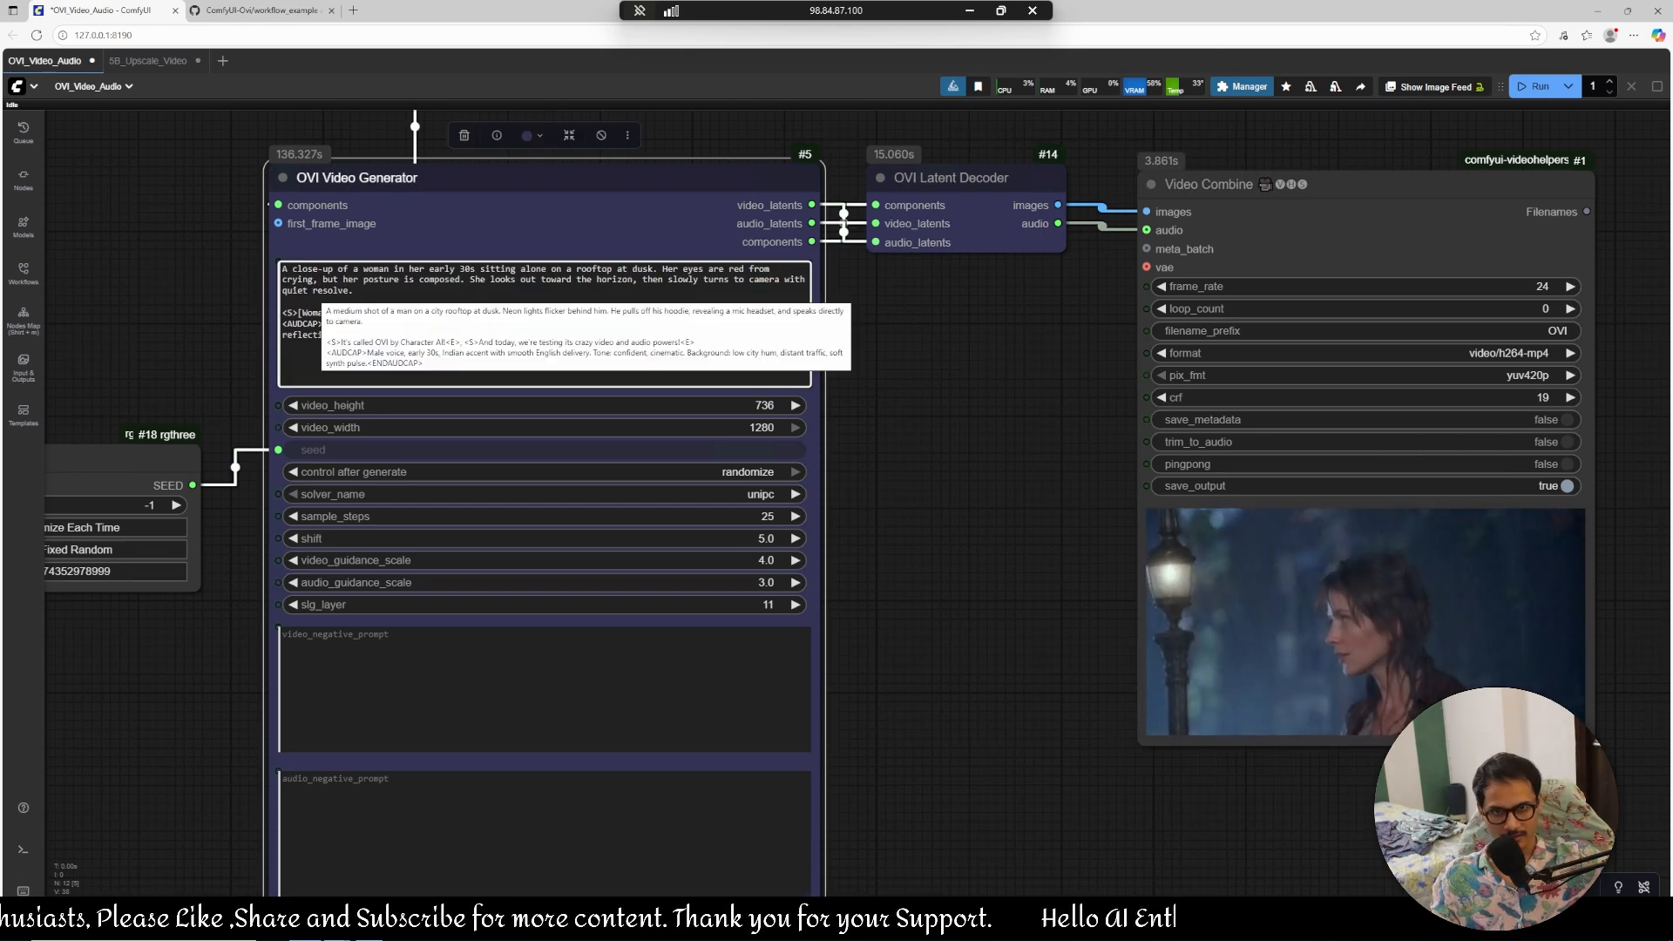
scroll("up", 3)
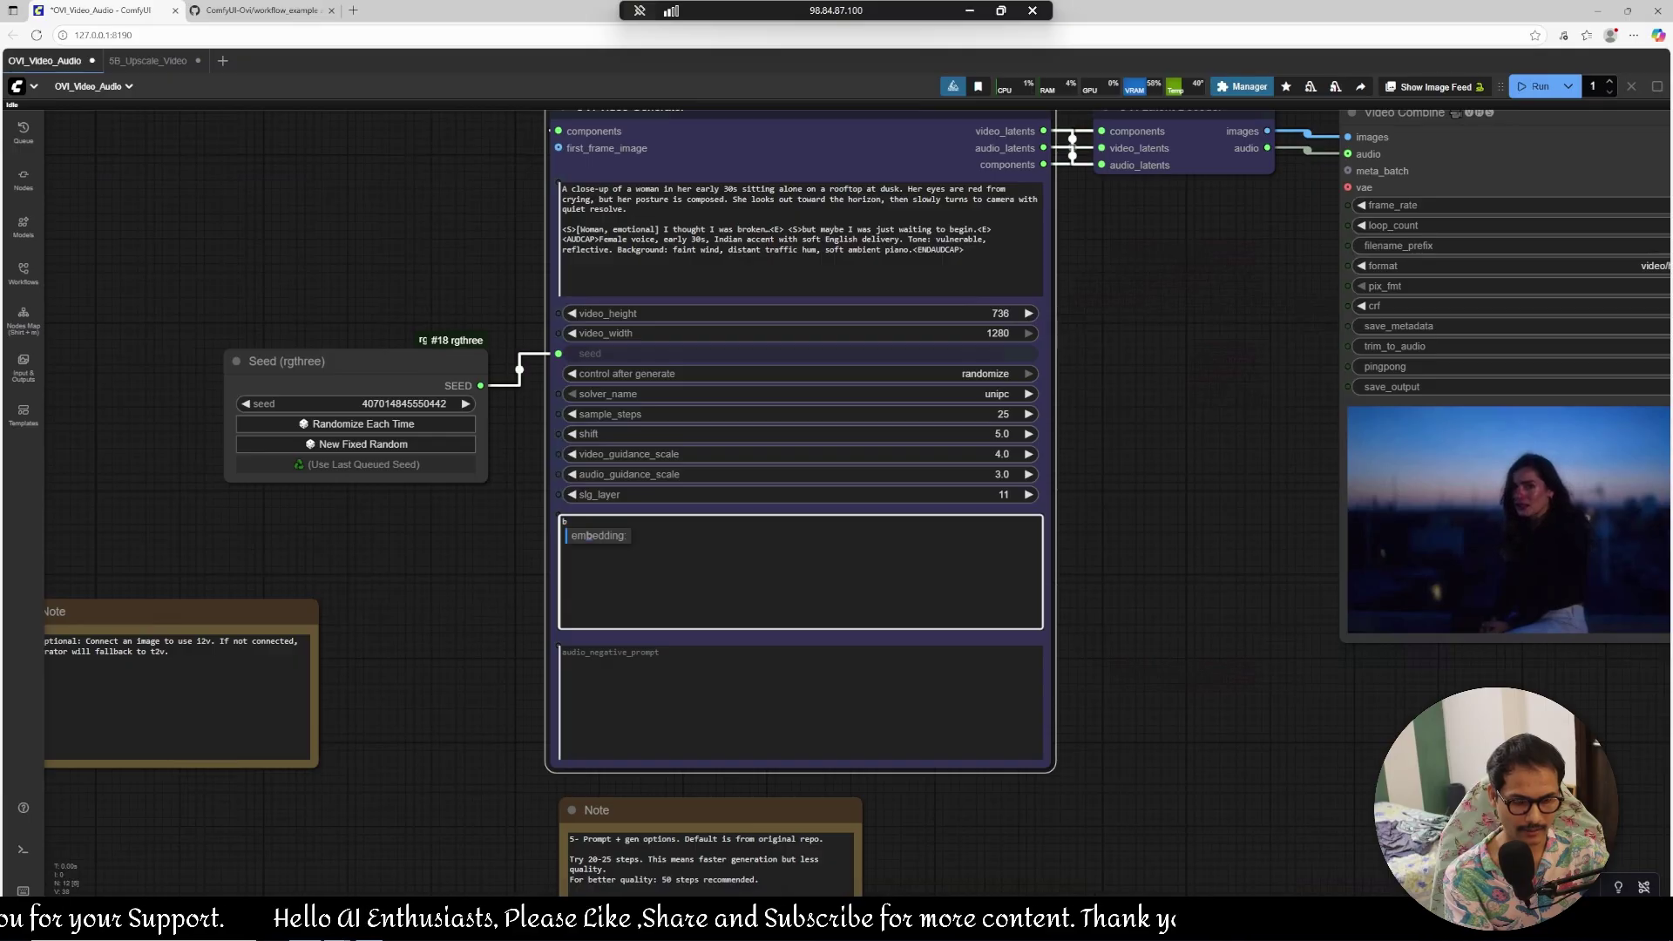
Generate the rooftop video with video negative prompt 'black top, black sweater' and compare outputs.
type("black top, black sweater")
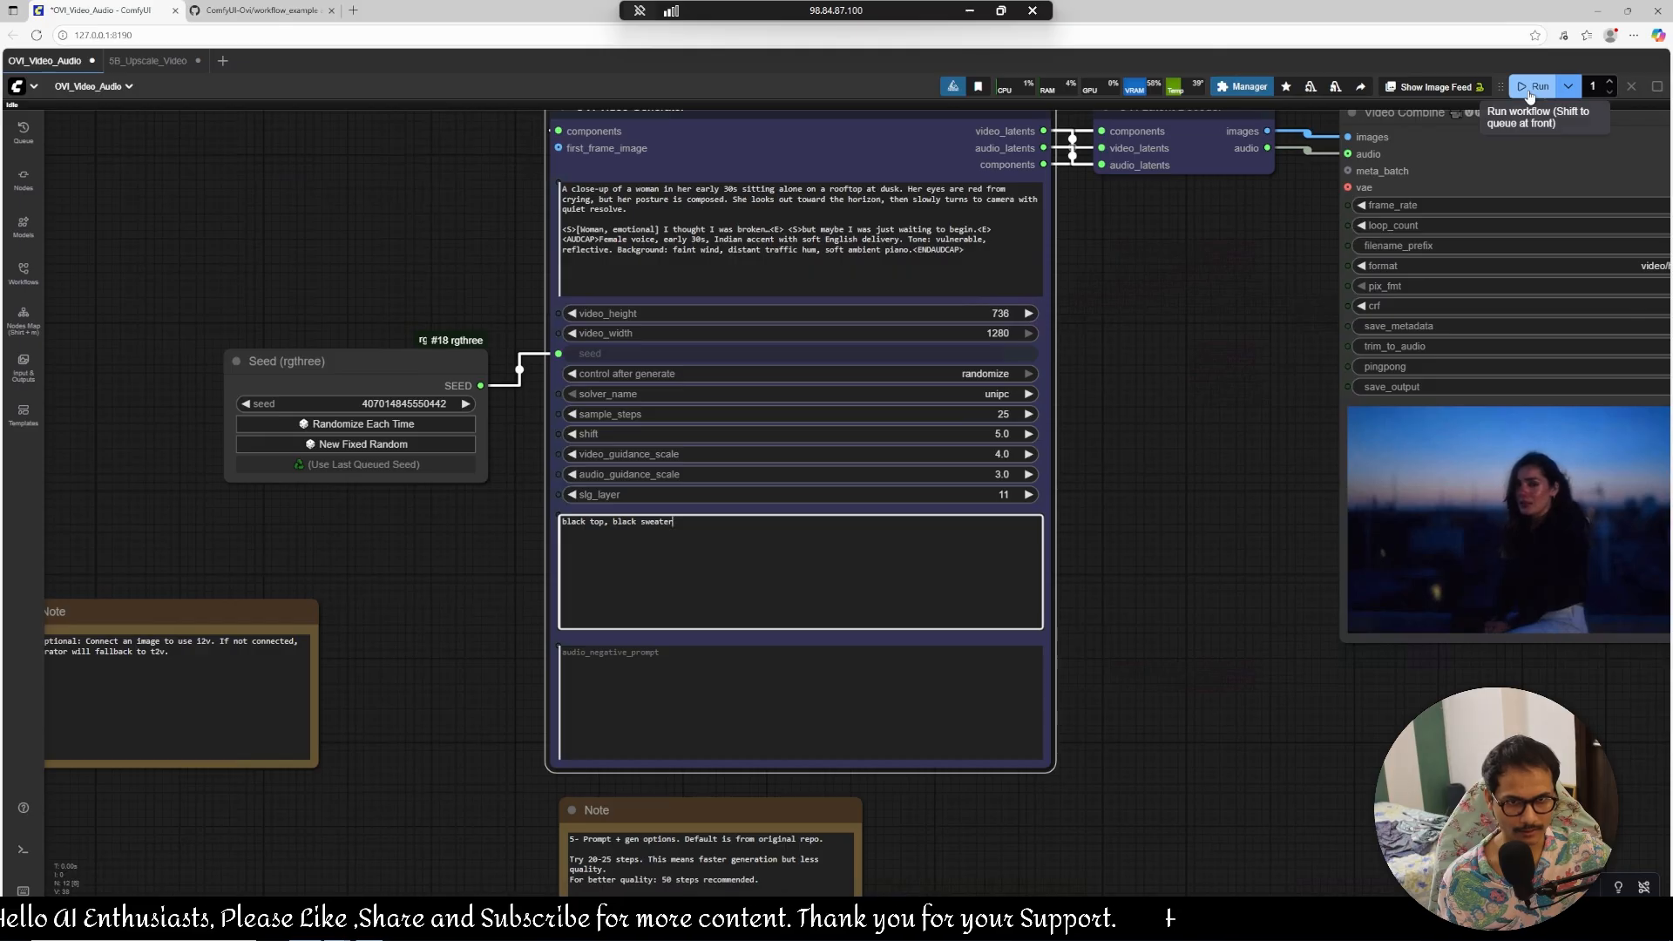
left_click(1537, 87)
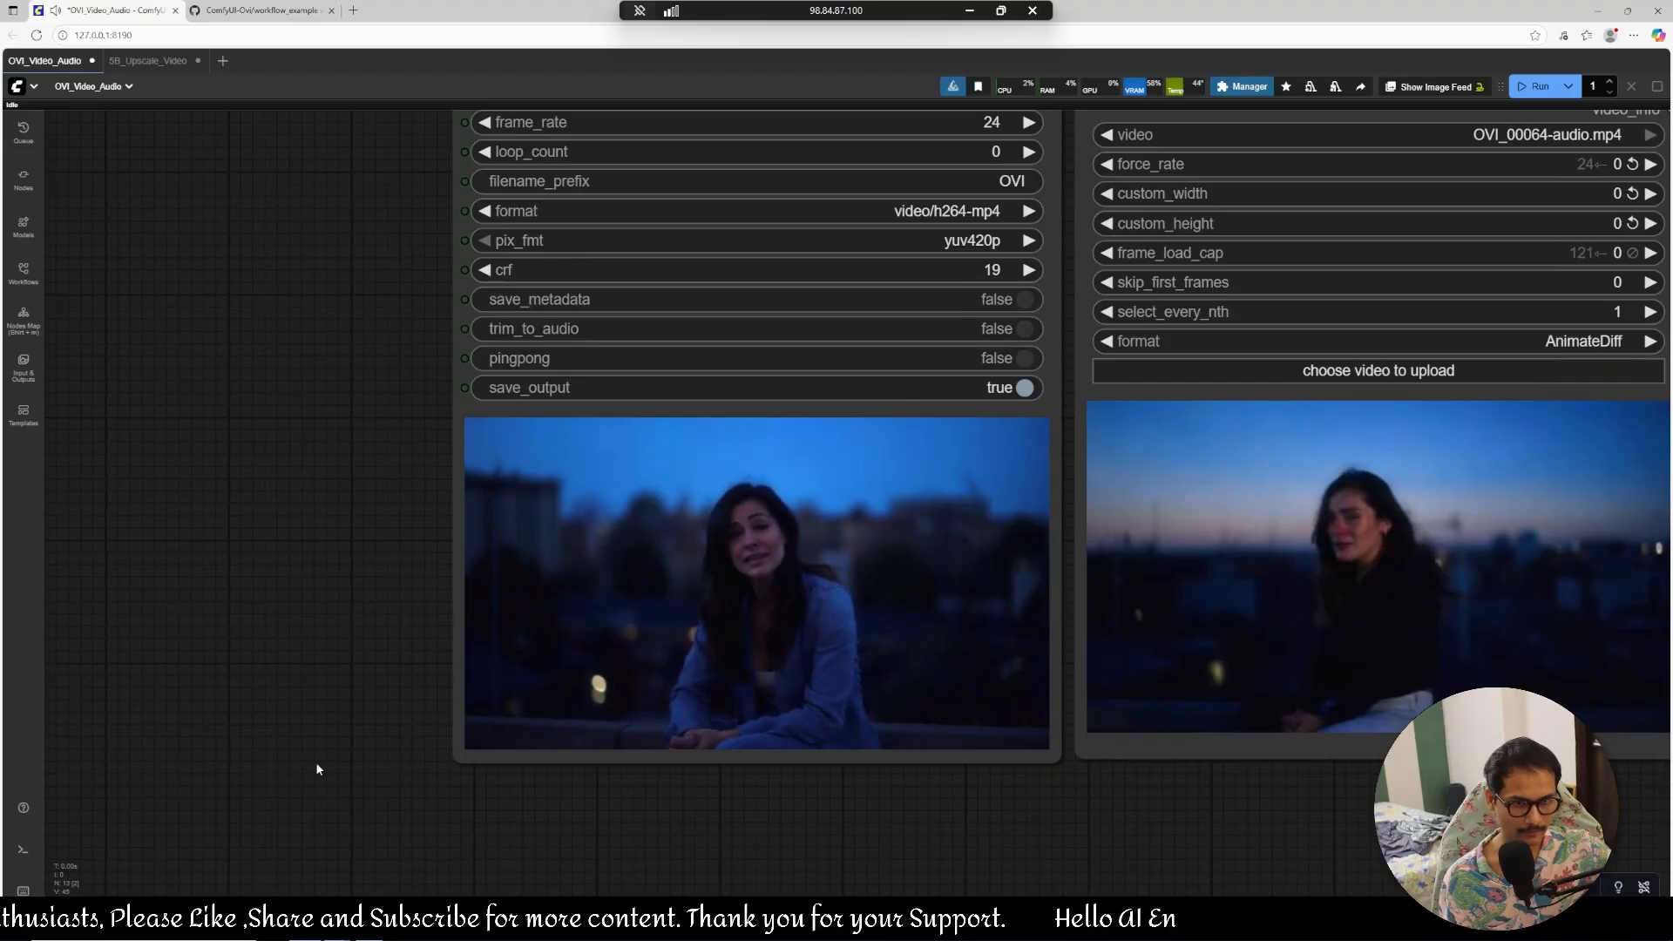
mouse_move(845, 814)
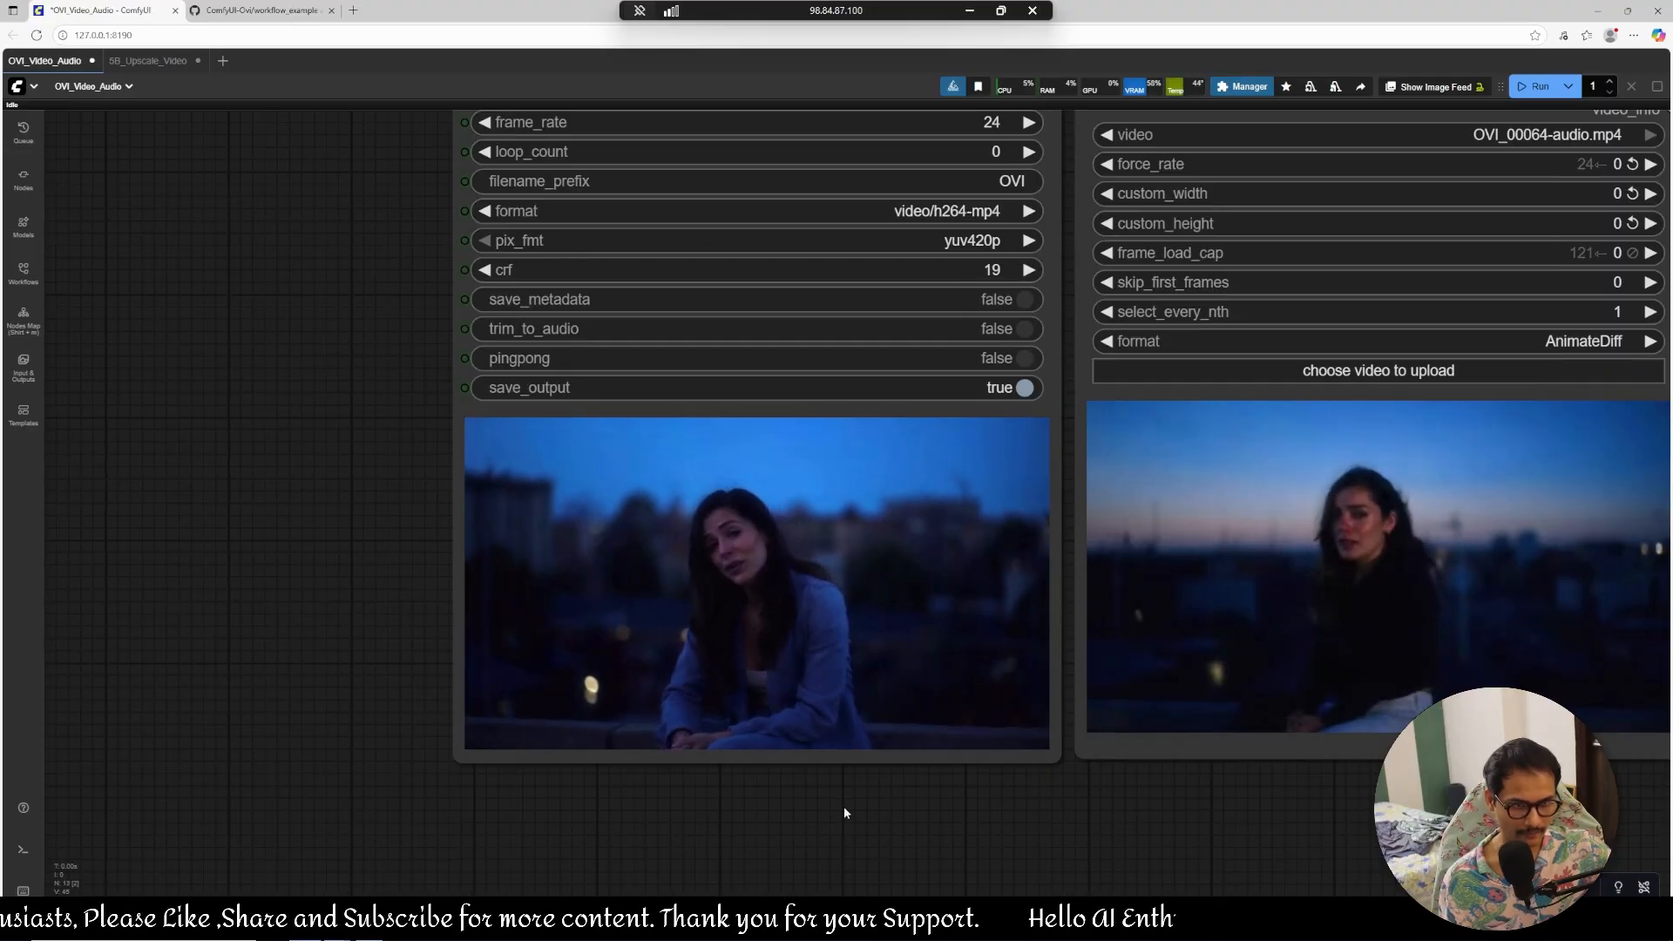
mouse_move(938, 572)
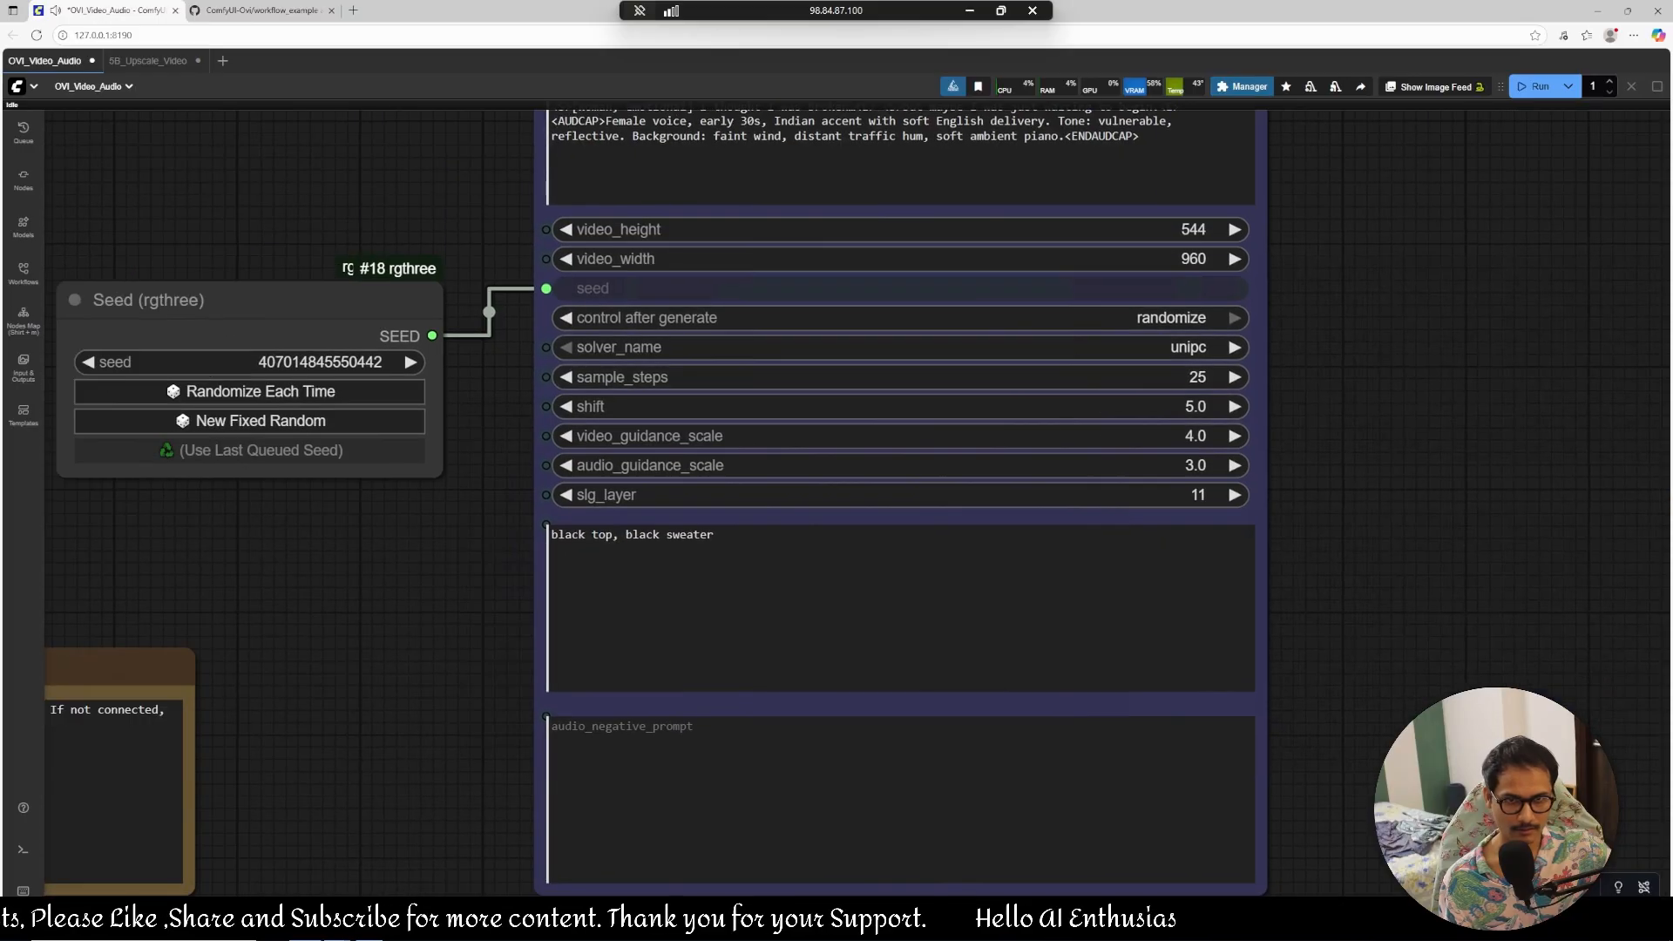
scroll("down", 3)
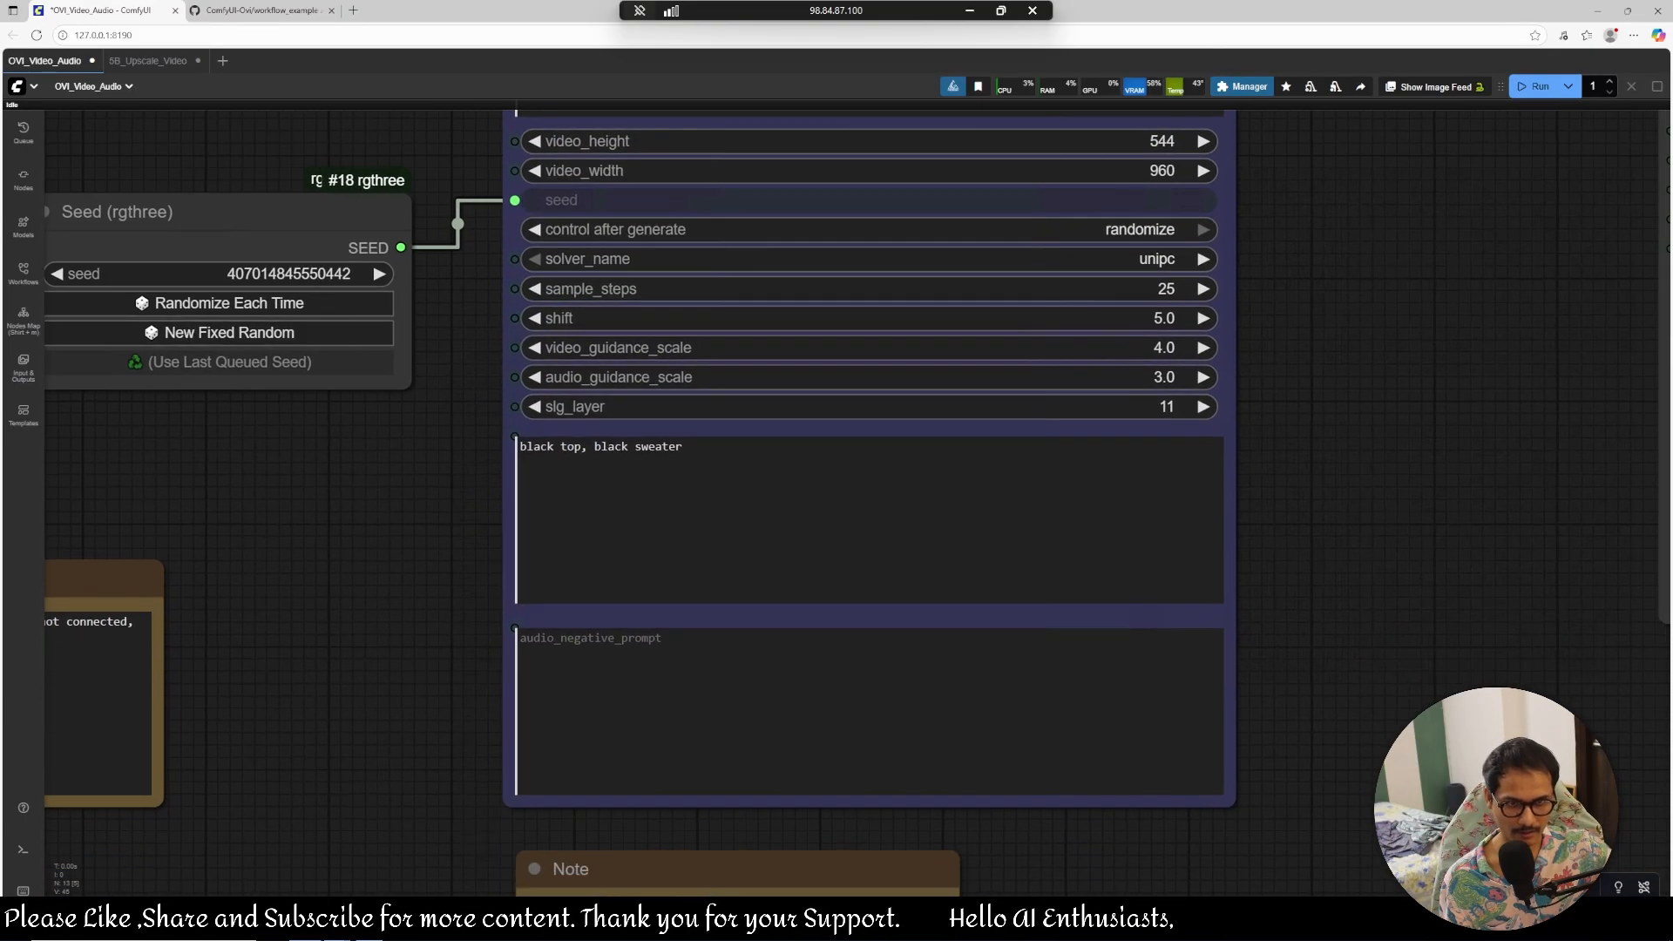
mouse_move(890, 479)
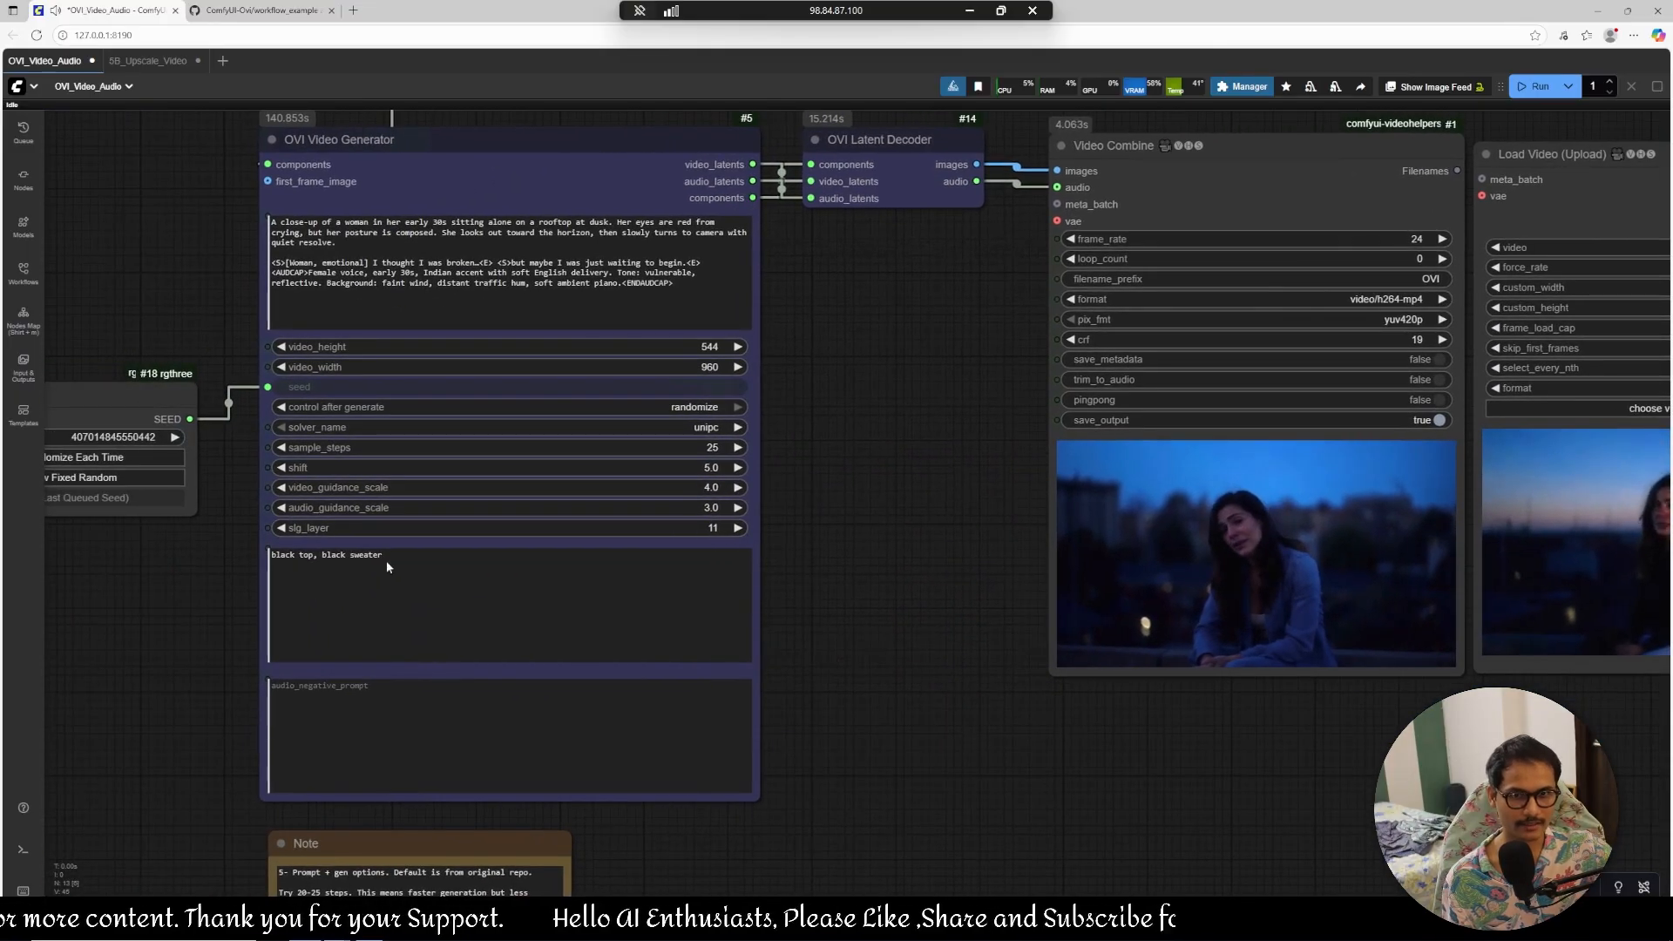
mouse_move(969, 722)
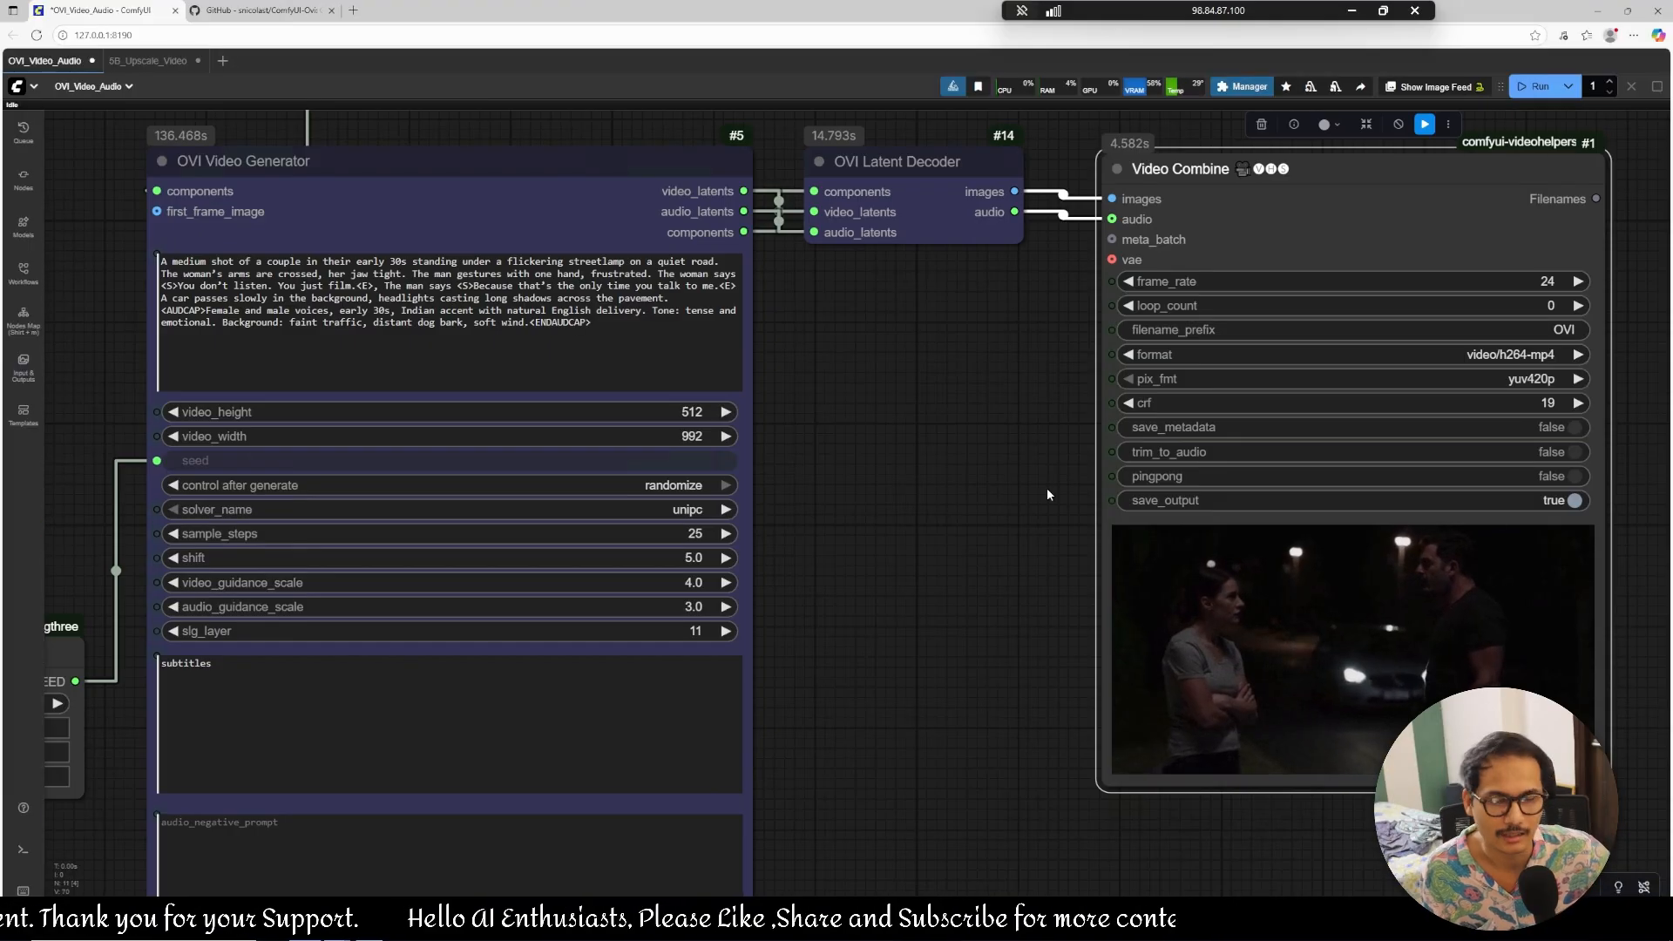
mouse_move(840, 401)
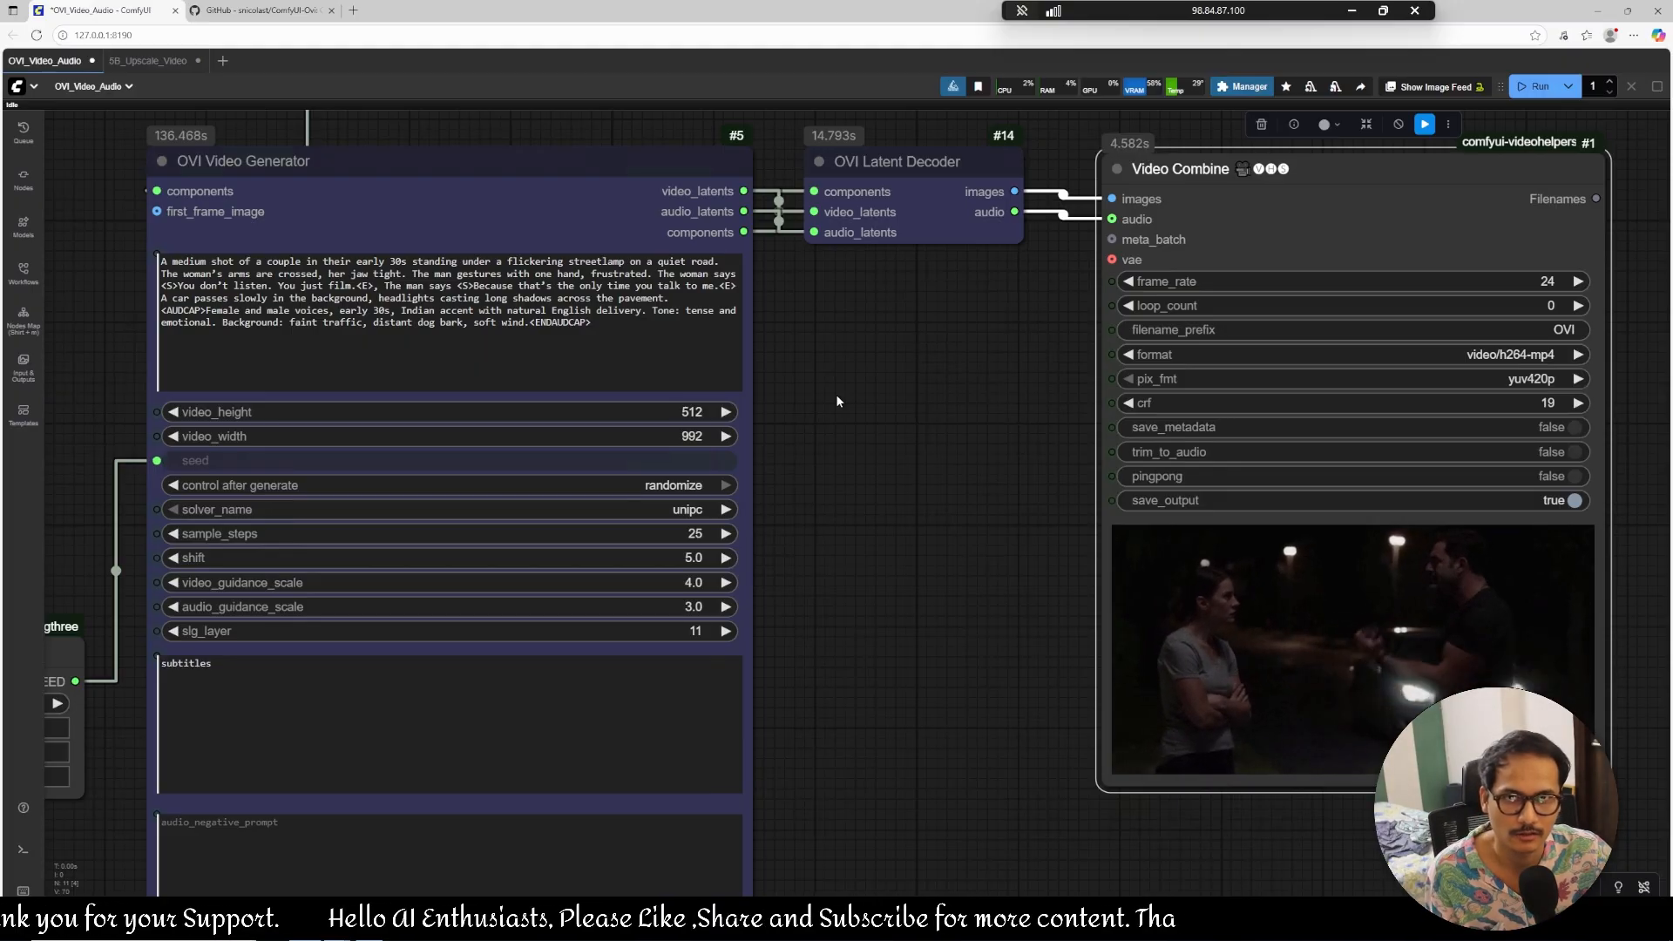
mouse_move(884, 497)
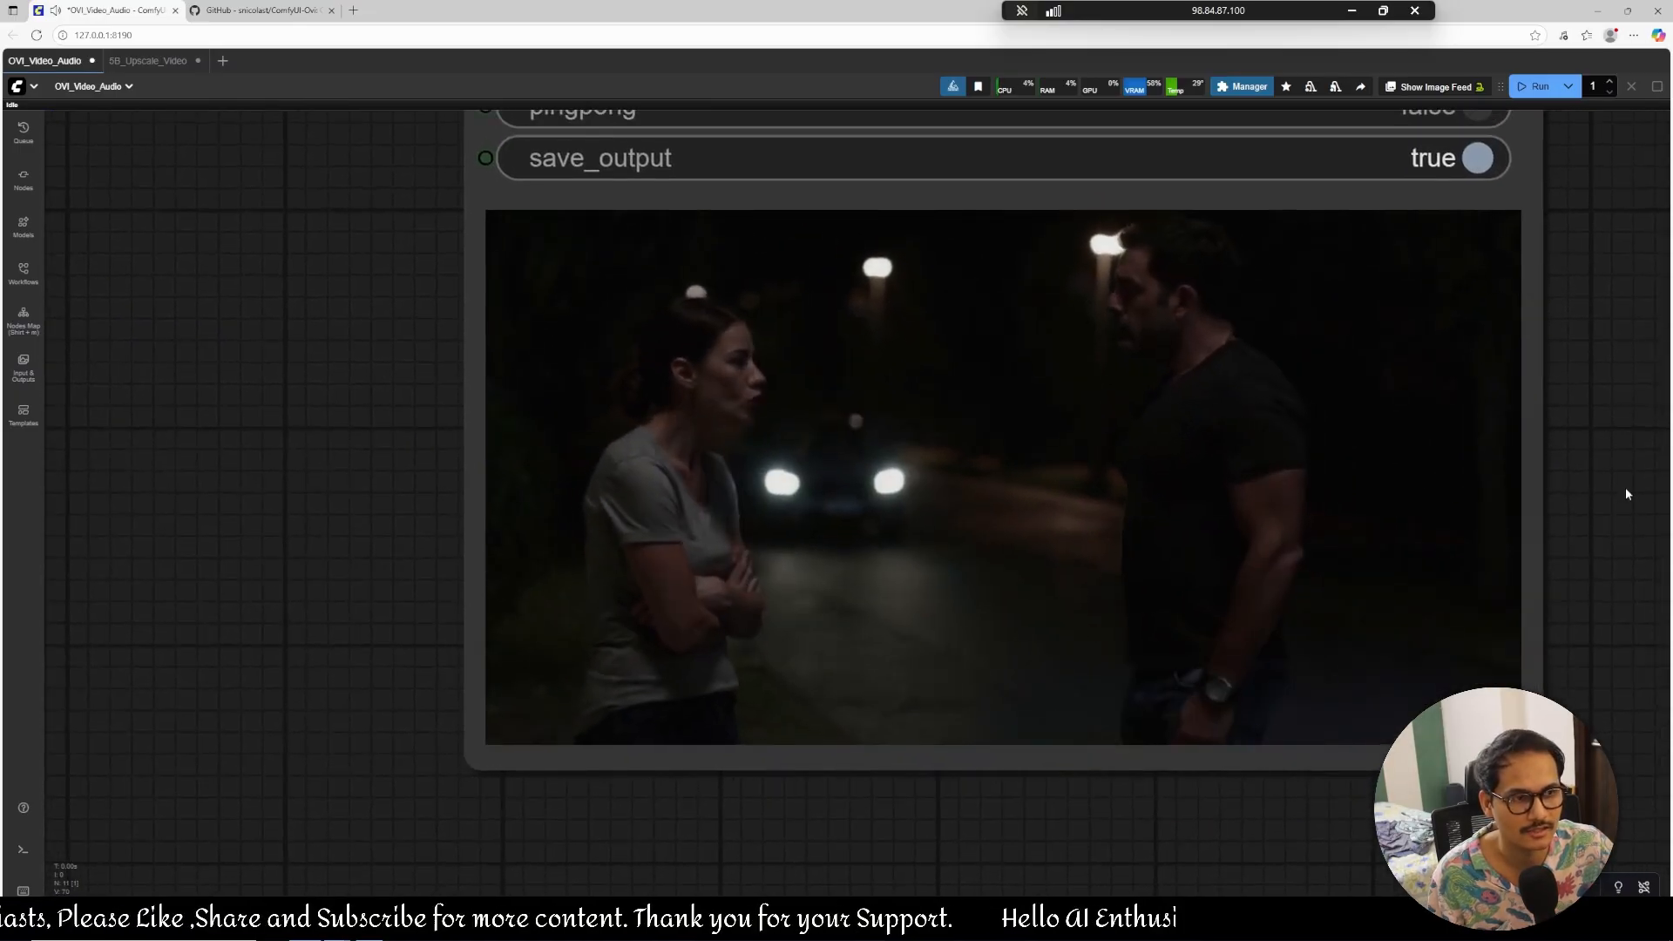
mouse_move(1583, 523)
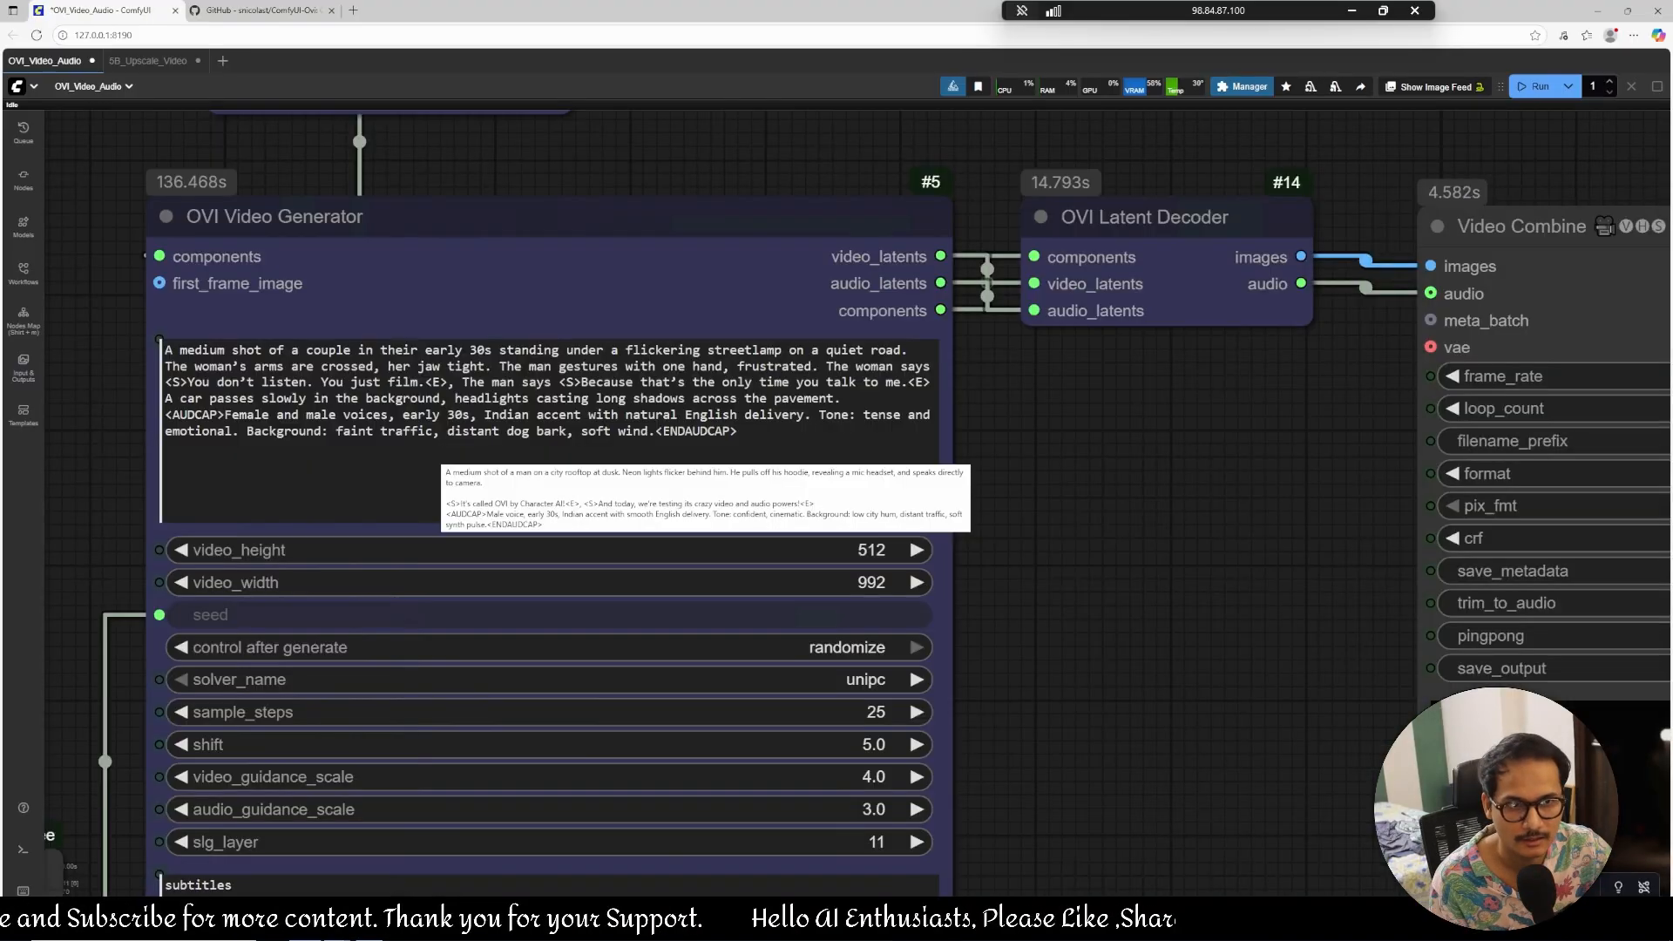
mouse_move(588, 417)
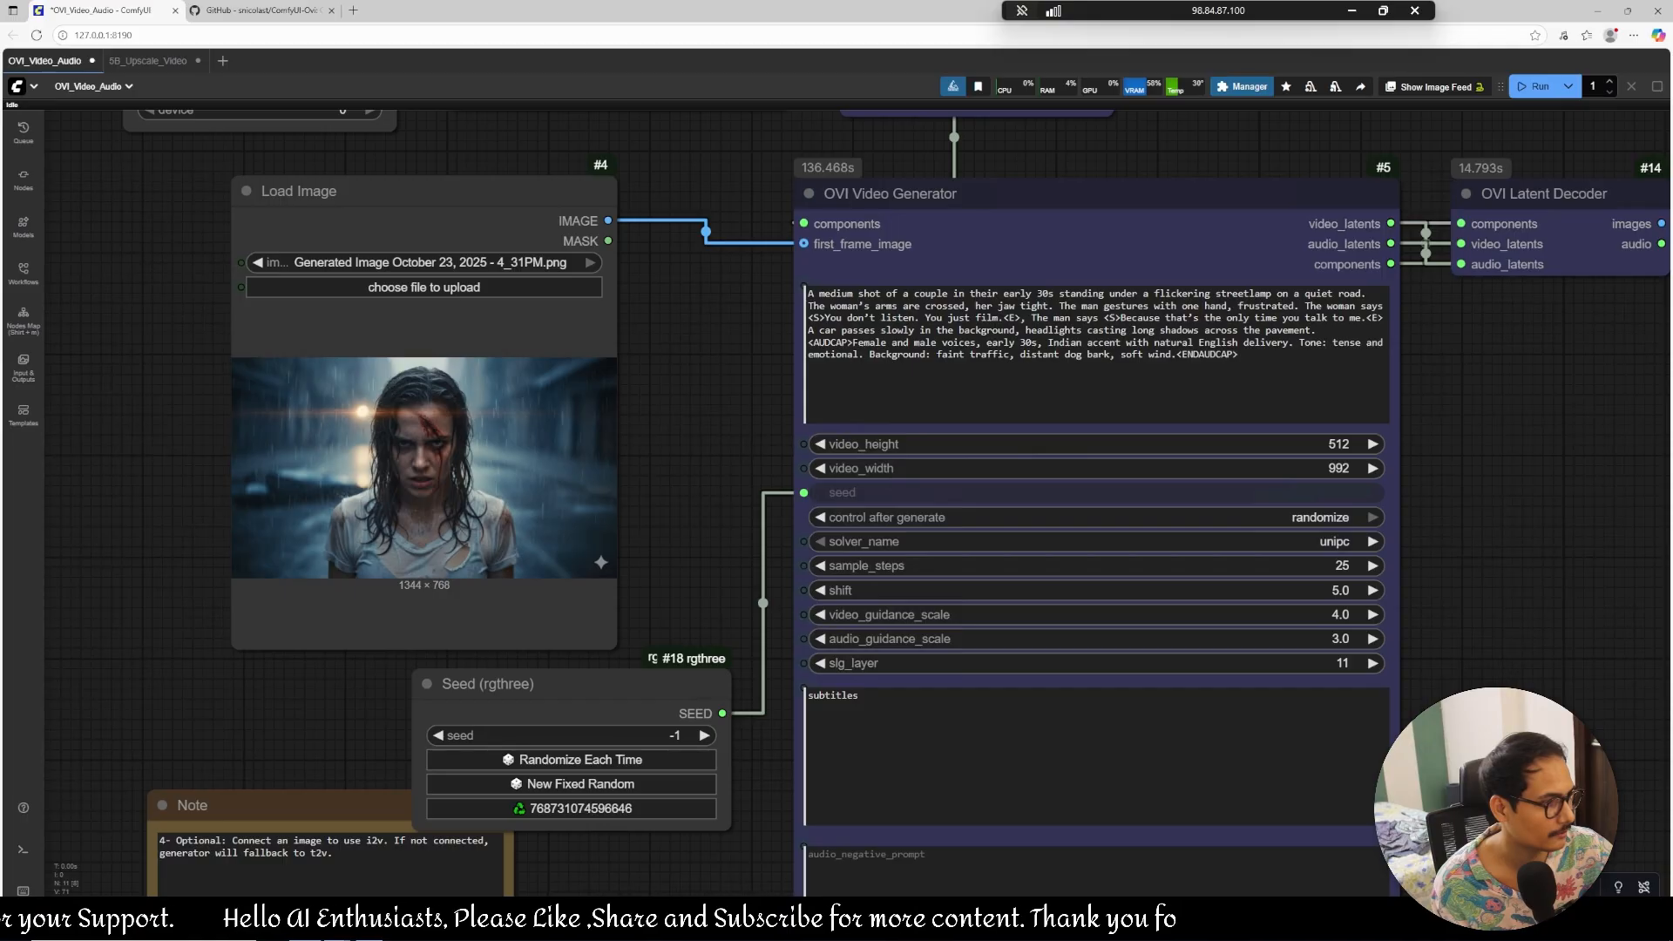
mouse_move(1146, 429)
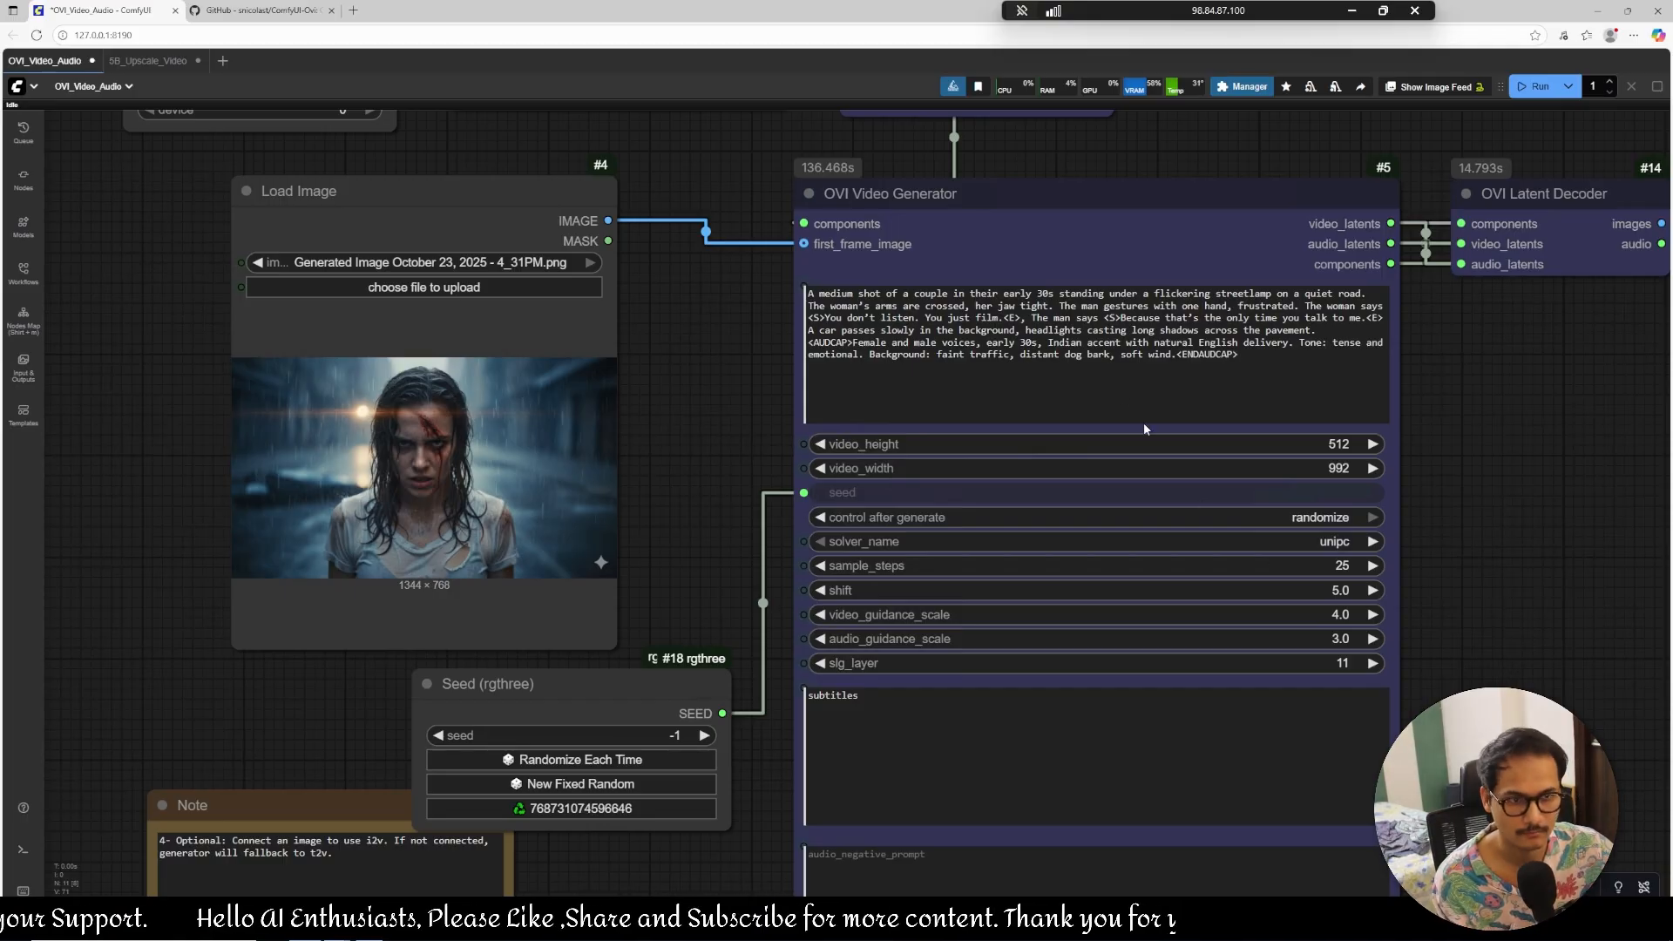
Replace the prompt with the rain-drenched, wounded woman speaking sarcastically, with speech and audio tags.
triple_click(1087, 326)
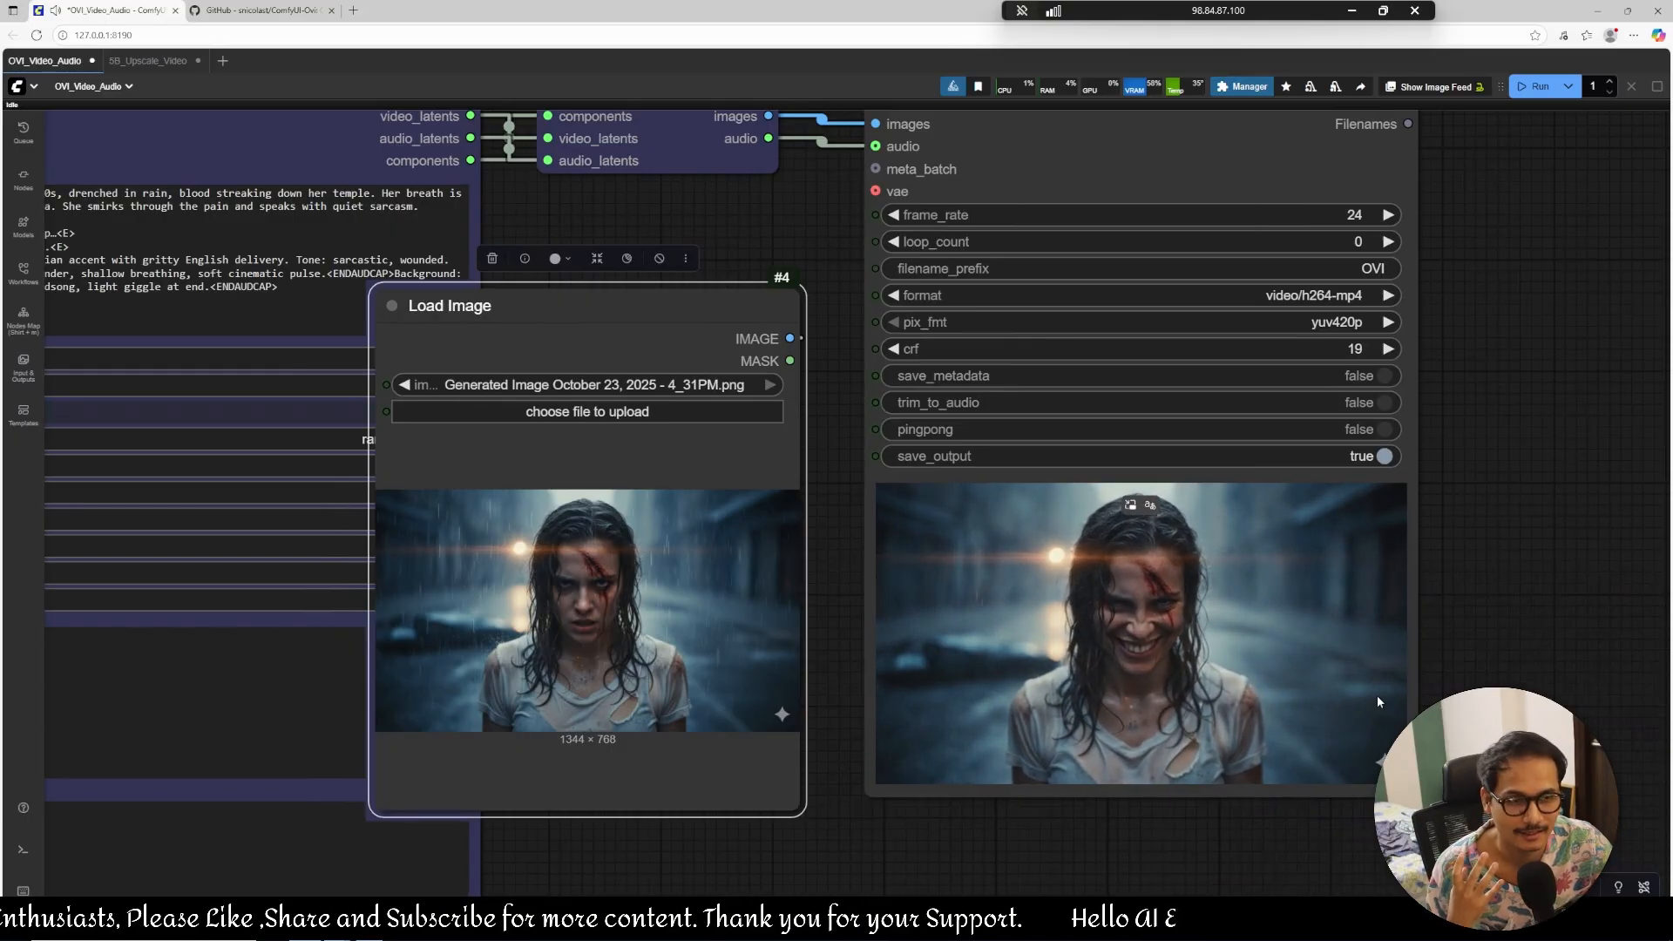
mouse_move(1313, 681)
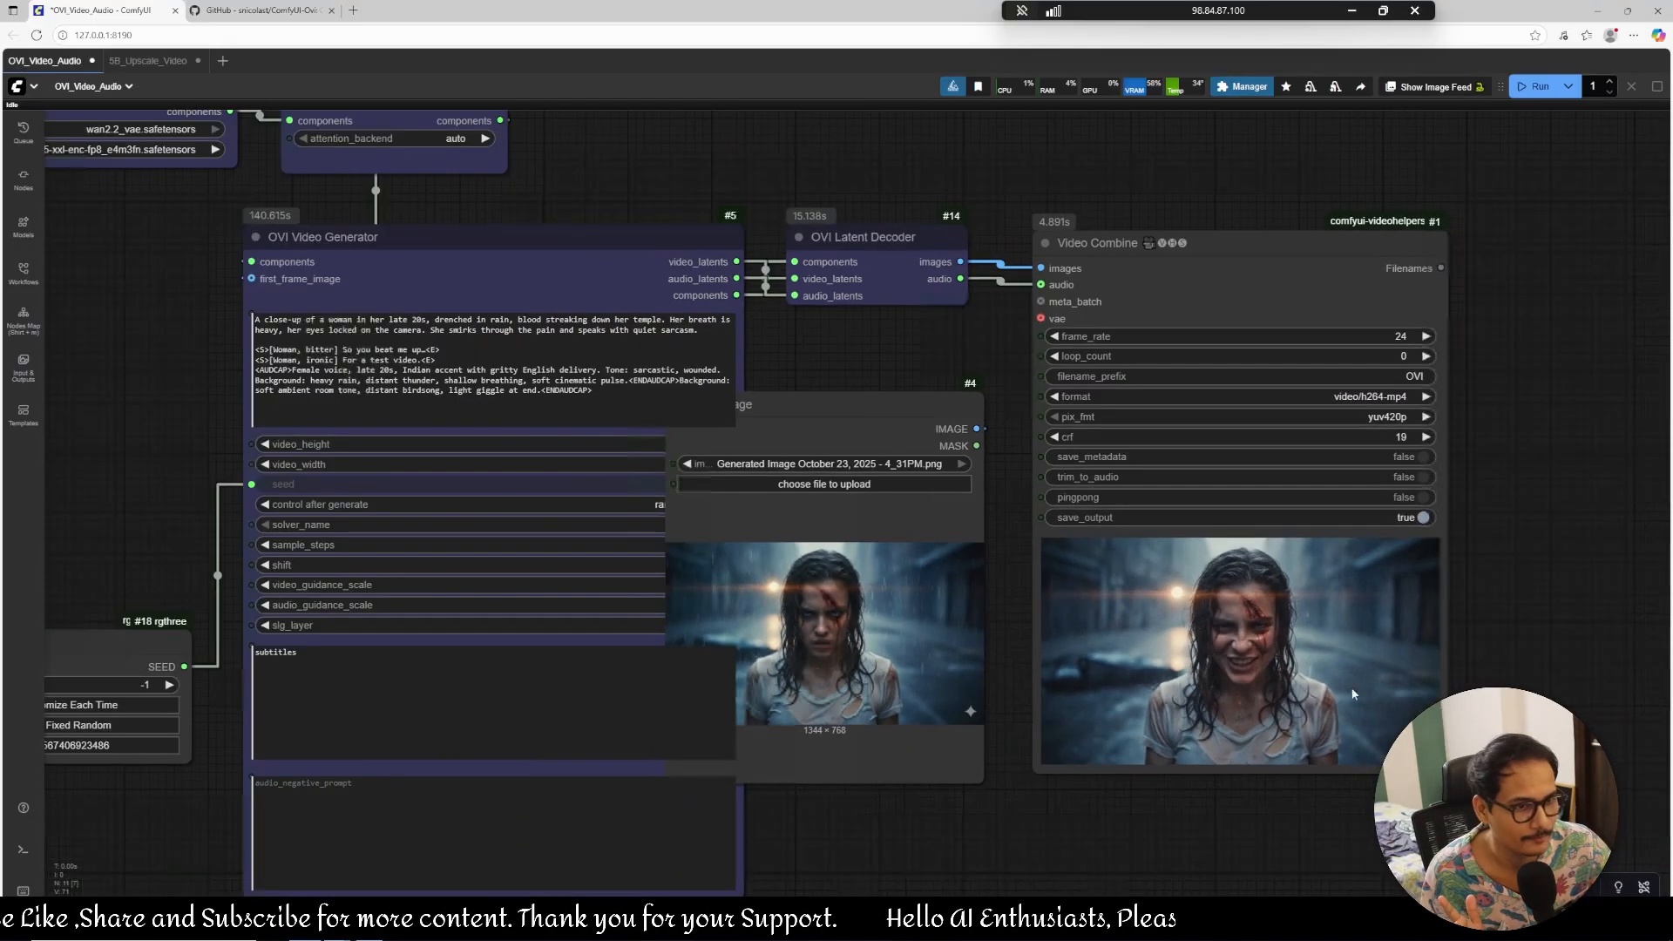
Move the Load Image node left of the OVI Video Generator to show the full image-to-video chain.
right_click(1237, 639)
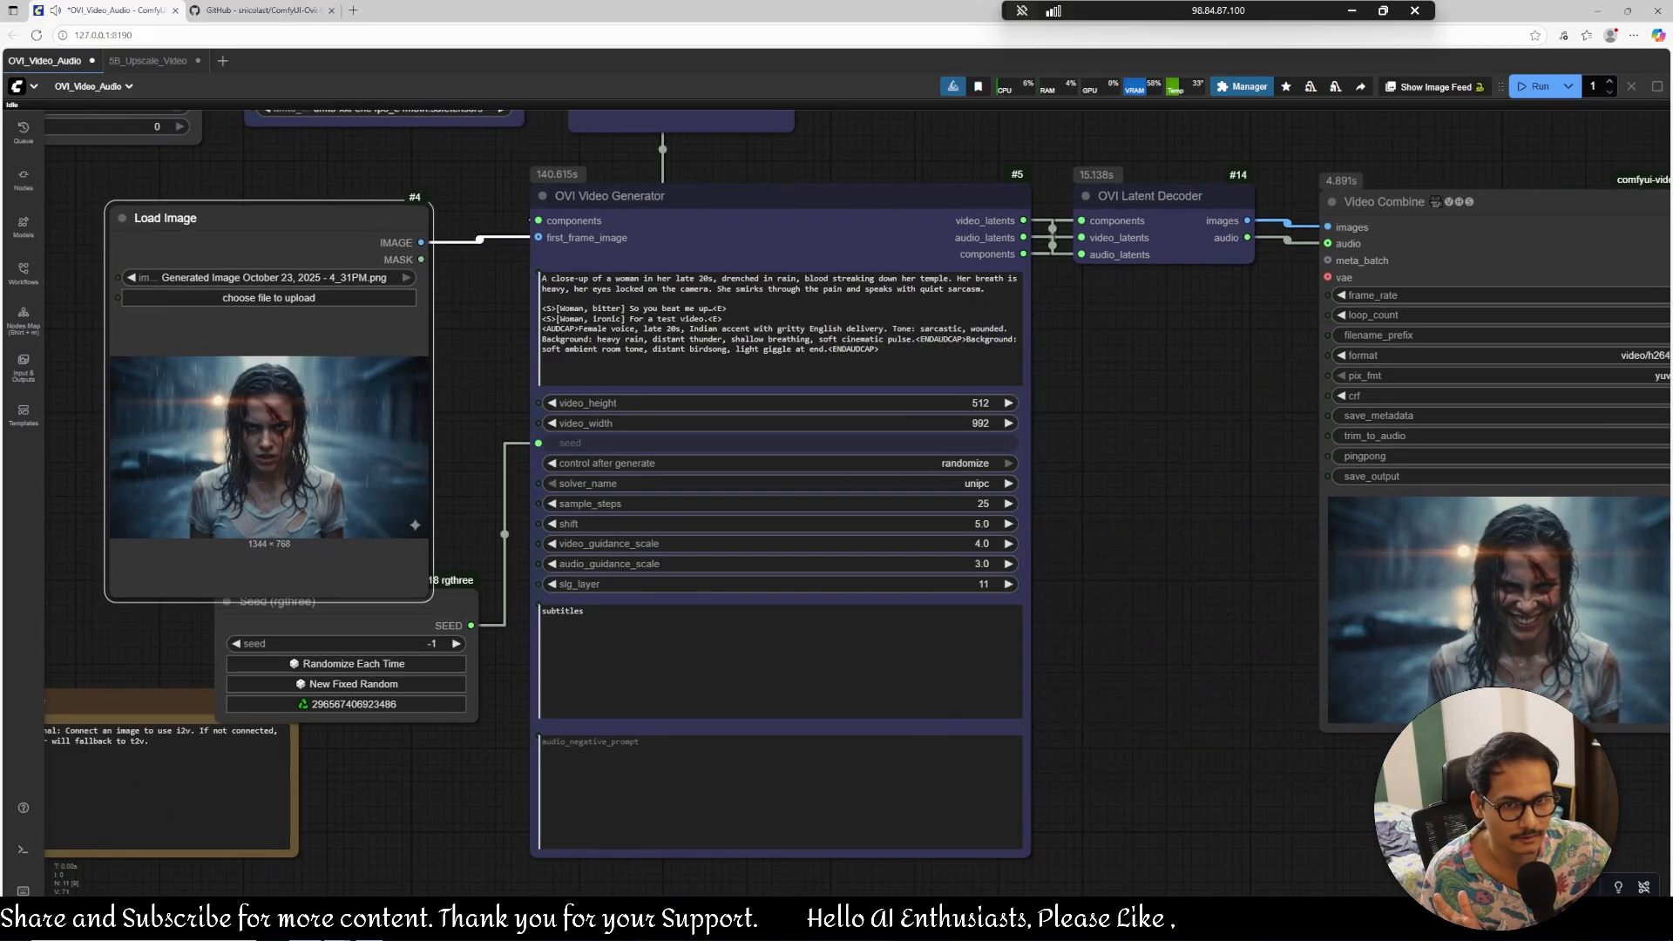
left_click(212, 218)
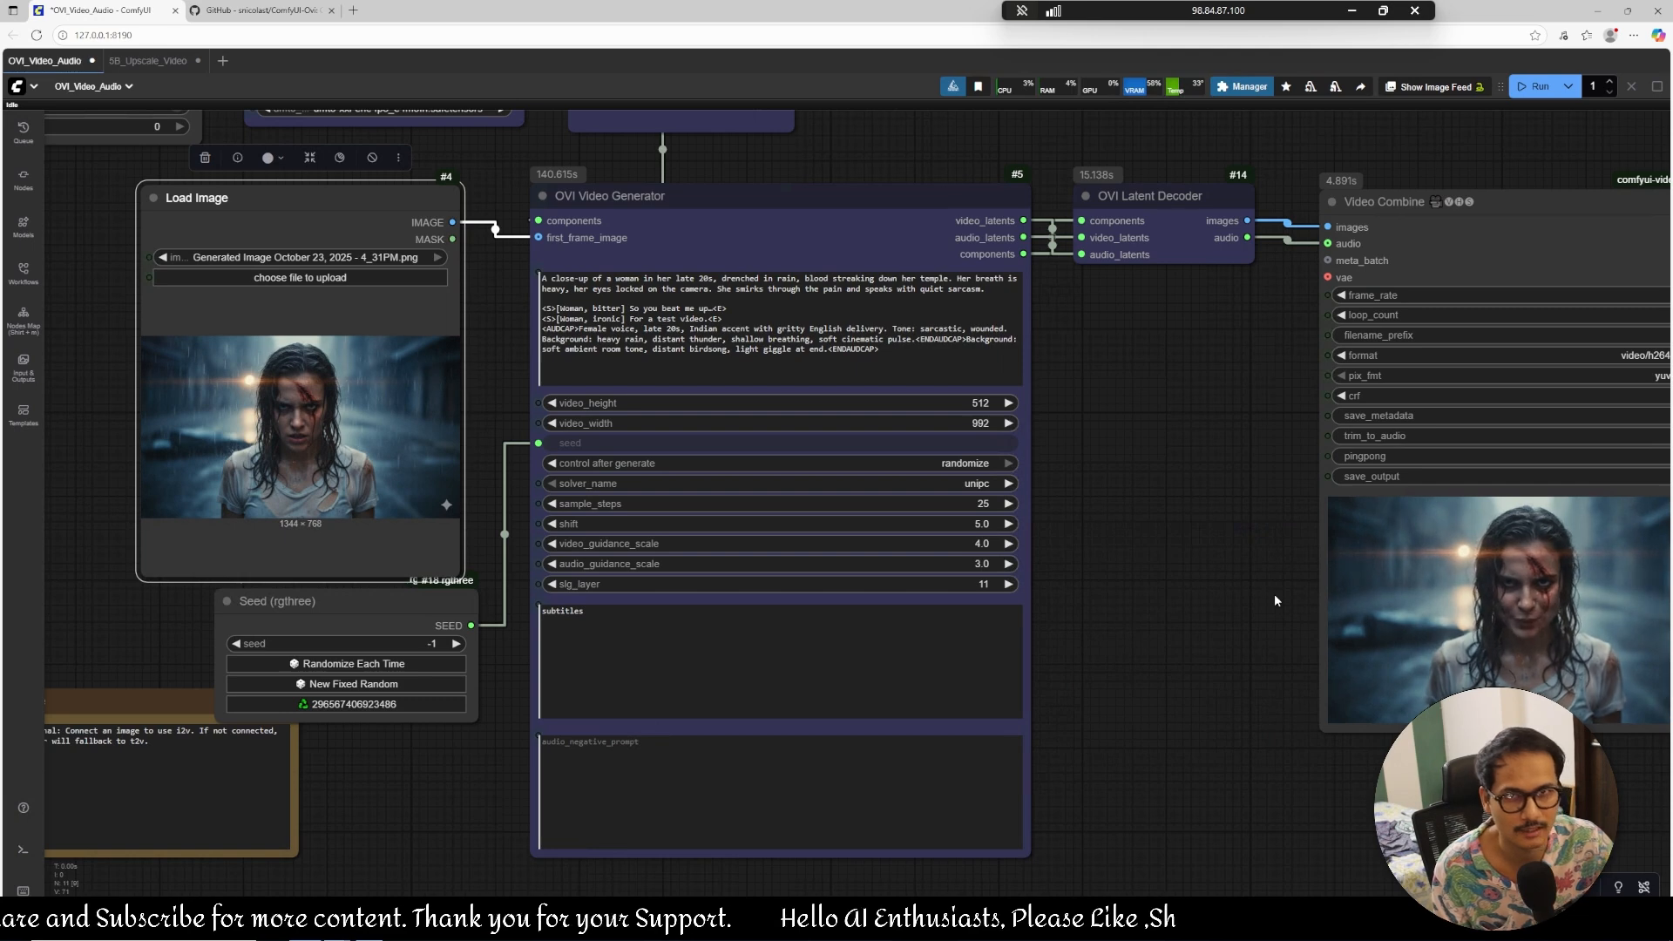